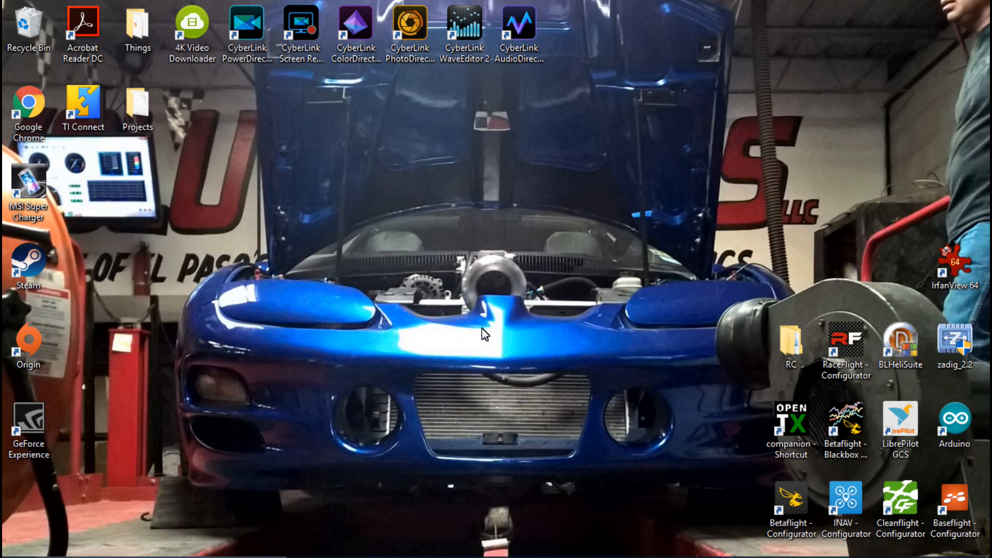
mouse_move(855, 518)
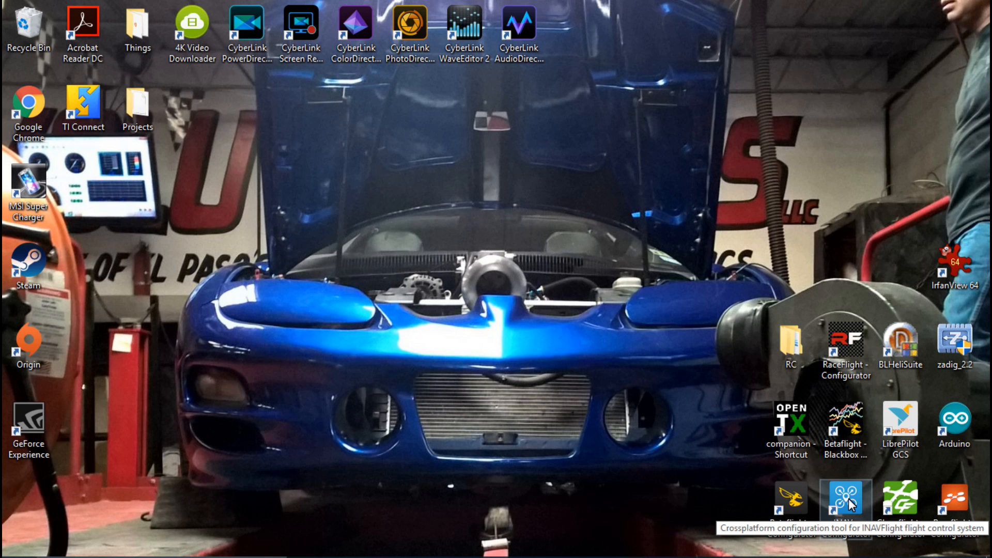
Launch INAV Configurator from its desktop shortcut
double_click(846, 502)
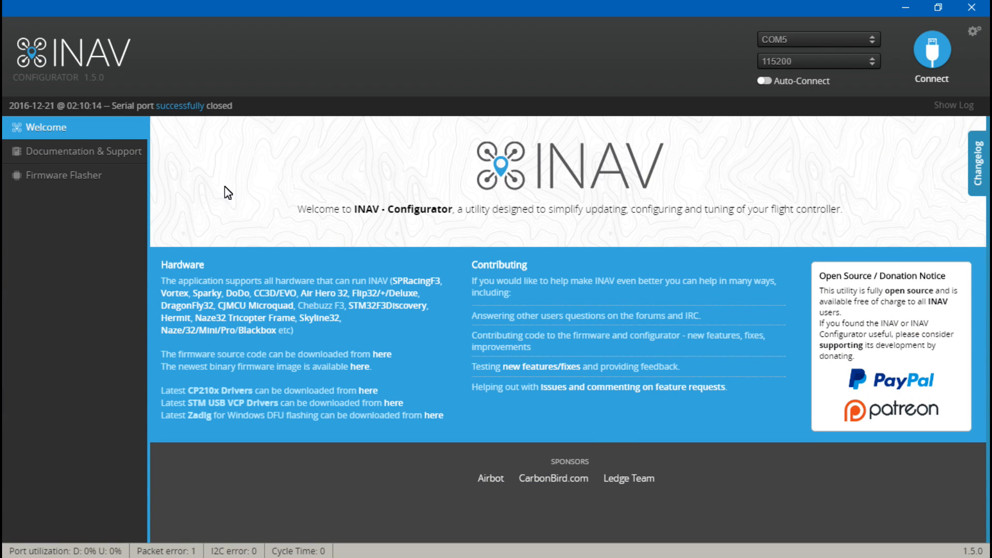
mouse_move(154, 107)
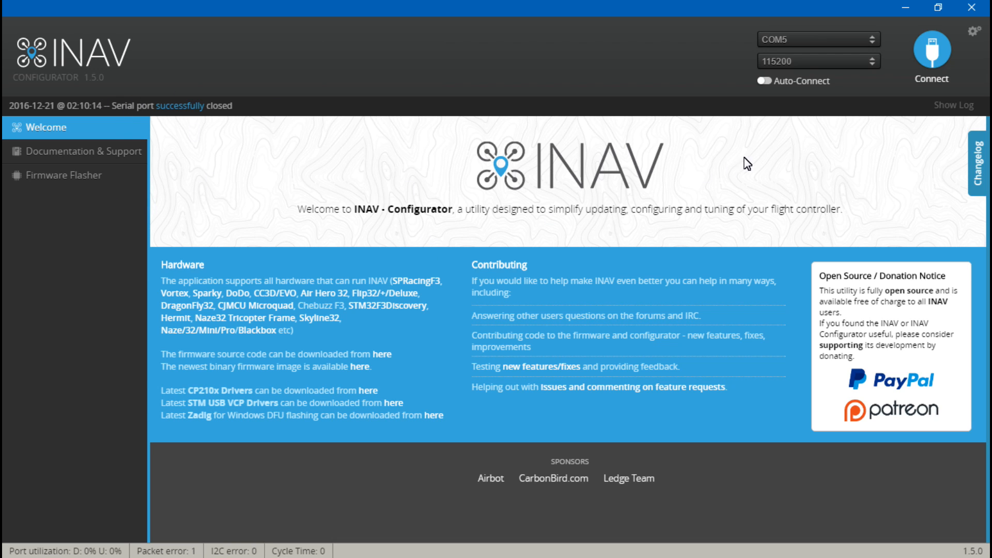
mouse_move(867, 149)
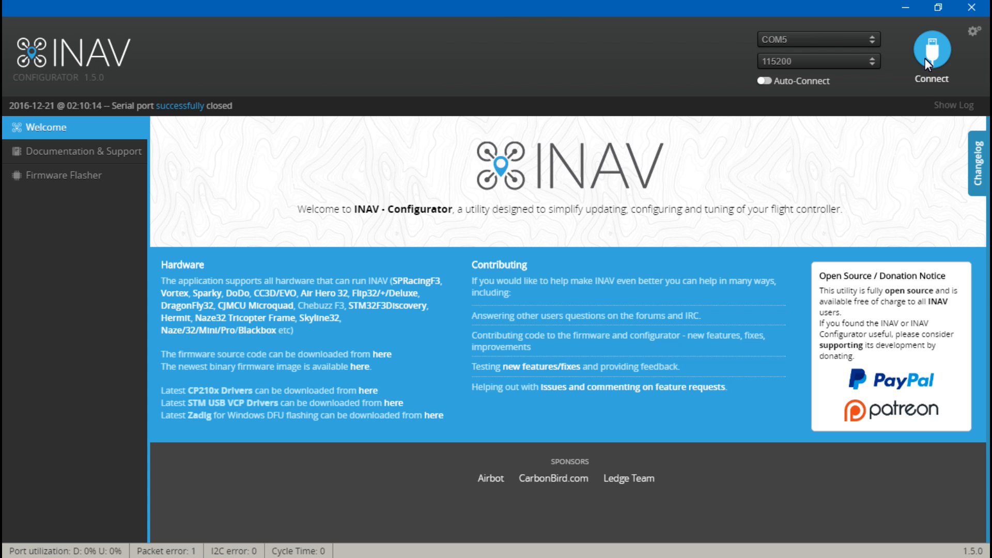
Connect to the flight controller and check the Mag and Baro sensor icons
left_click(934, 50)
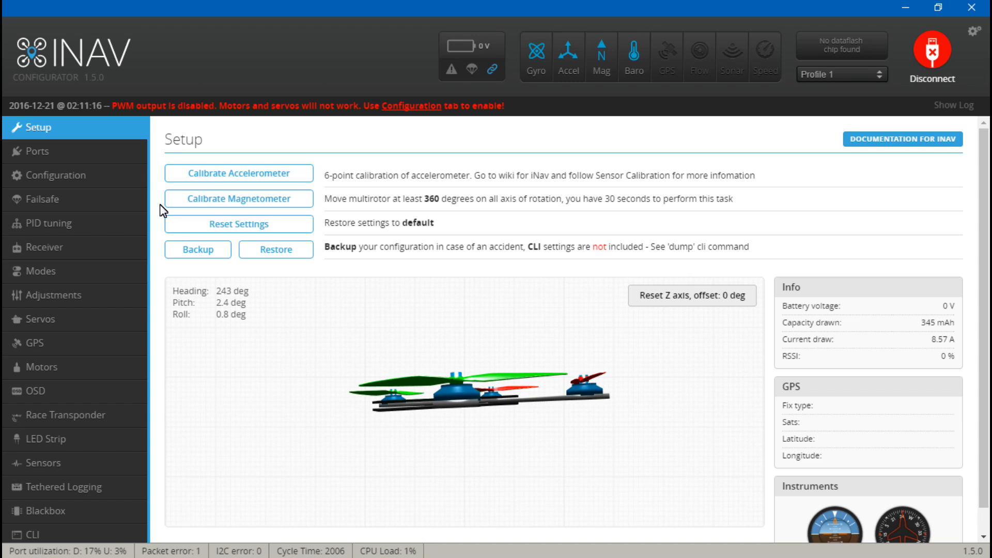
mouse_move(272, 355)
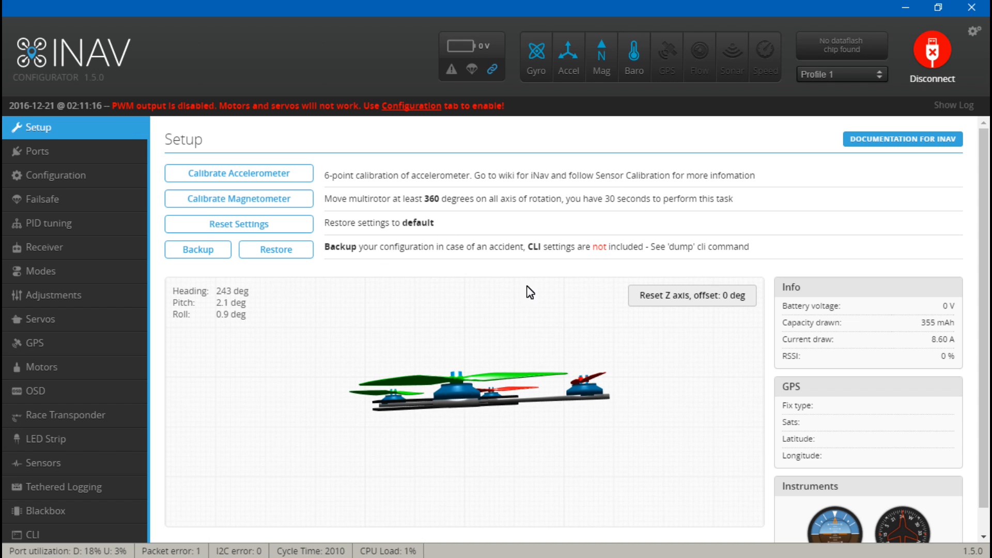
mouse_move(640, 128)
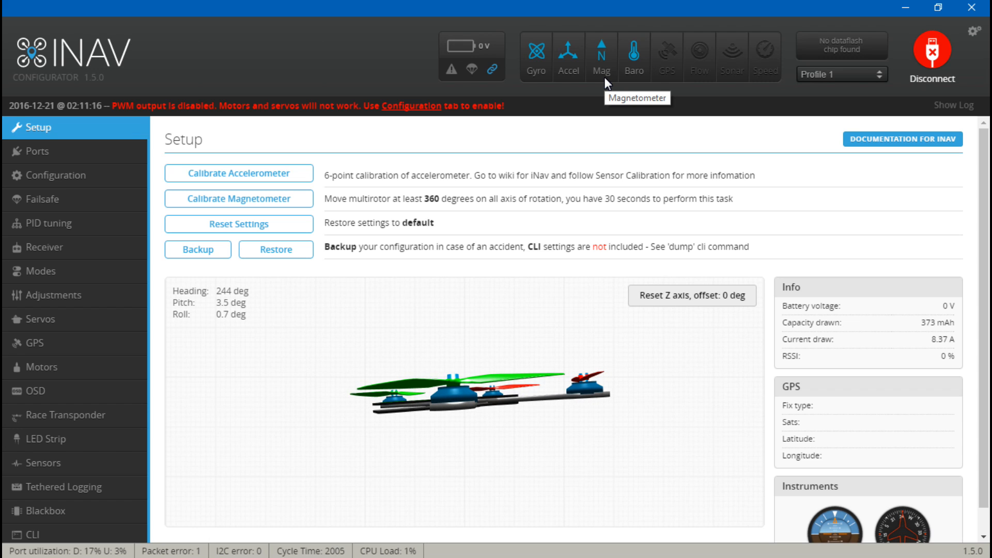
mouse_move(600, 60)
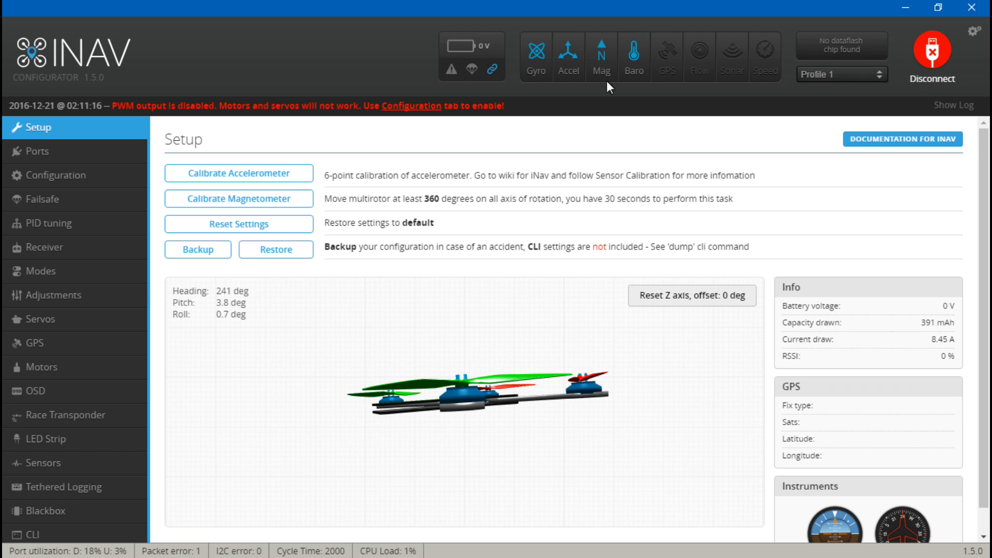
mouse_move(605, 98)
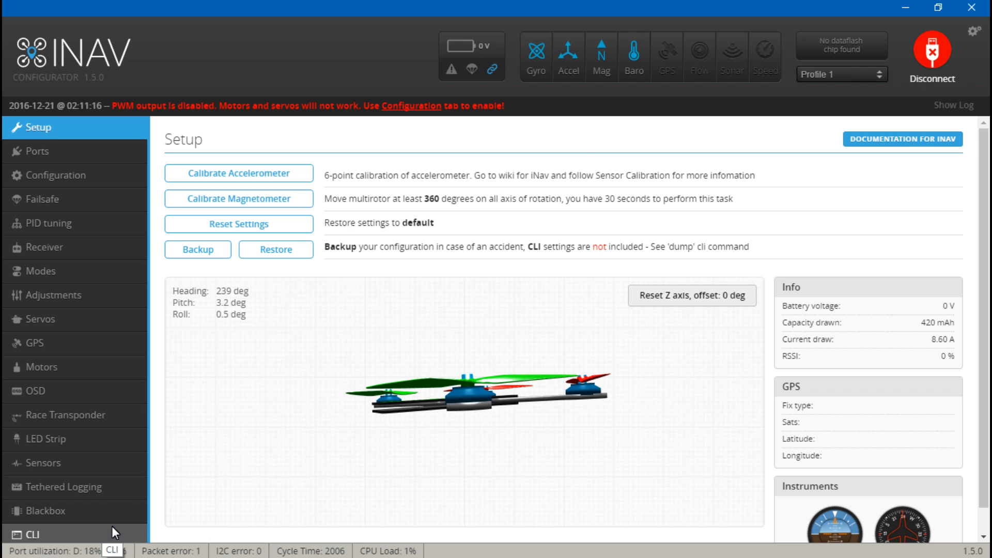
mouse_move(575, 187)
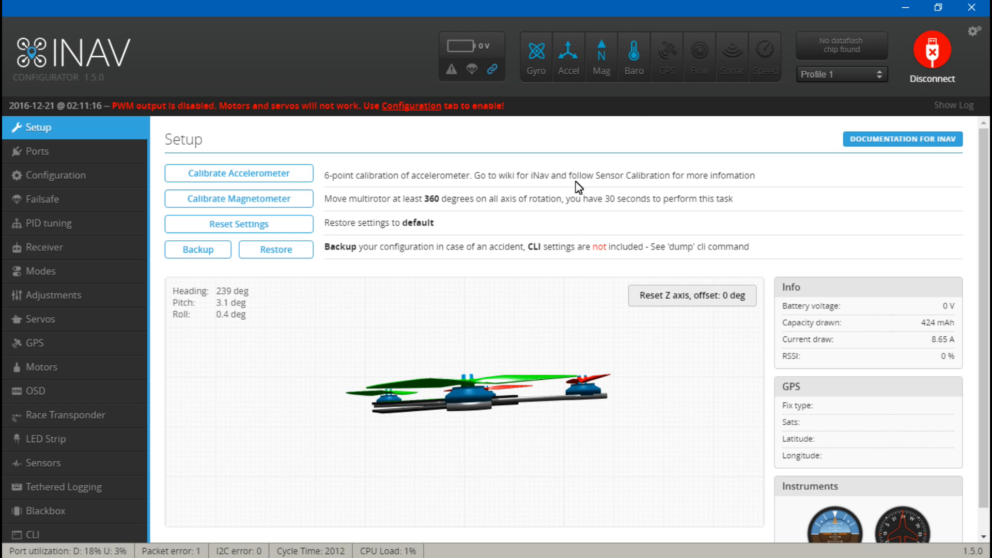
mouse_move(641, 56)
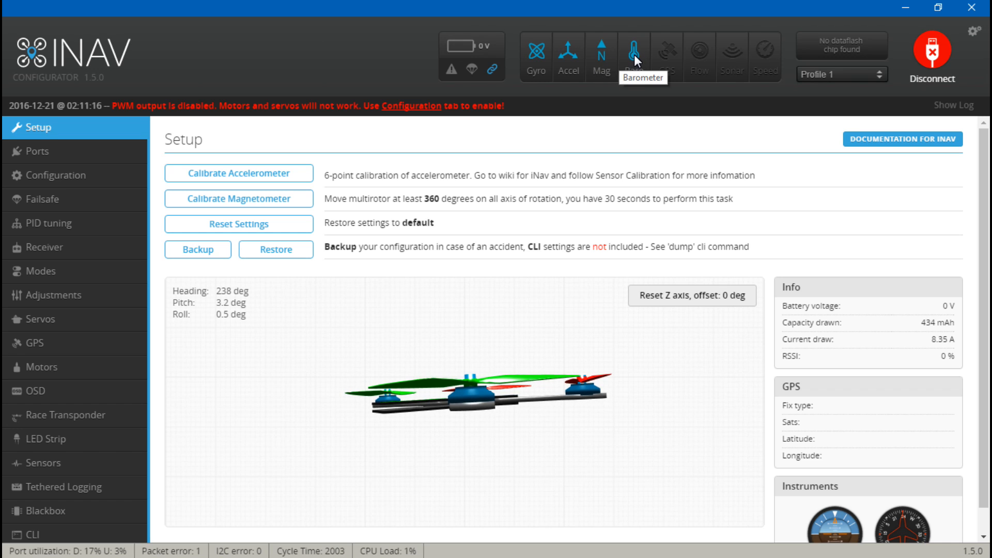
mouse_move(639, 99)
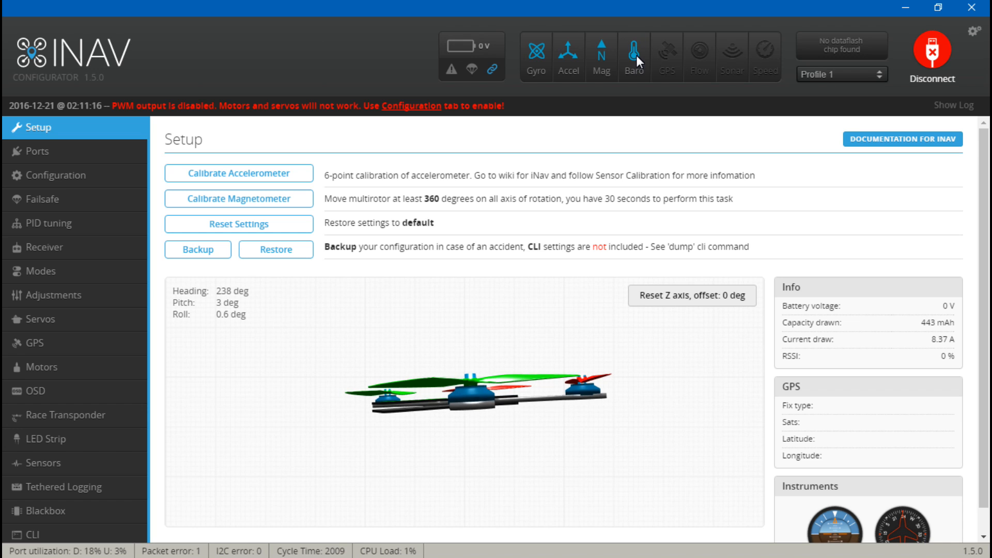
mouse_move(664, 61)
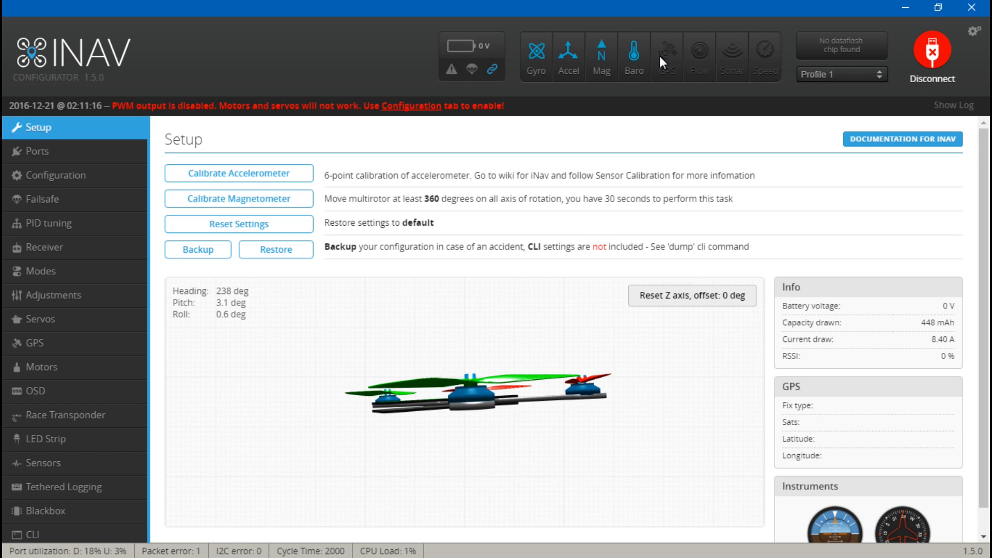
mouse_move(678, 64)
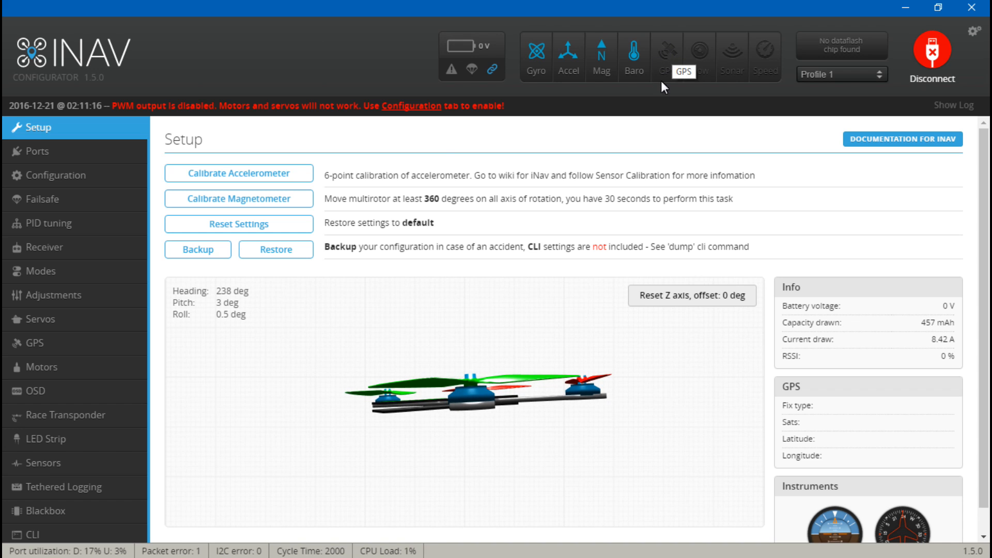
Turn on GPS for UART2 on the Ports tab, keeping 38400 baud
left_click(29, 151)
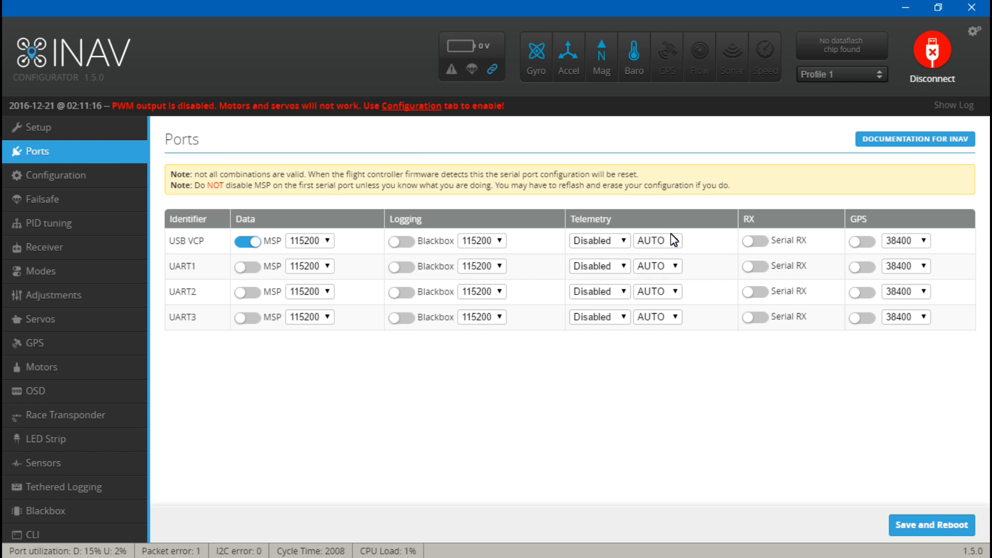
mouse_move(473, 194)
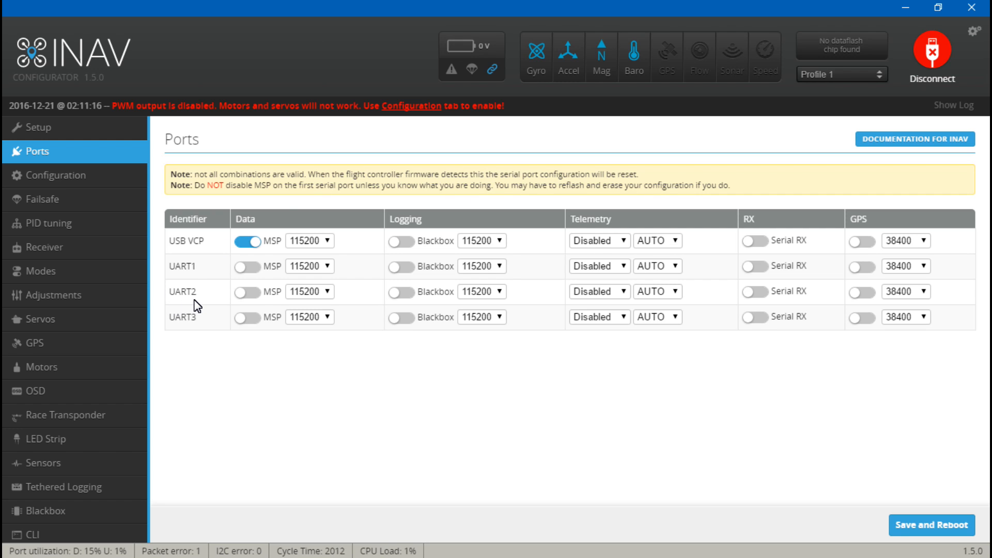
mouse_move(204, 300)
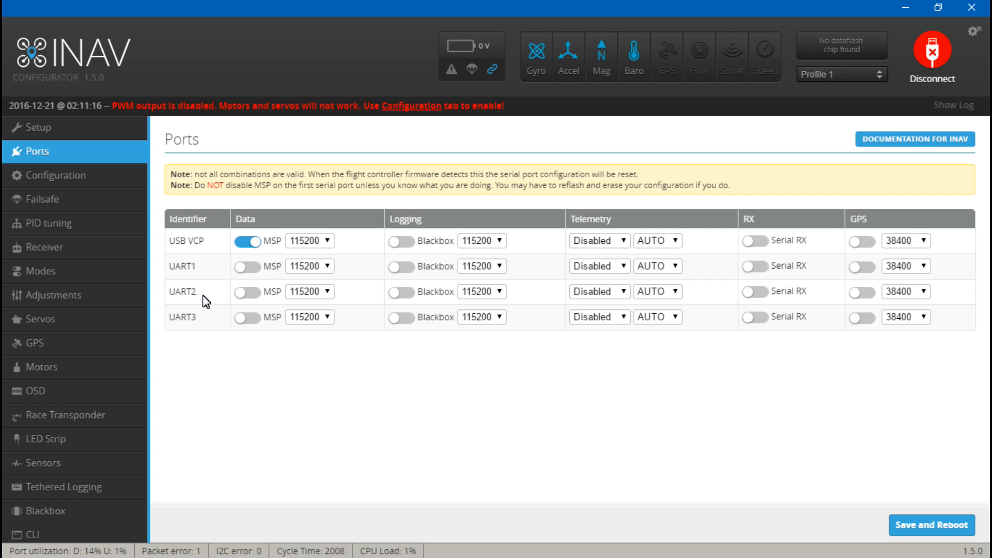
mouse_move(375, 317)
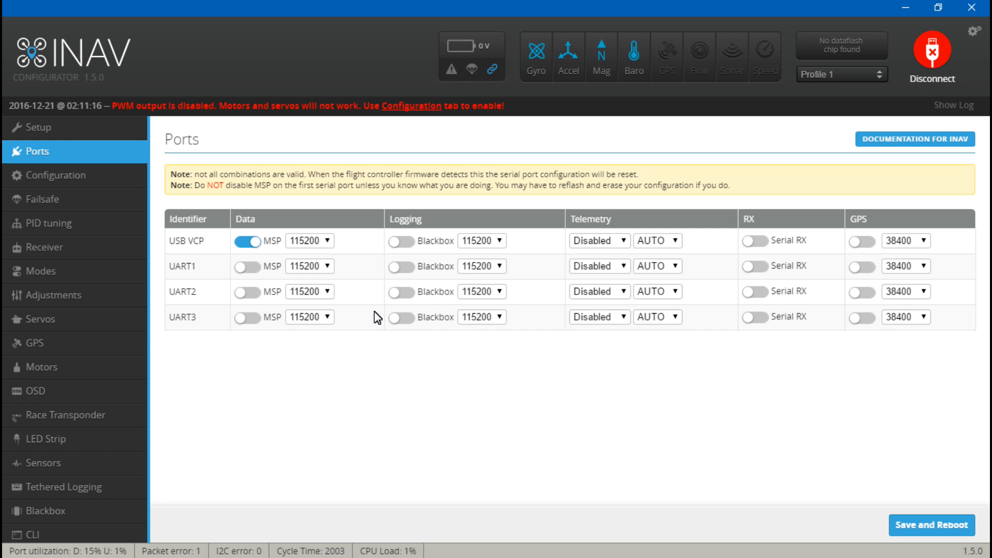
mouse_move(862, 295)
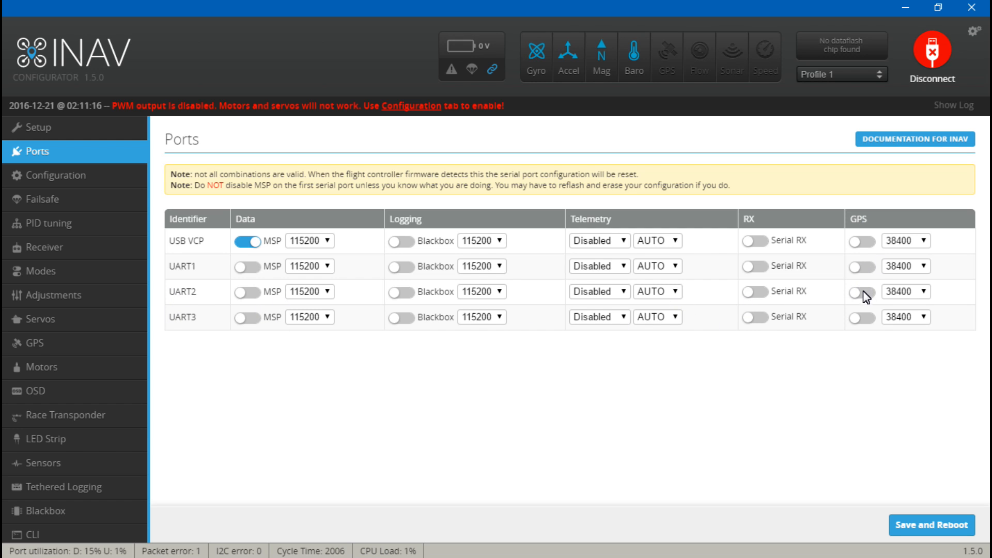
left_click(865, 293)
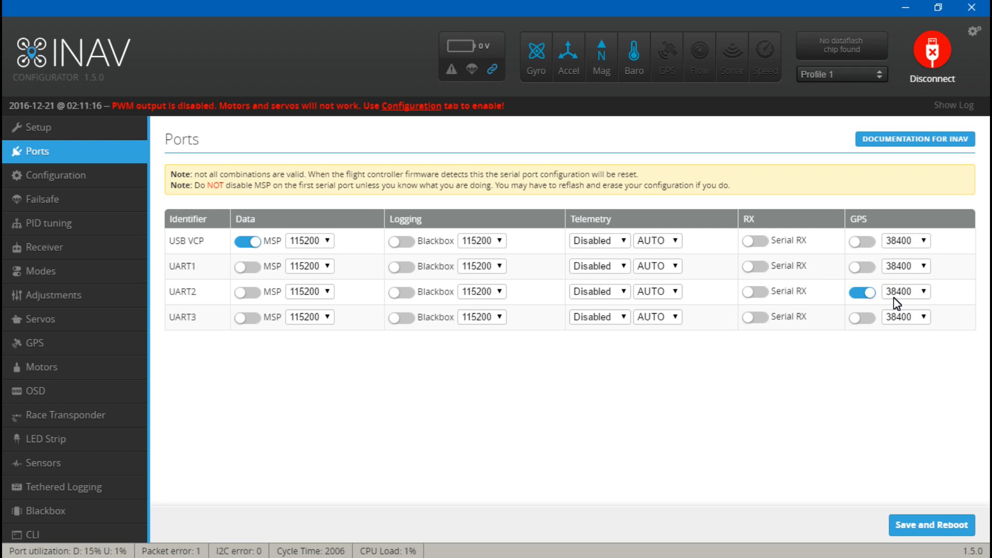
mouse_move(908, 308)
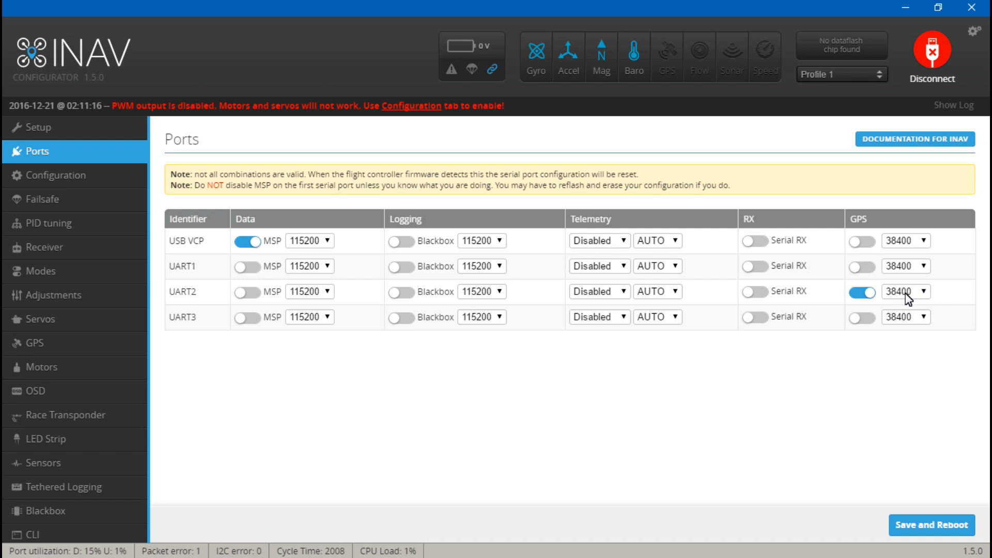
mouse_move(905, 302)
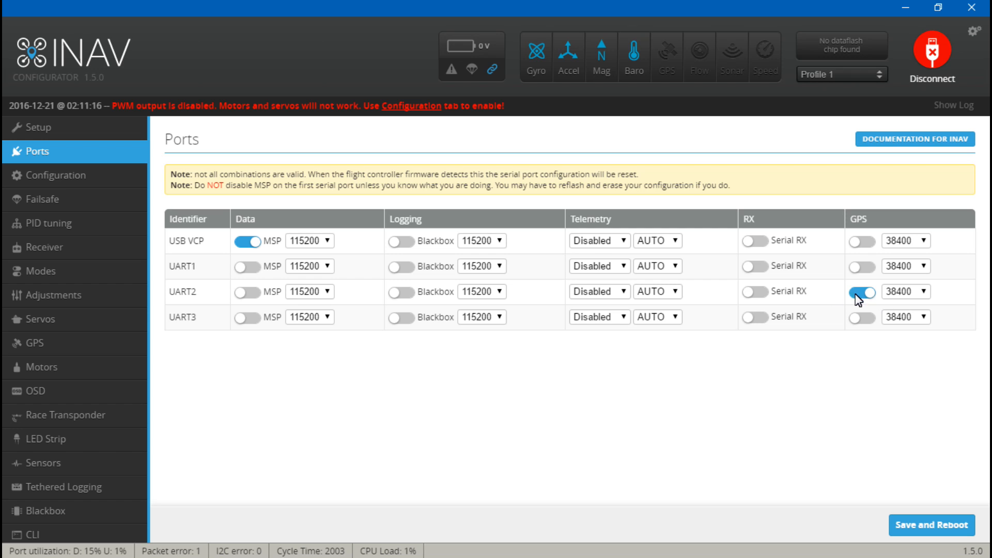
mouse_move(872, 264)
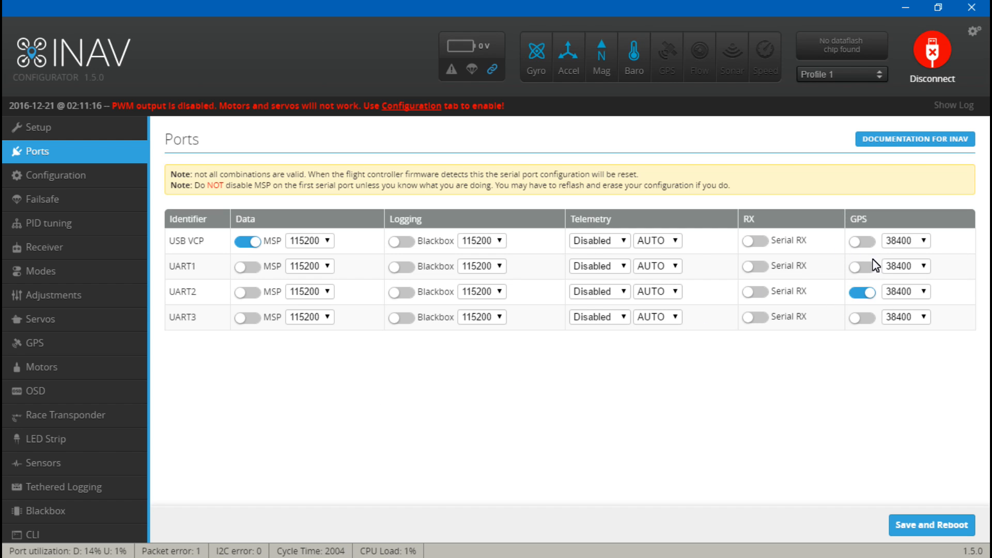
mouse_move(902, 317)
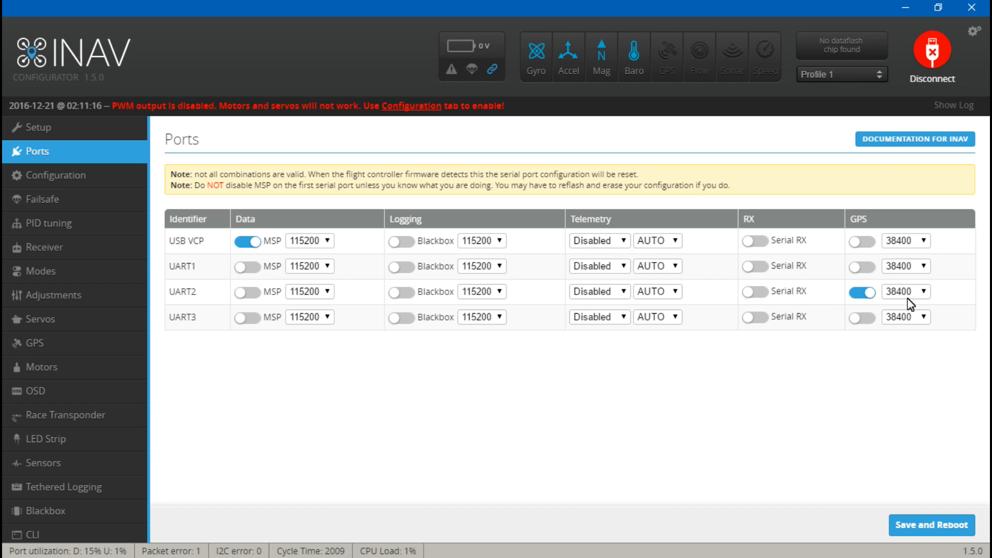
mouse_move(817, 467)
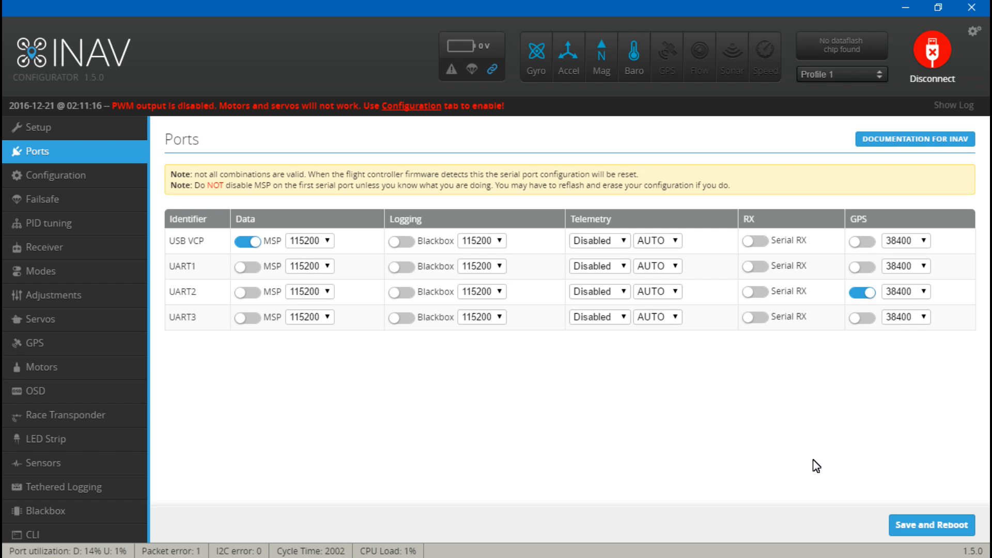
mouse_move(917, 541)
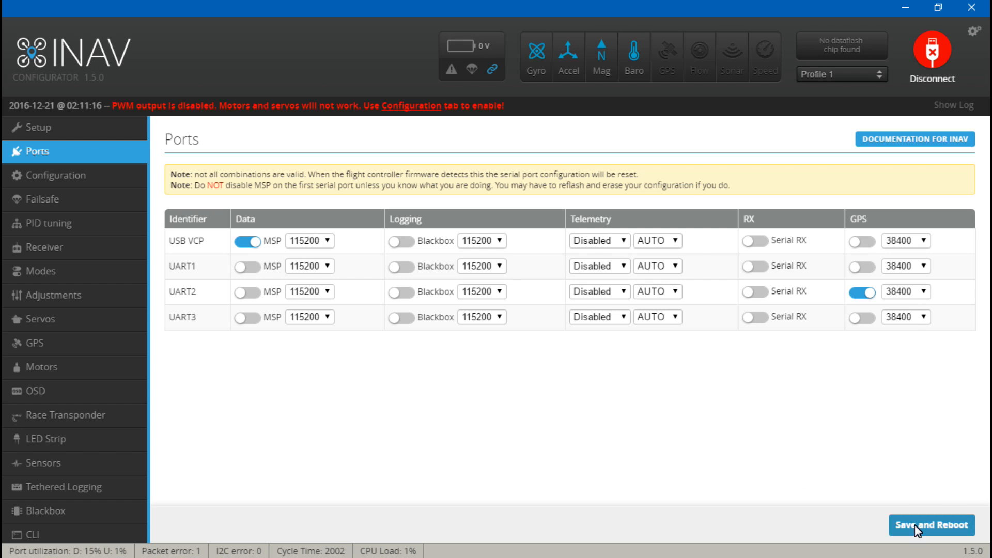
Save the UART2 GPS port setting, reboot the board and reconnect
left_click(929, 526)
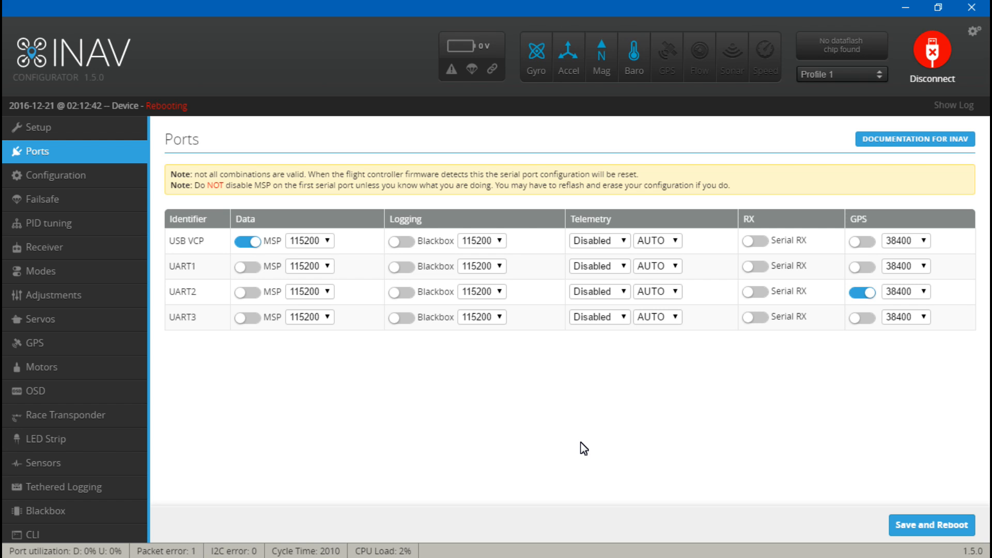
left_click(931, 49)
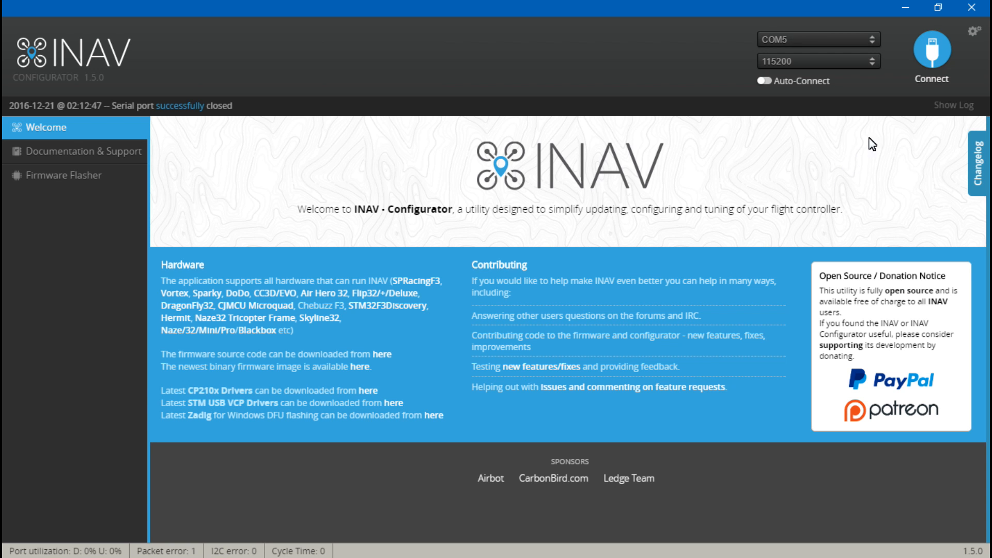
left_click(932, 49)
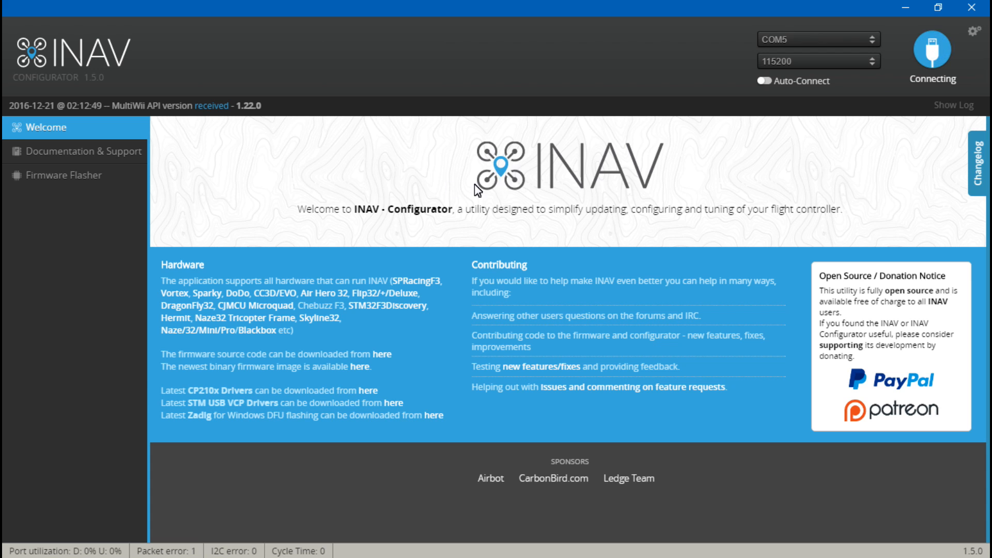
left_click(942, 54)
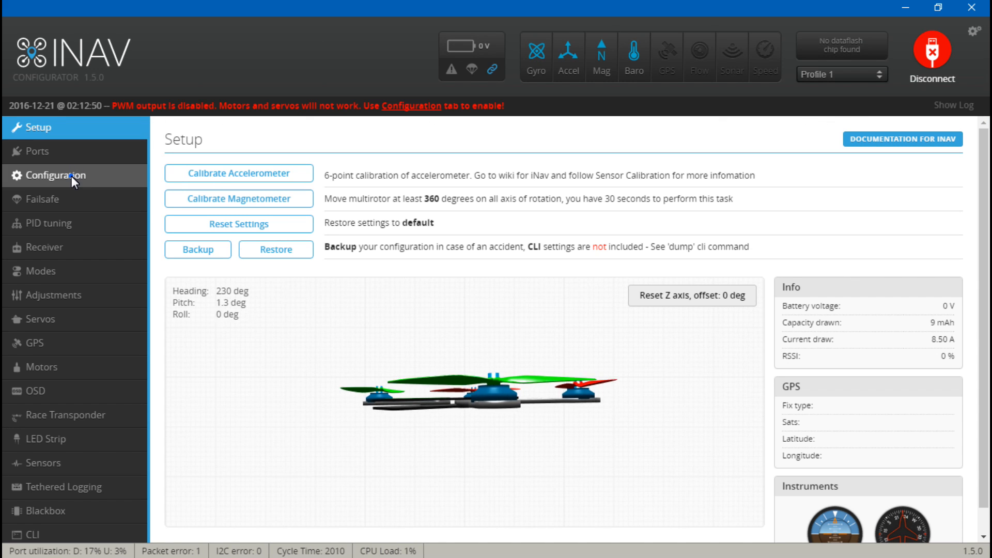
Switch on the GPS feature in Configuration and view the protocol list showing UBLOX
left_click(49, 175)
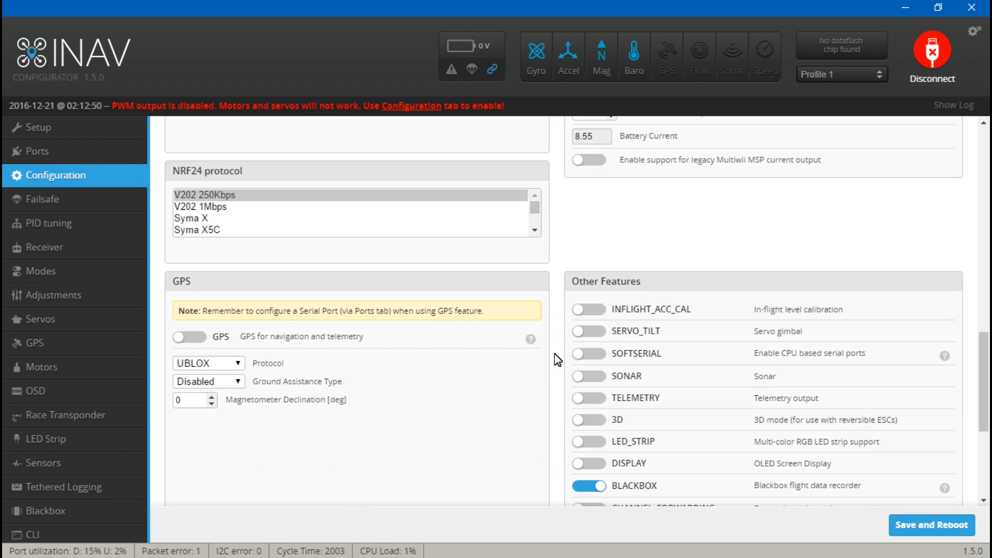
scroll("down", 3)
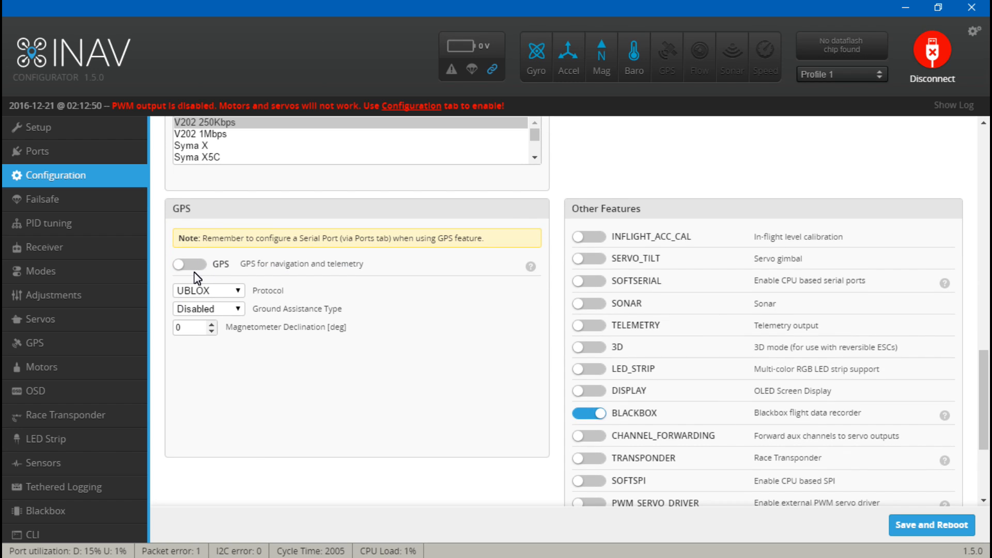
left_click(188, 264)
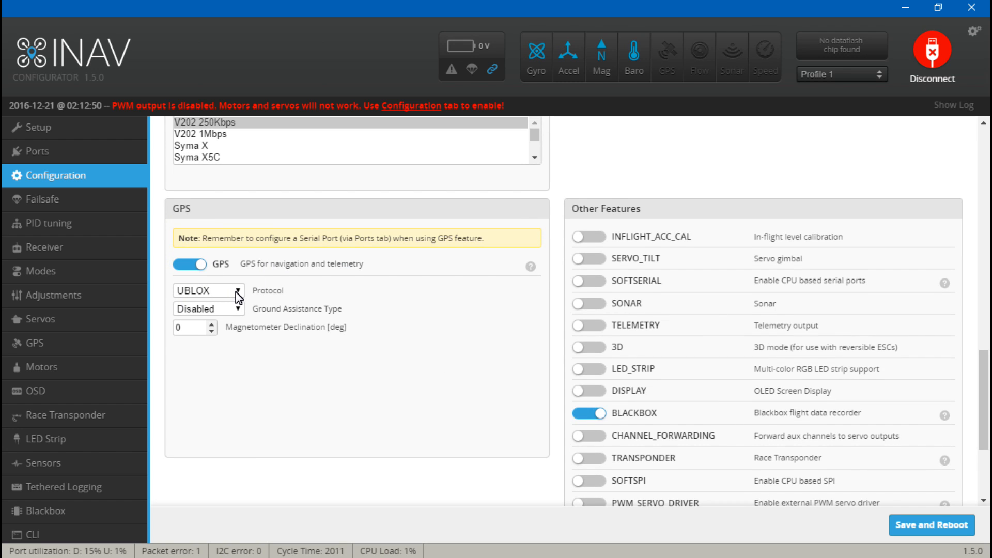
left_click(208, 290)
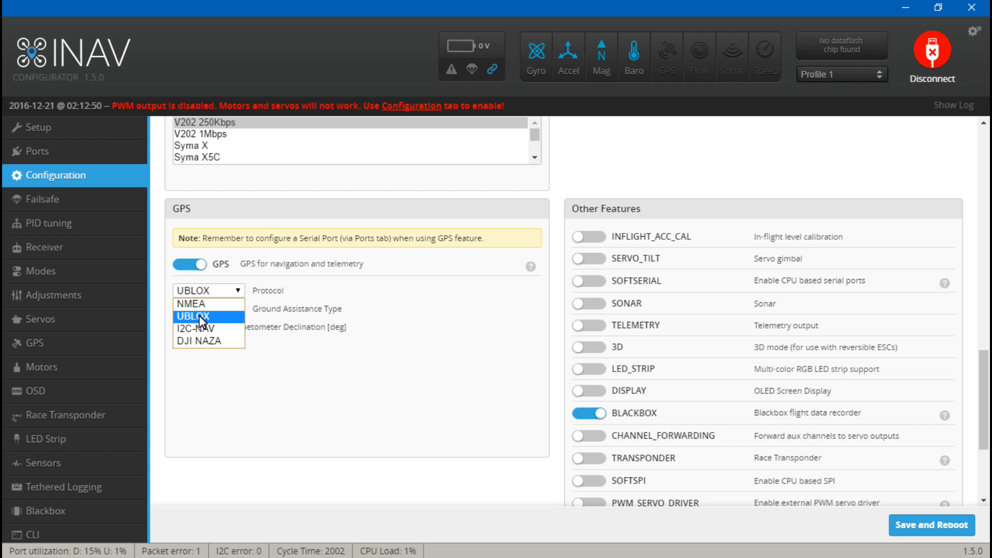
mouse_move(189, 306)
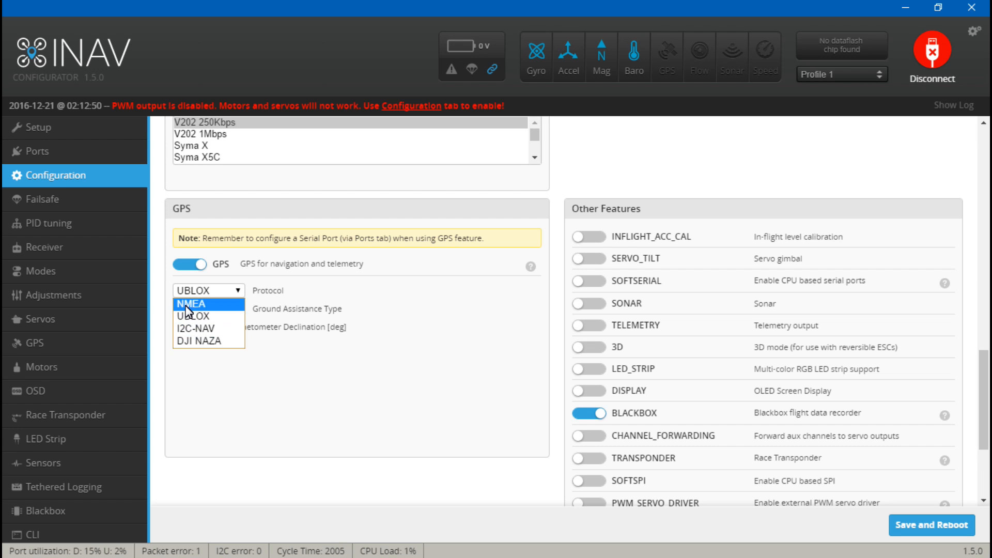
mouse_move(218, 347)
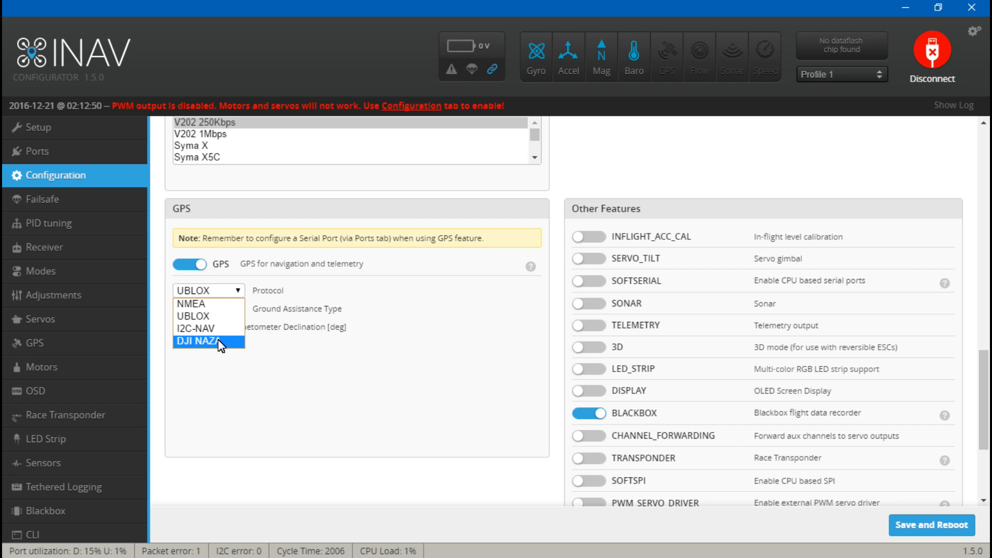
mouse_move(200, 320)
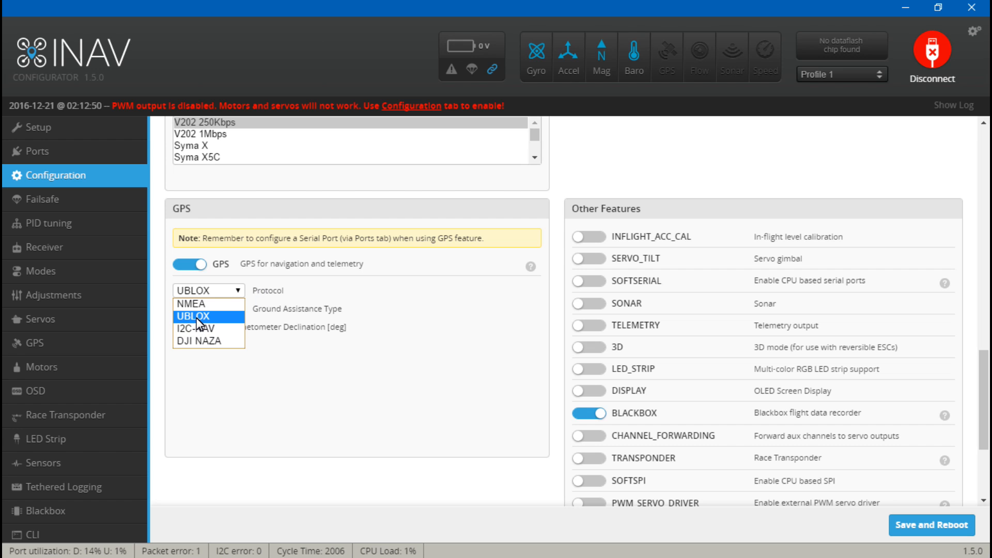
Choose UBLOX as the GPS protocol and Autodetect for ground assistance type
left_click(196, 317)
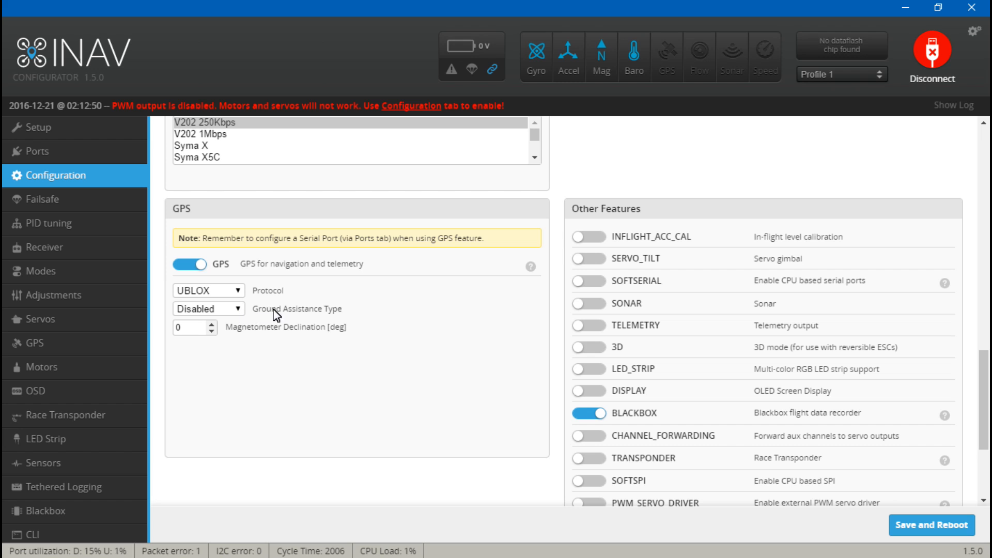
left_click(207, 308)
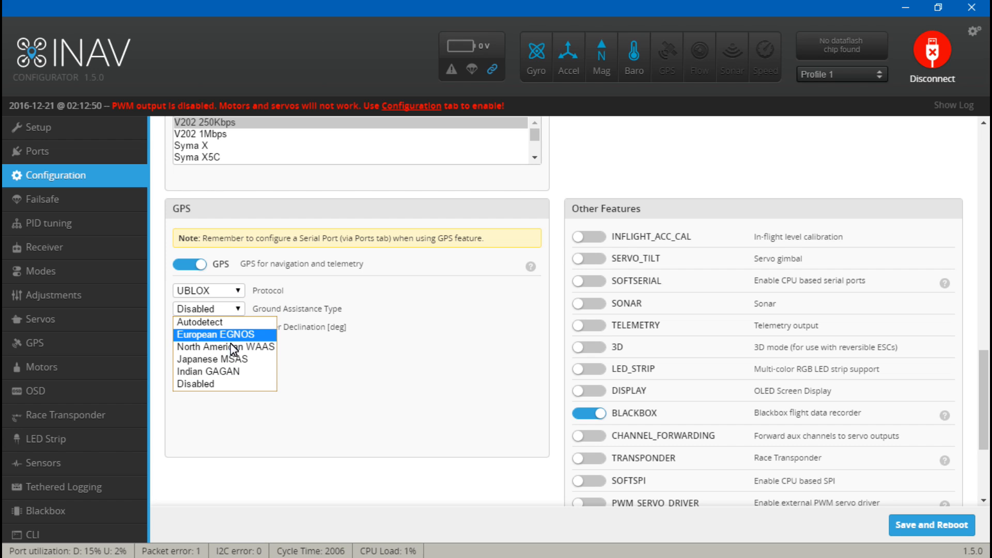
mouse_move(211, 373)
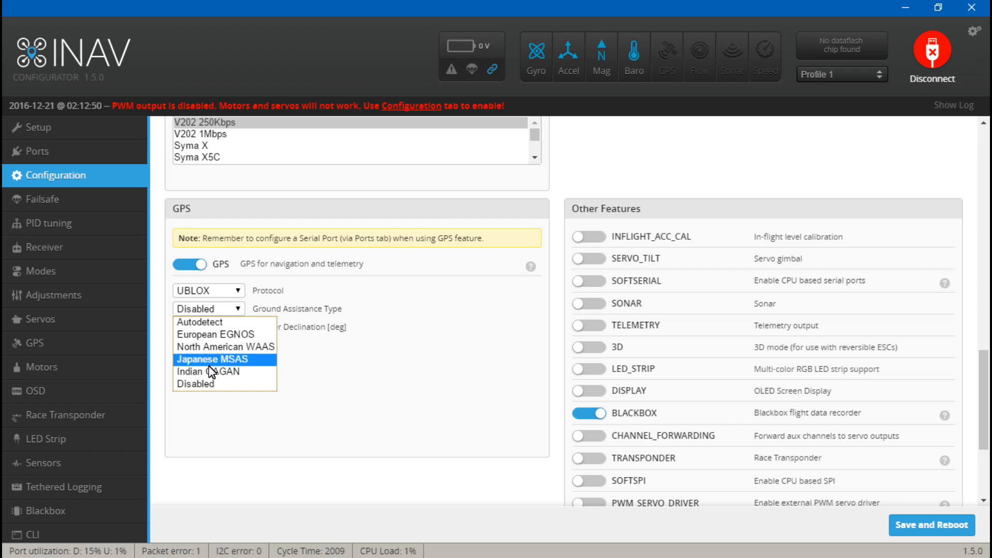
mouse_move(203, 328)
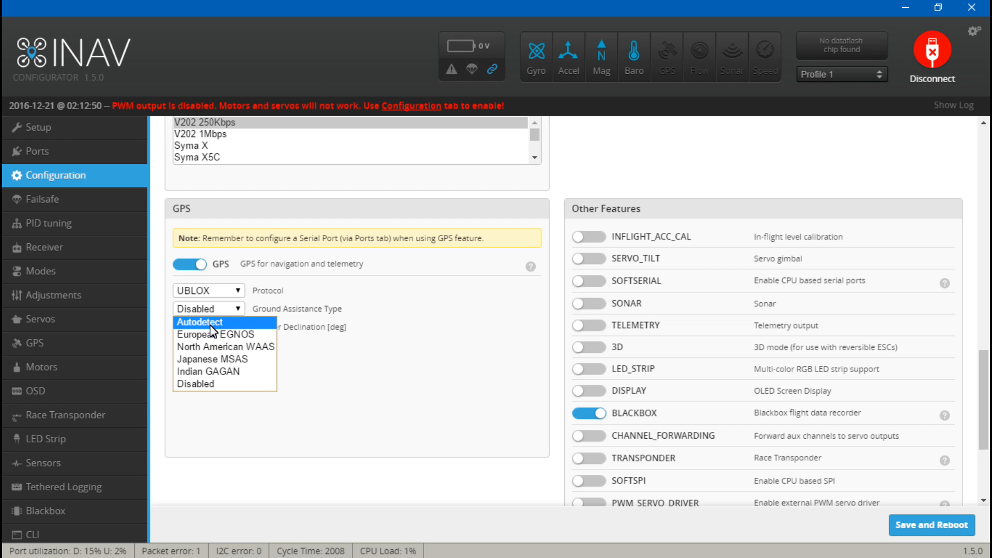
left_click(200, 323)
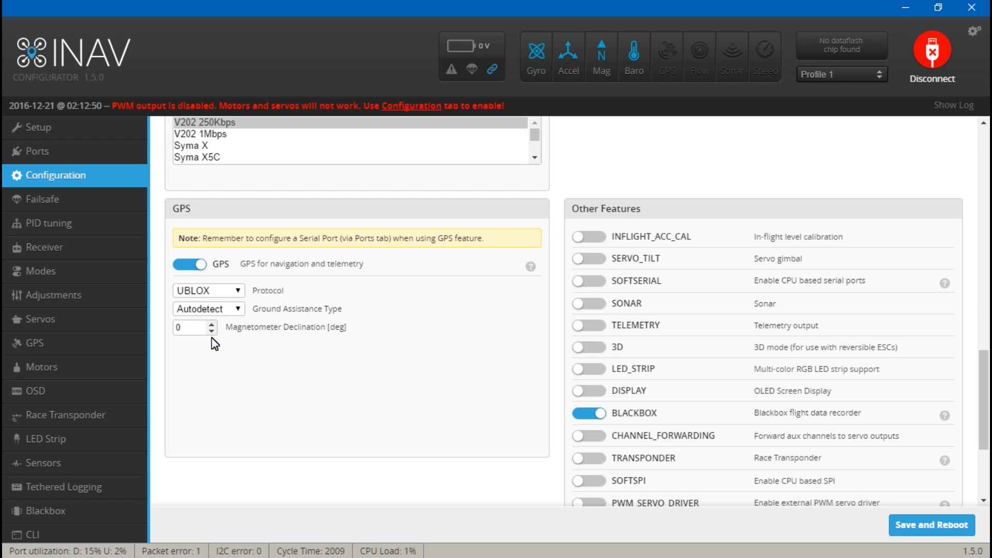
mouse_move(283, 349)
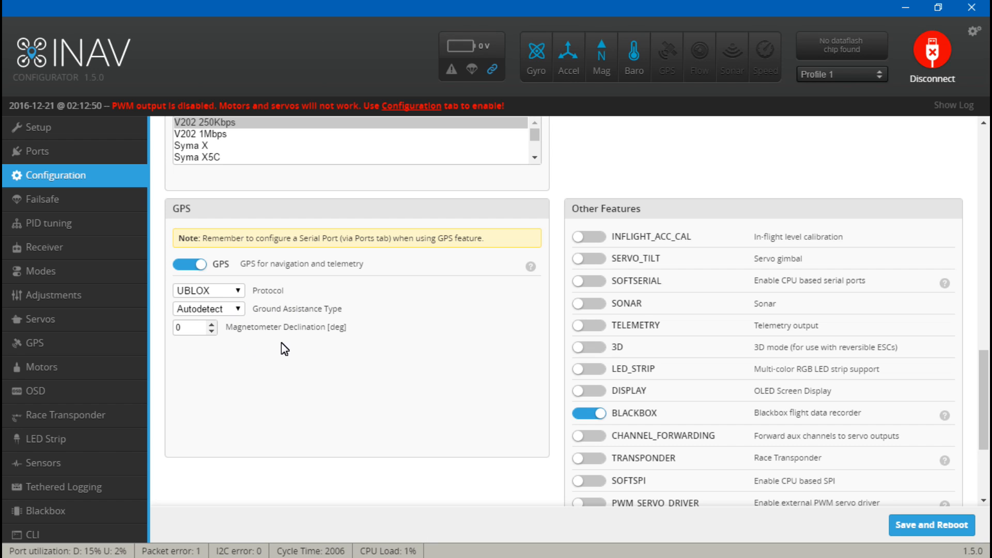
mouse_move(305, 344)
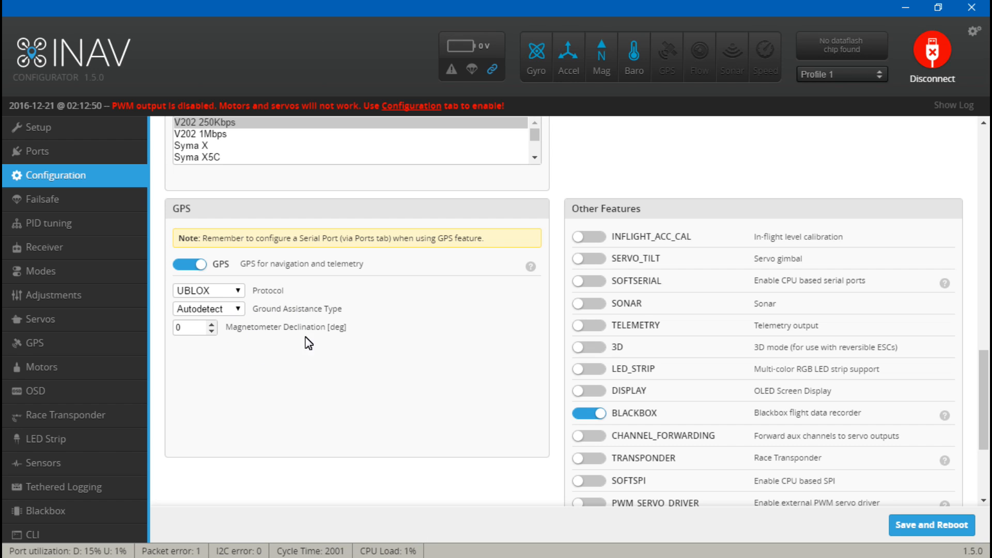
mouse_move(223, 390)
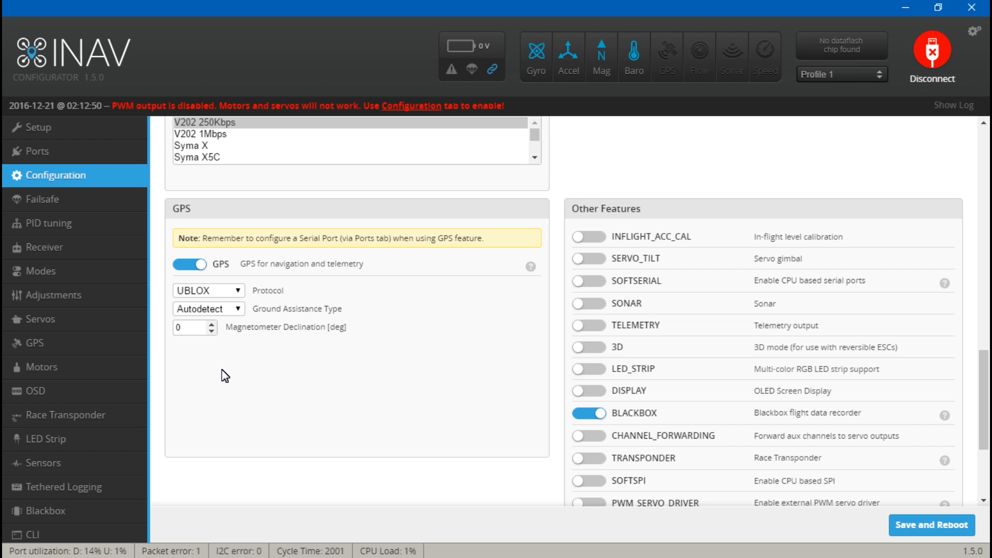
mouse_move(200, 363)
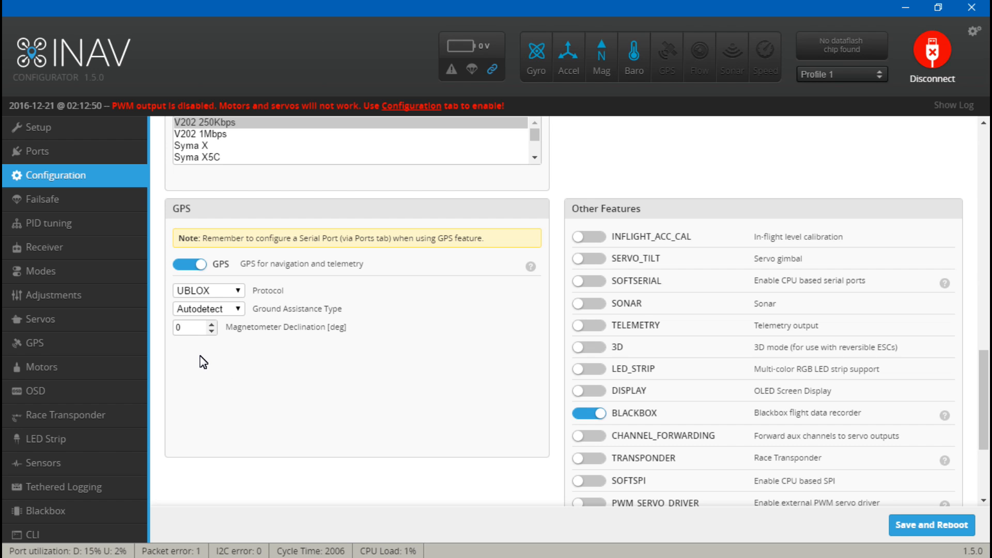
mouse_move(209, 375)
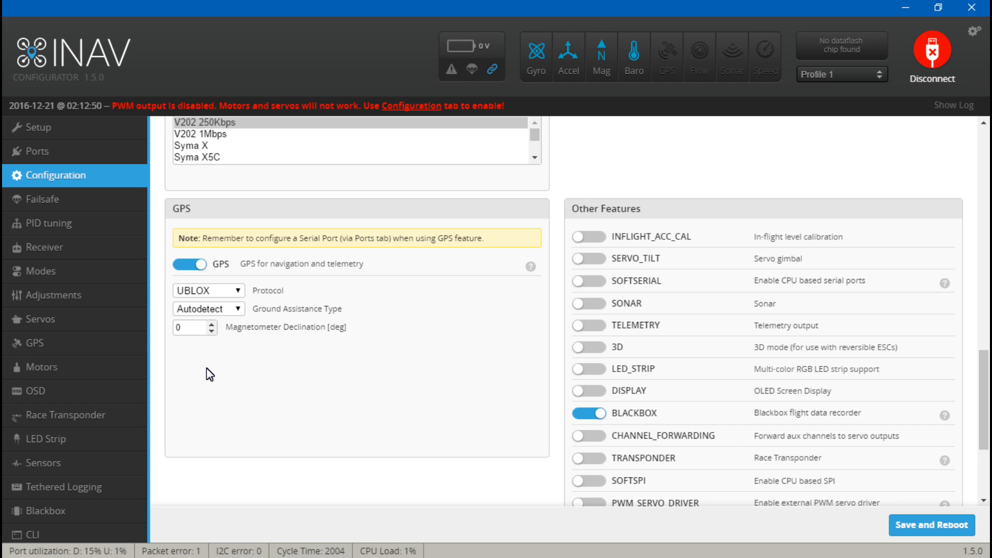
mouse_move(201, 323)
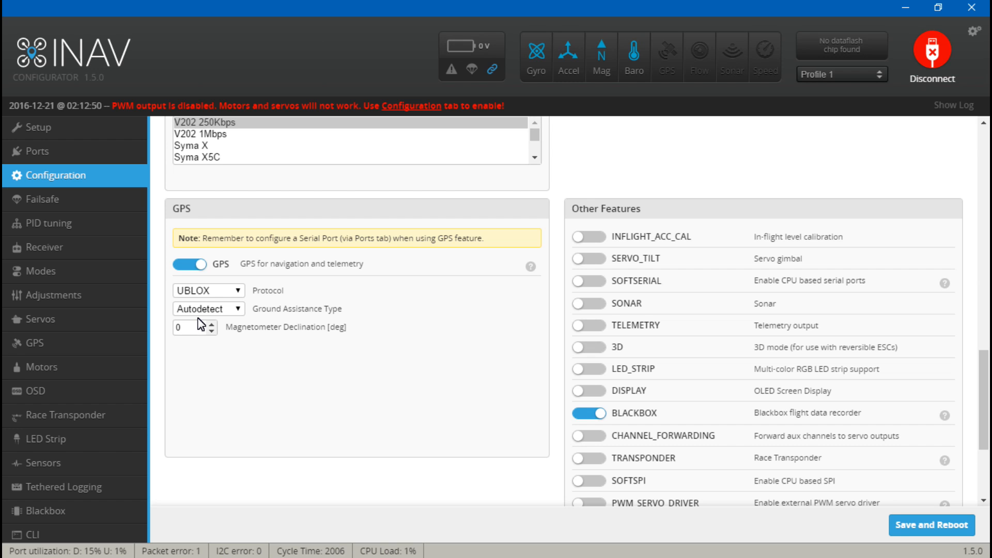
mouse_move(554, 401)
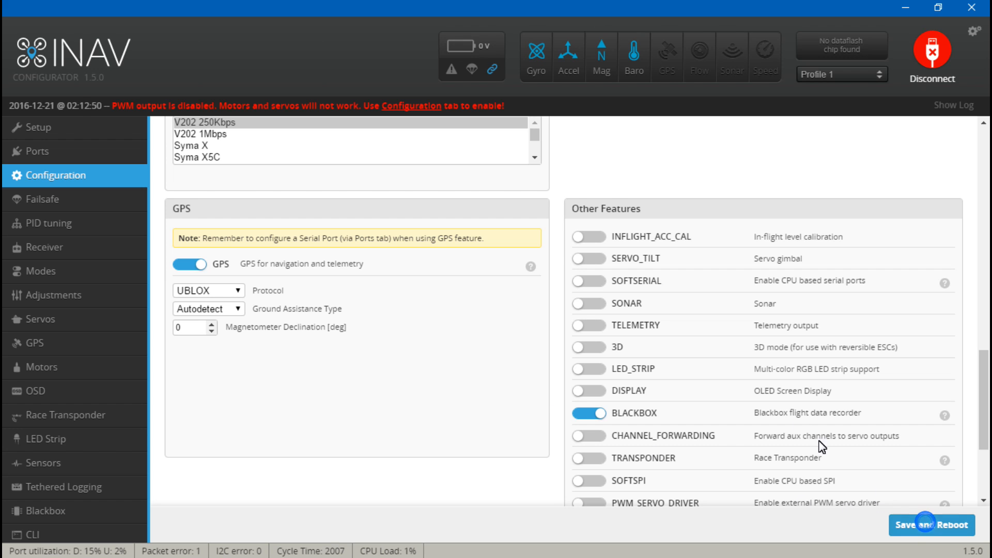
Save and reboot, then confirm a 3D GPS fix with 7 satellites
left_click(28, 121)
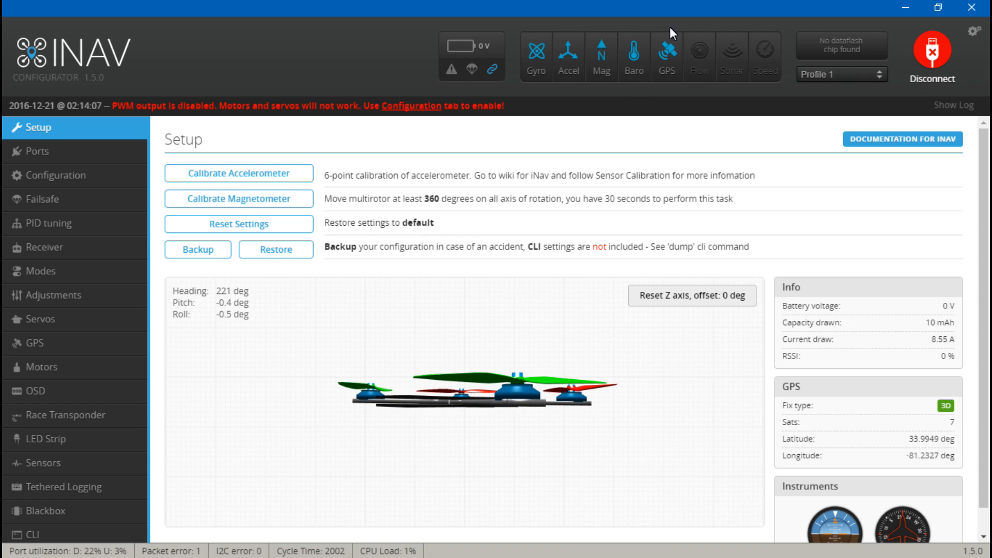
mouse_move(660, 105)
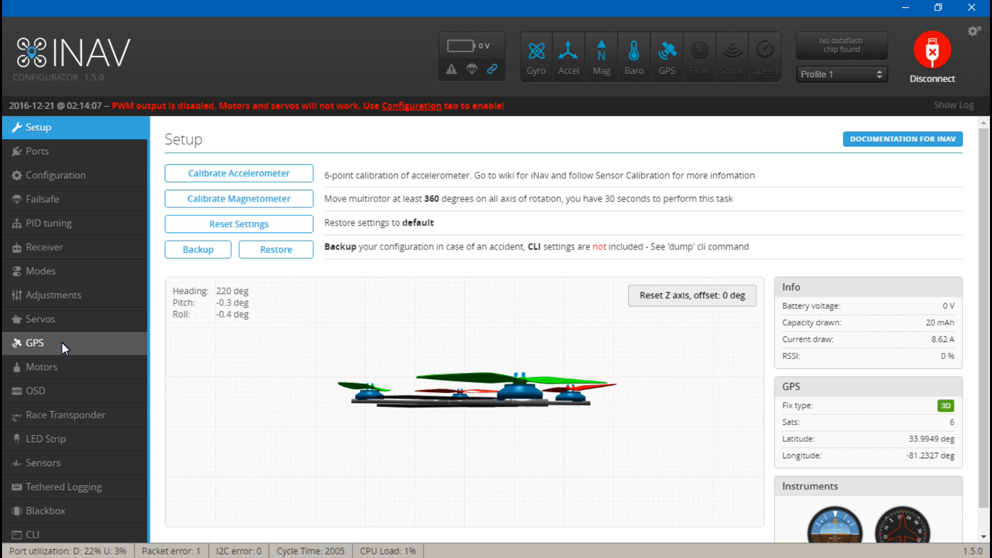
left_click(34, 343)
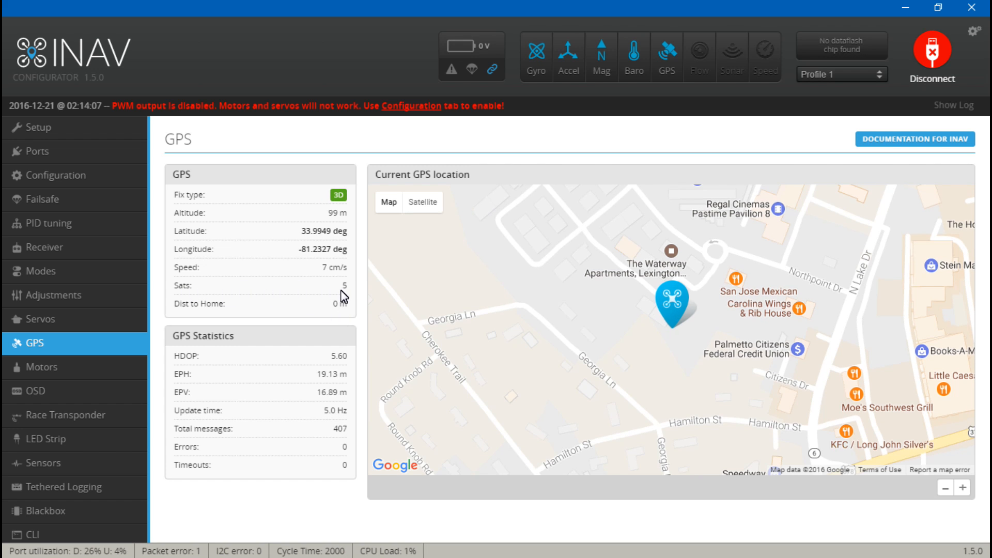
mouse_move(511, 349)
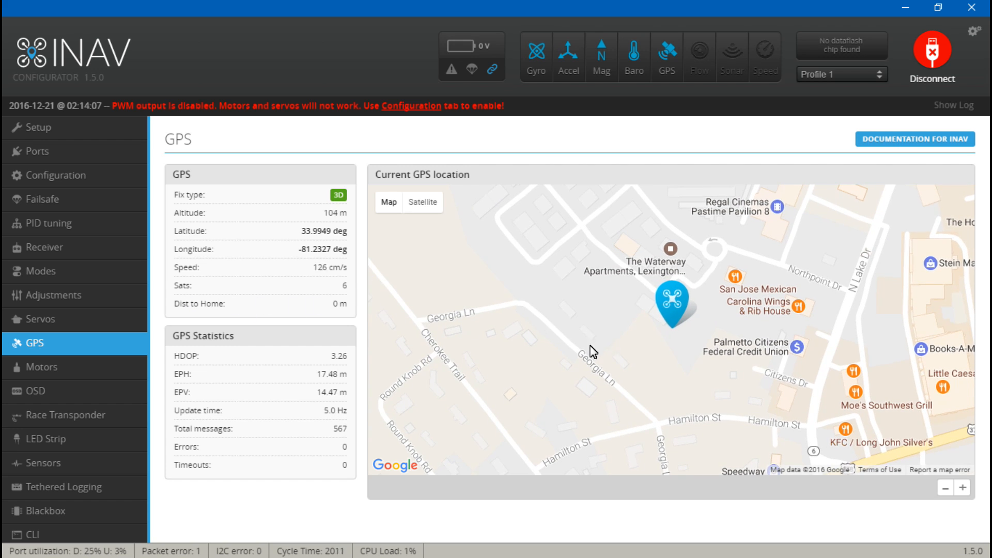
mouse_move(582, 400)
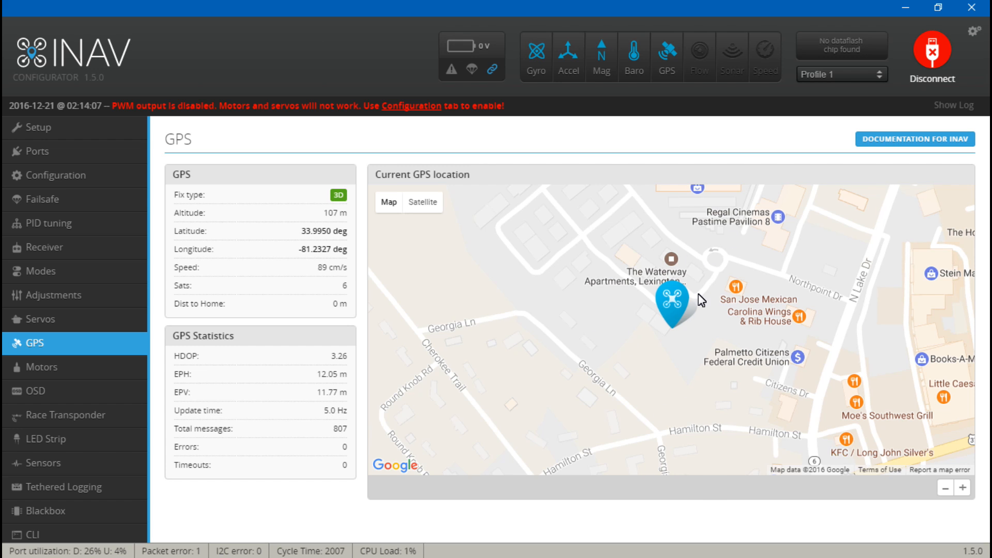
mouse_move(374, 288)
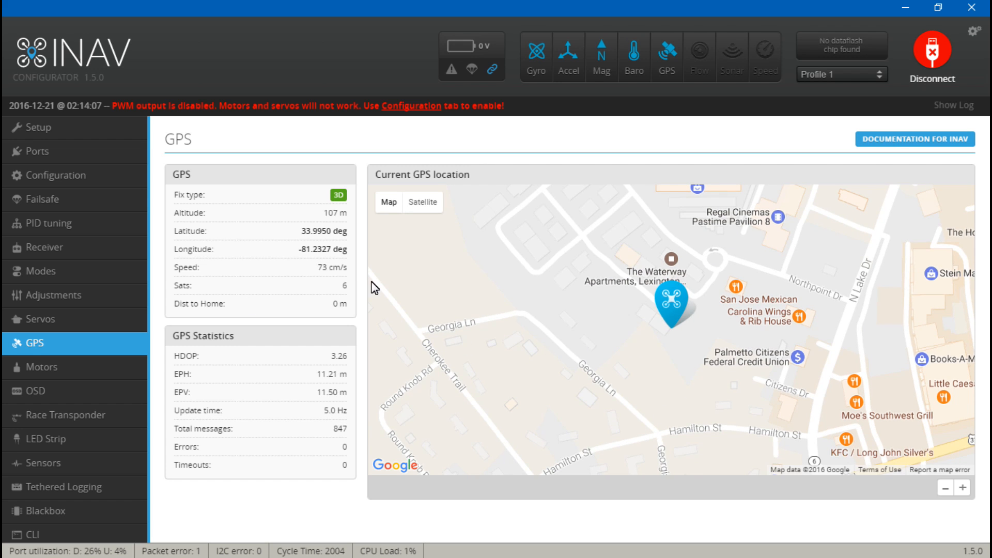
mouse_move(524, 363)
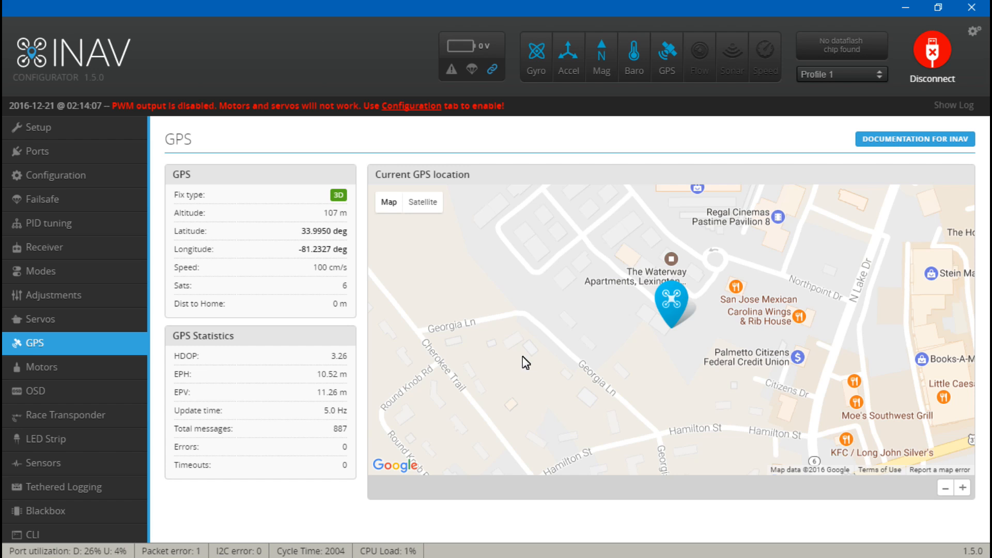
mouse_move(364, 337)
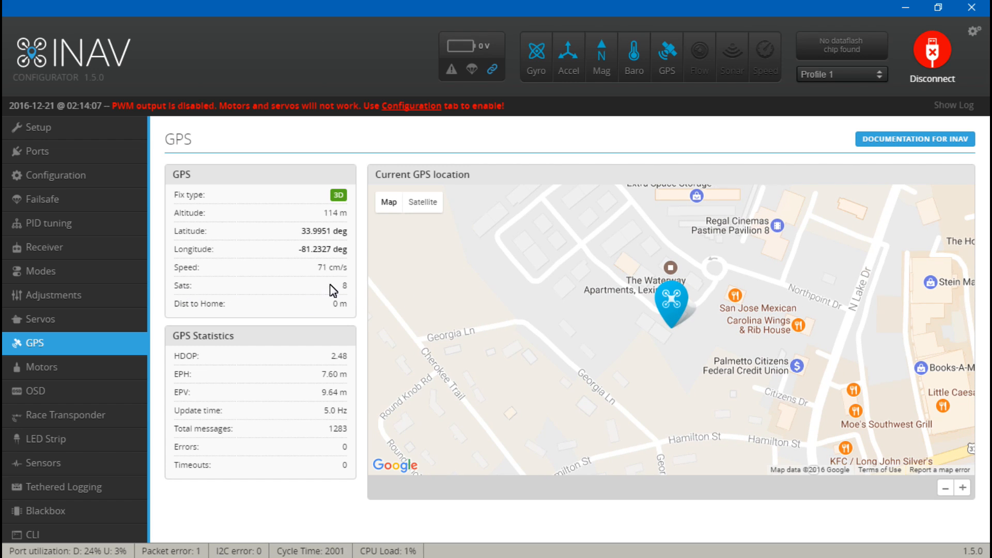
mouse_move(340, 297)
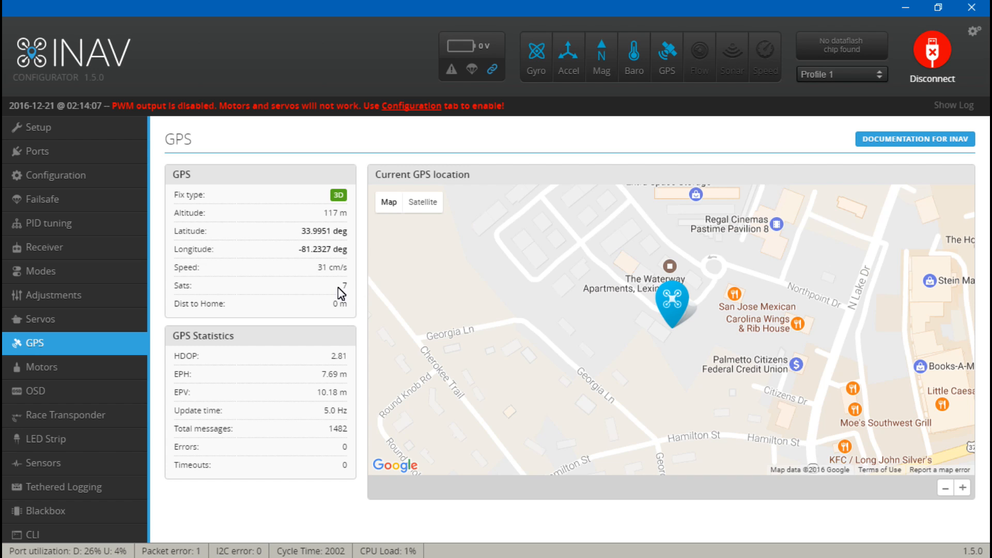
mouse_move(447, 187)
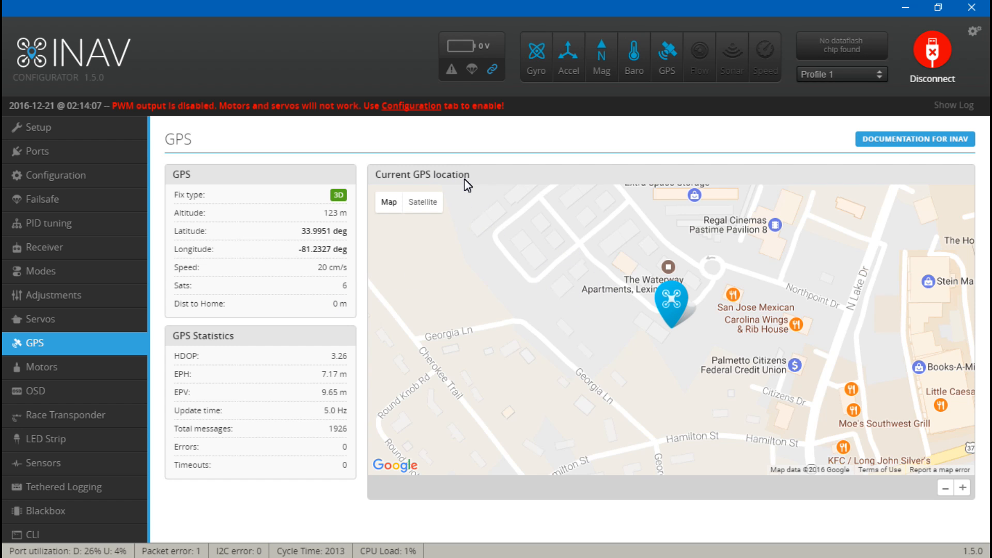
mouse_move(347, 322)
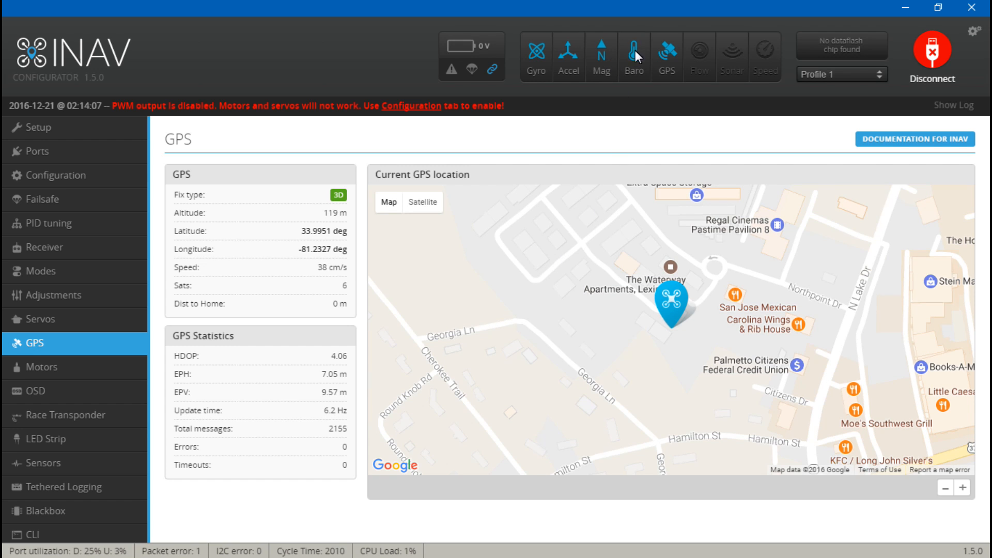
mouse_move(148, 520)
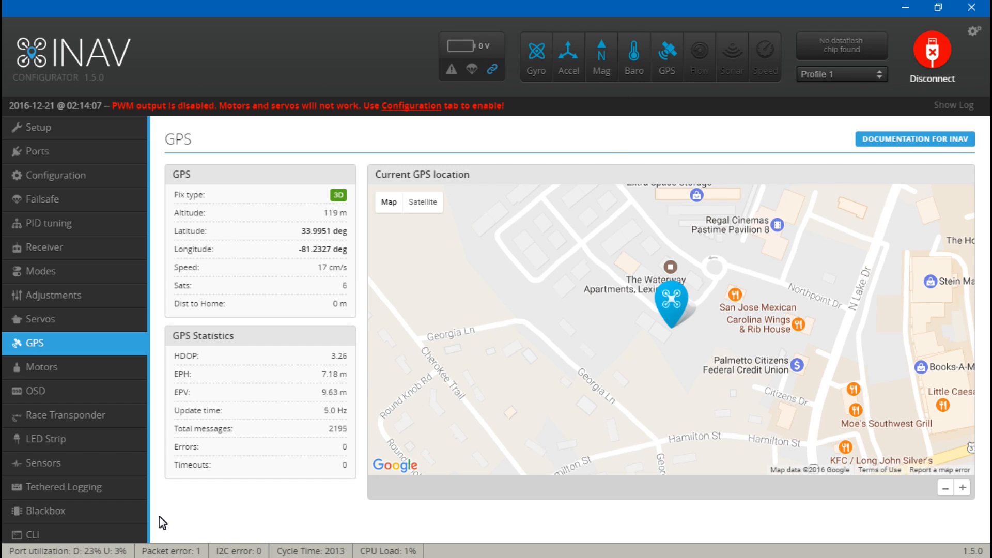
mouse_move(642, 66)
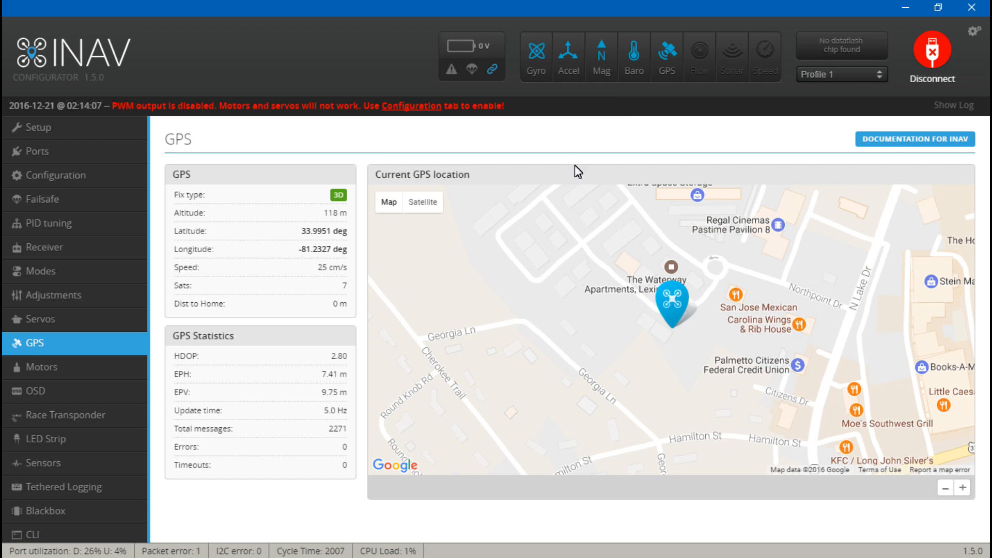
Run 'set baro' in the CLI, which reports BMP280 barometer hardware
left_click(26, 531)
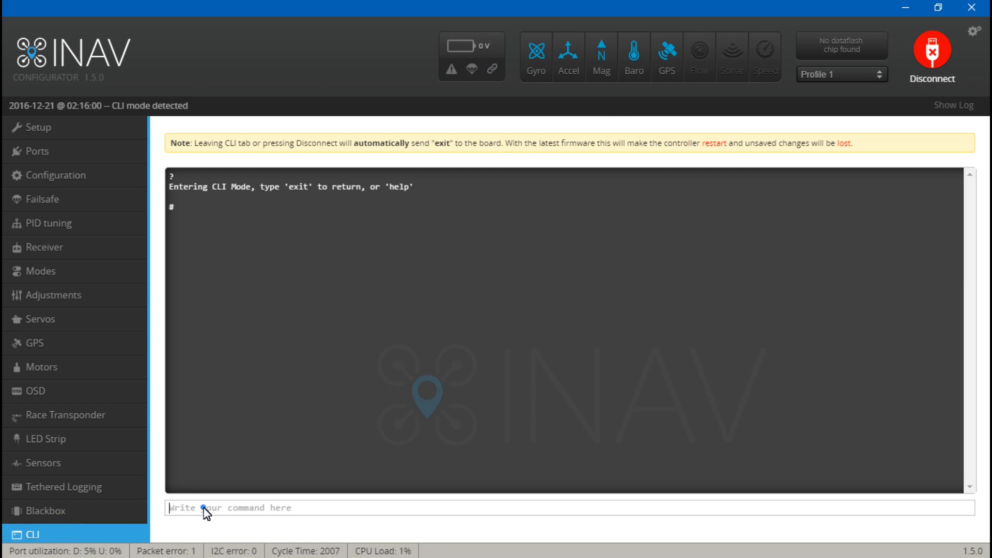
type("set")
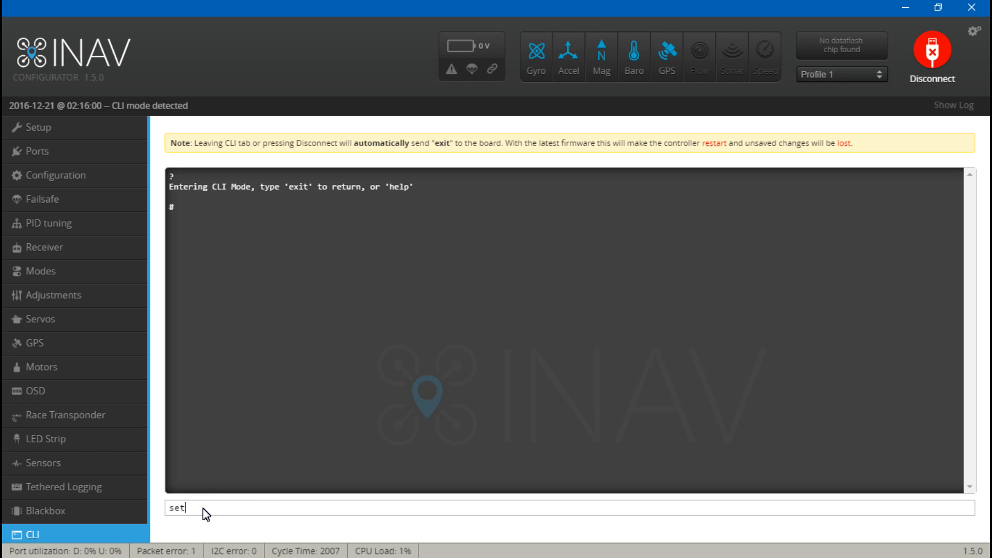
type("baro")
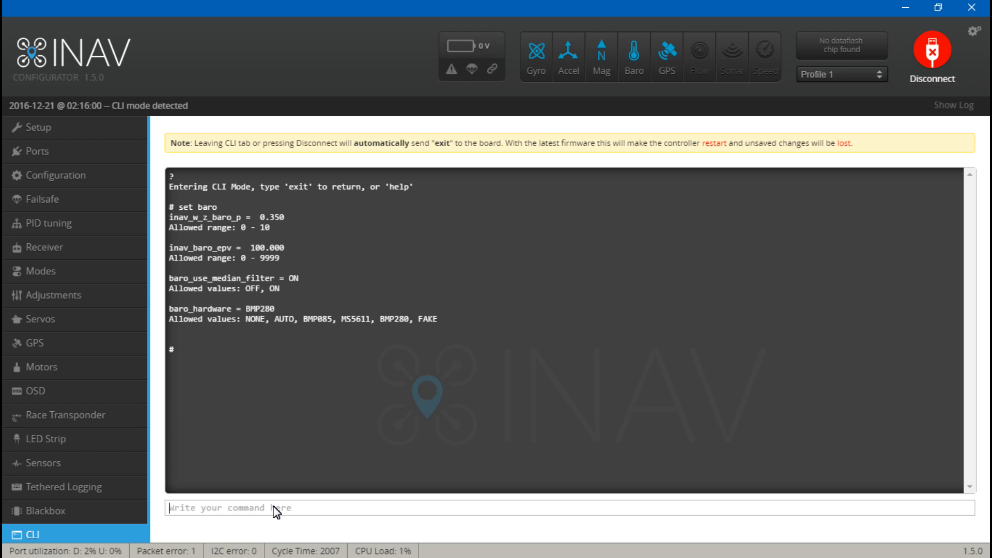
mouse_move(232, 303)
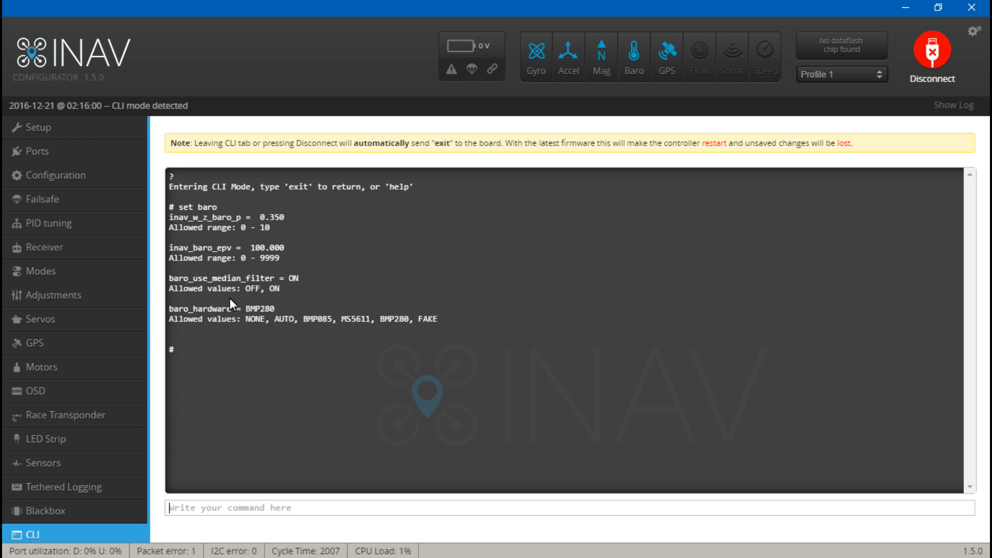
mouse_move(284, 329)
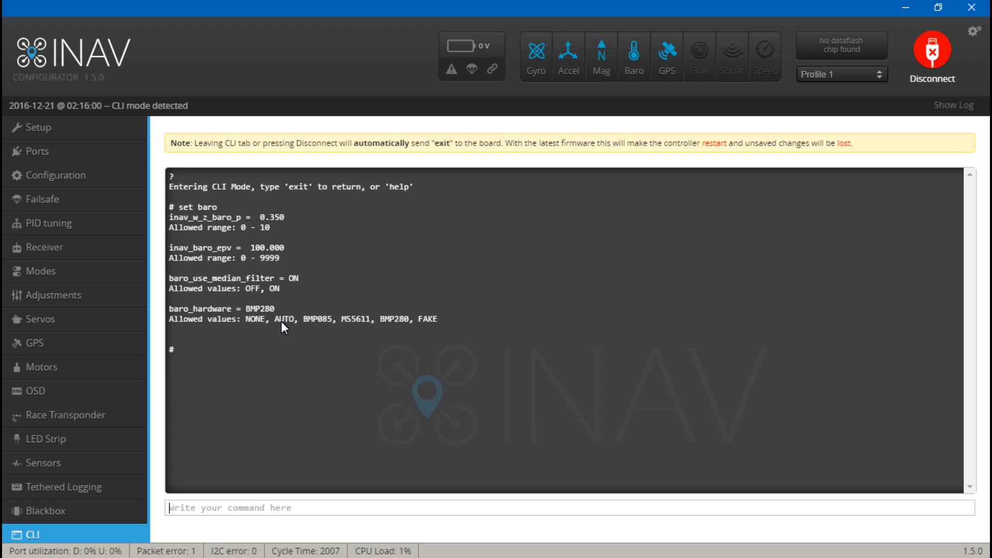
mouse_move(407, 434)
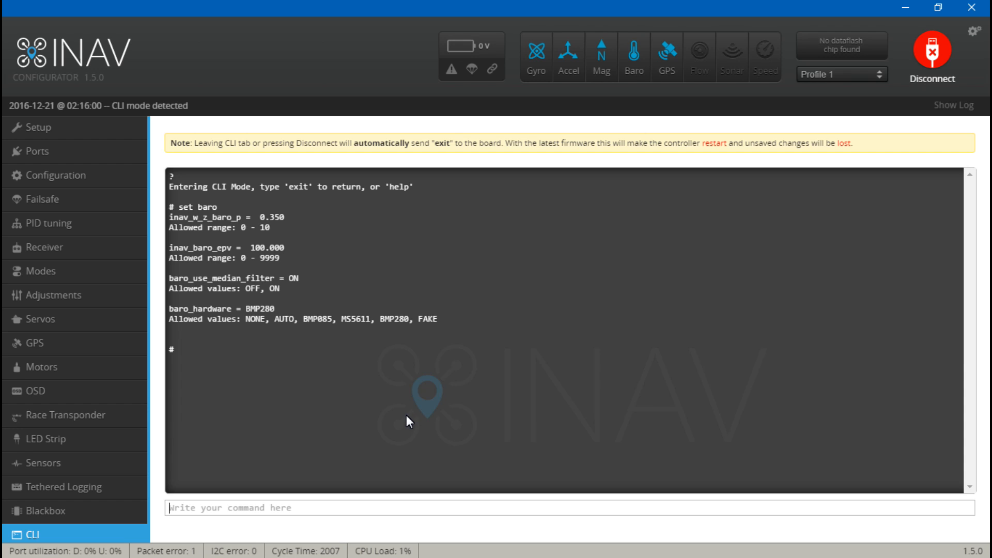
mouse_move(433, 319)
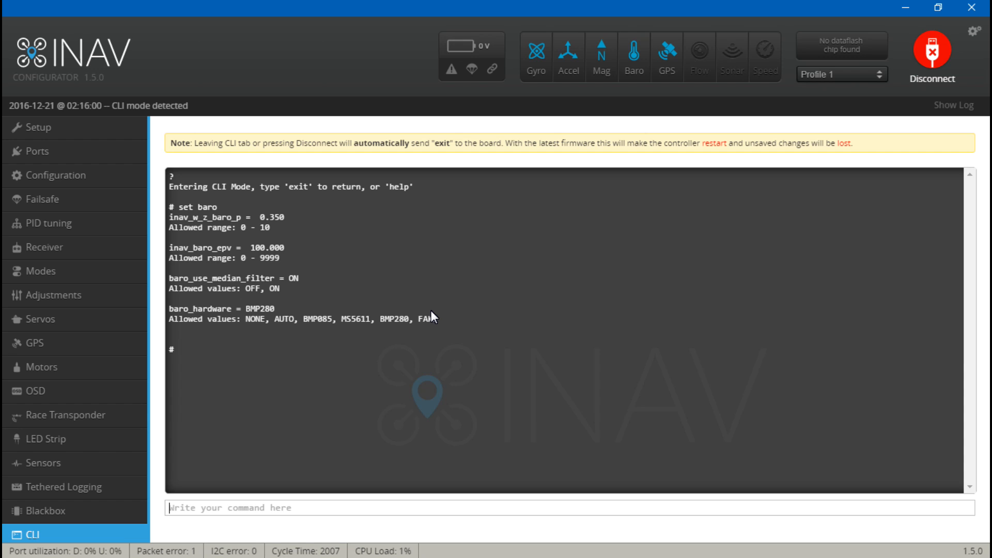
Set barometer hardware to AUTO with 'set baro = auto' and save in the CLI
type("set")
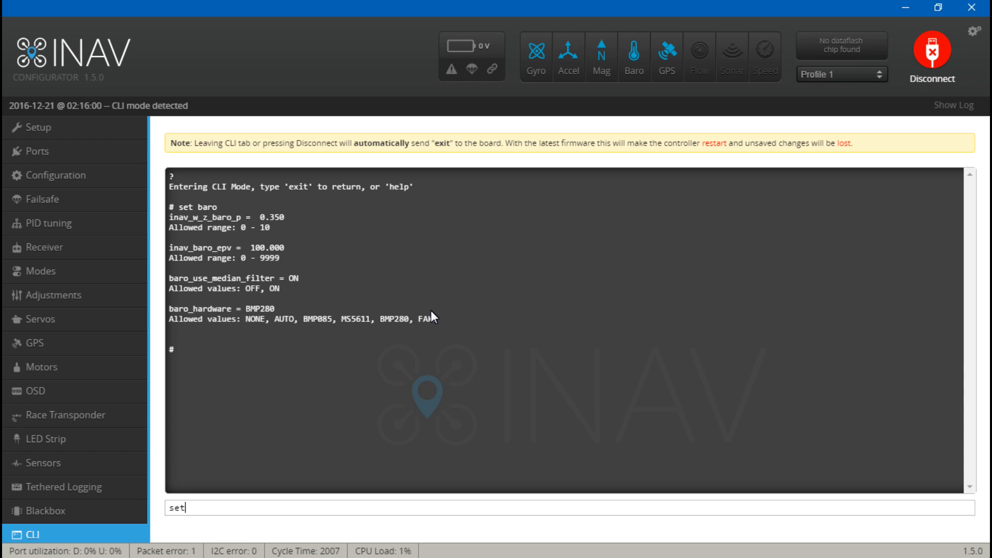
type("baro_hardware")
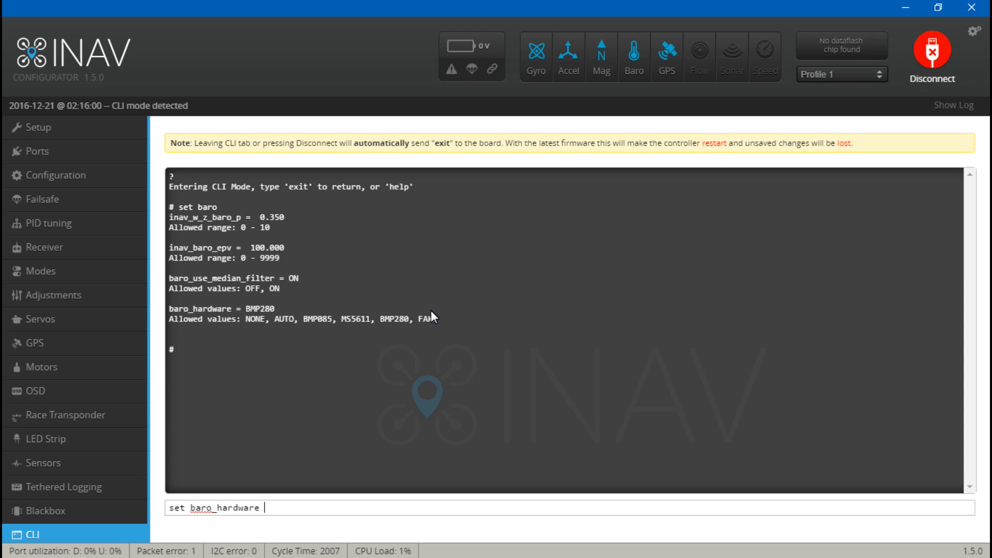
type("= auto")
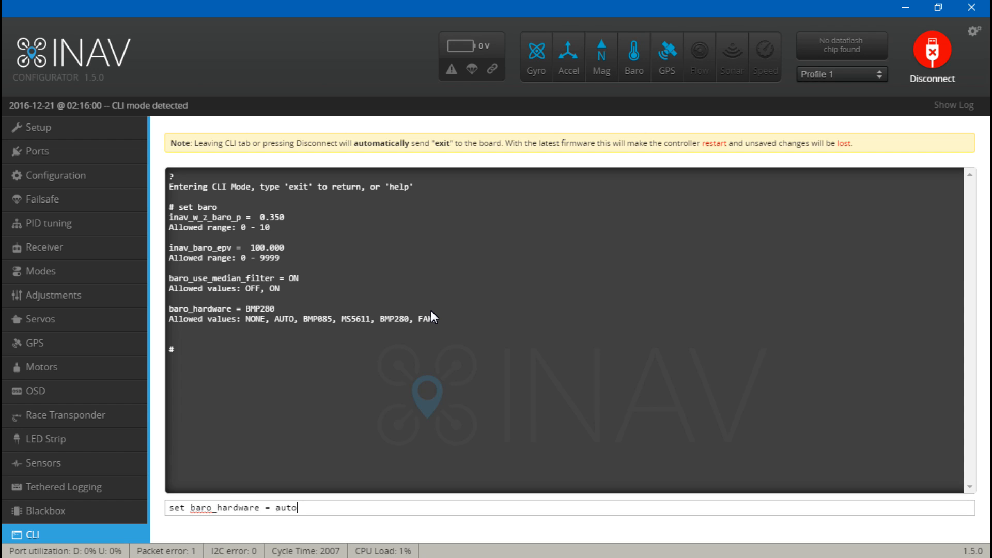
key("Enter")
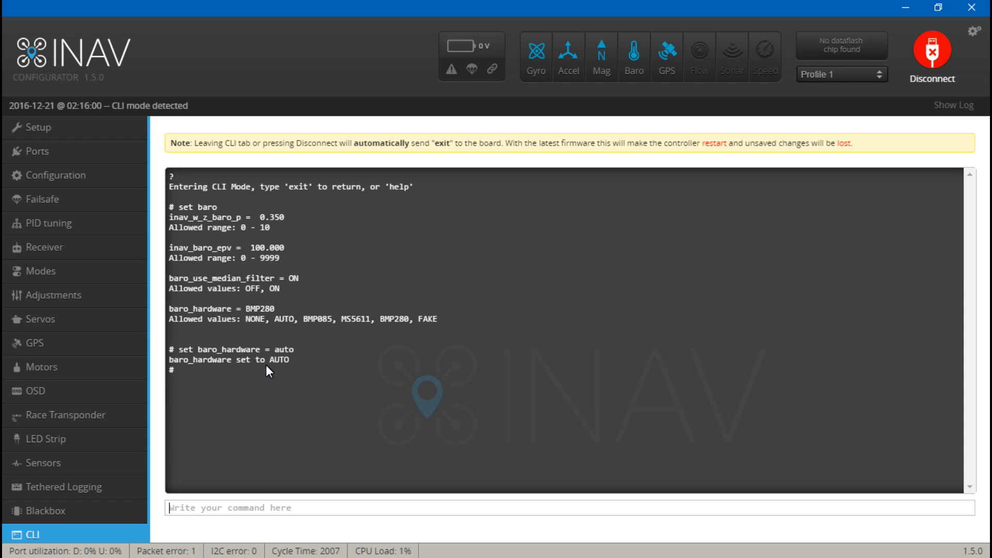
mouse_move(245, 367)
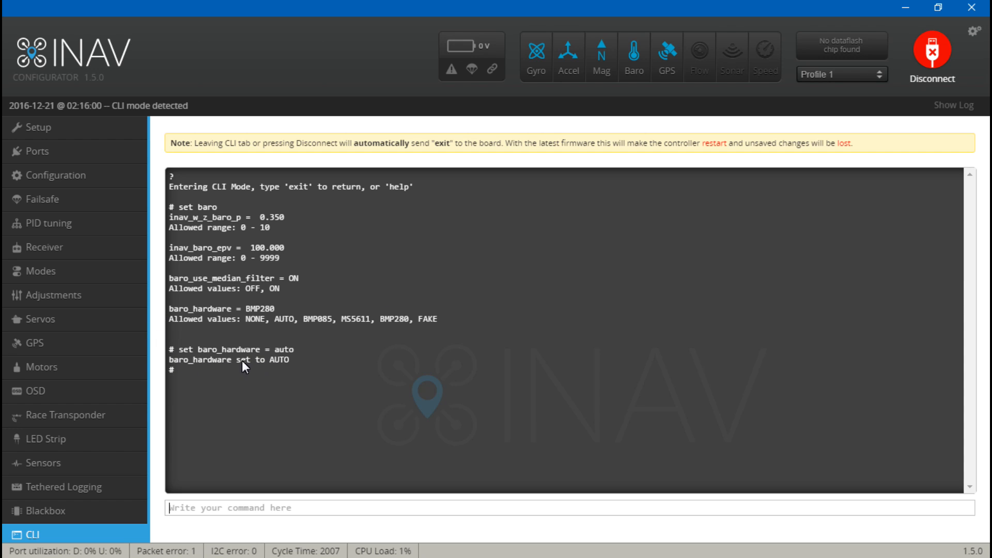
mouse_move(278, 438)
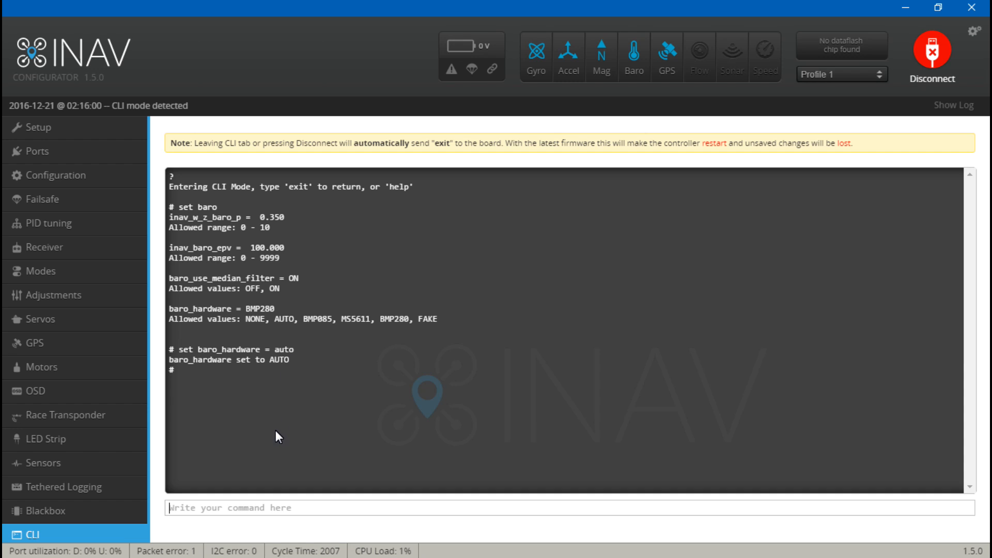
type("lkjasdkf")
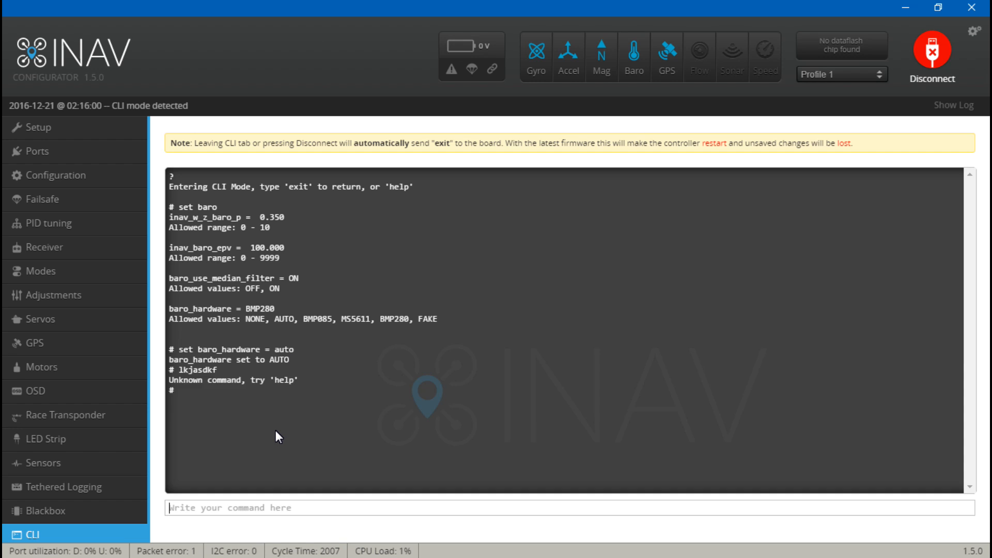
mouse_move(202, 372)
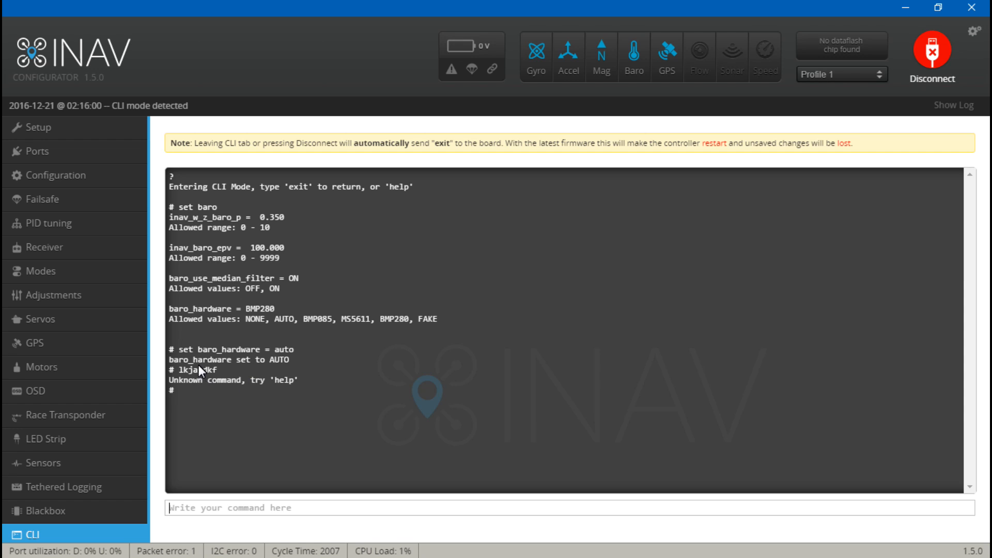
type("sav")
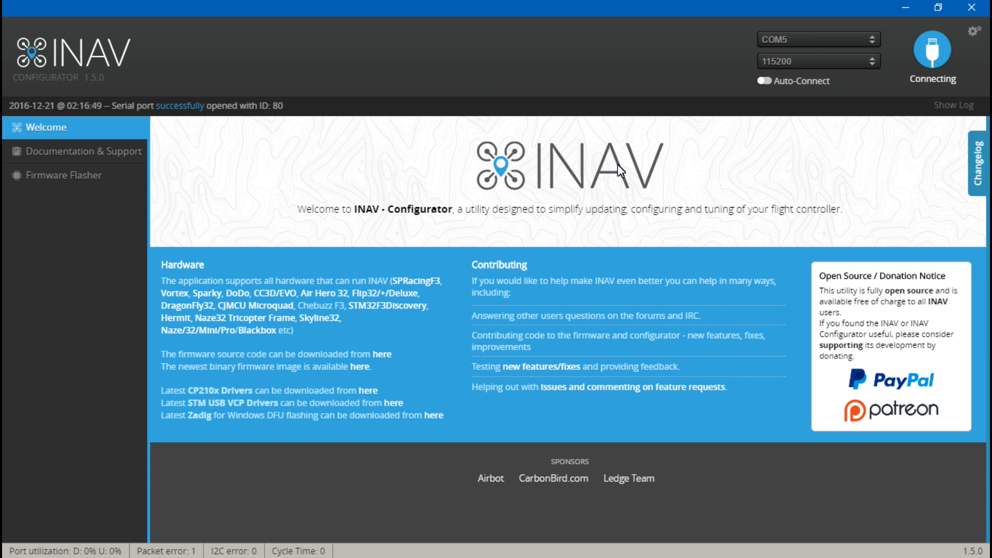
Reconnect to the flight controller and confirm a 3D GPS fix with six satellites
left_click(940, 51)
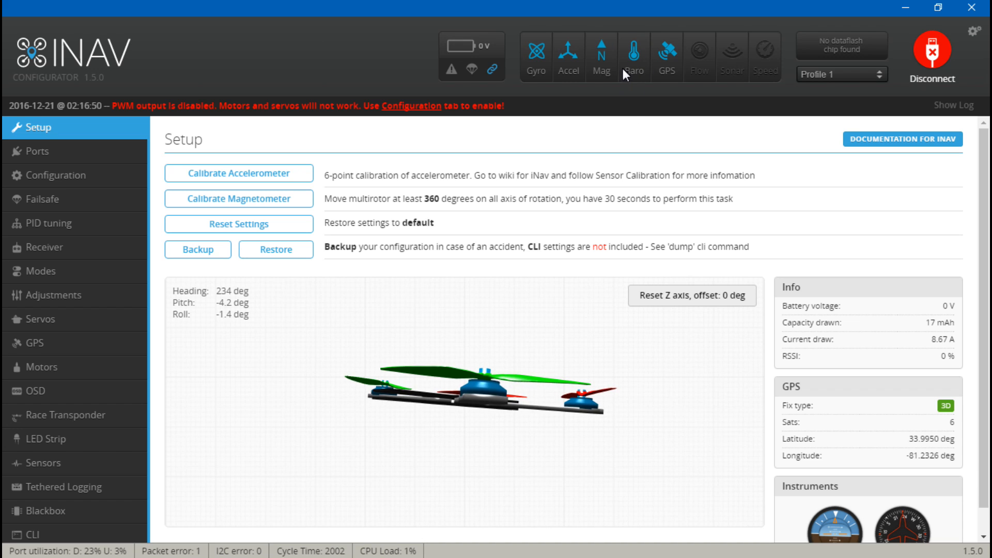
mouse_move(602, 123)
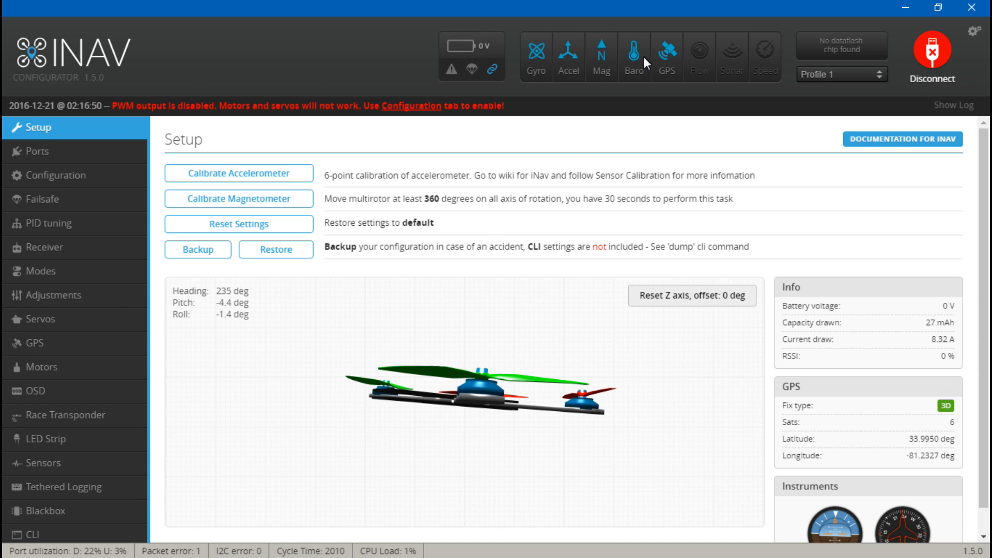
mouse_move(195, 495)
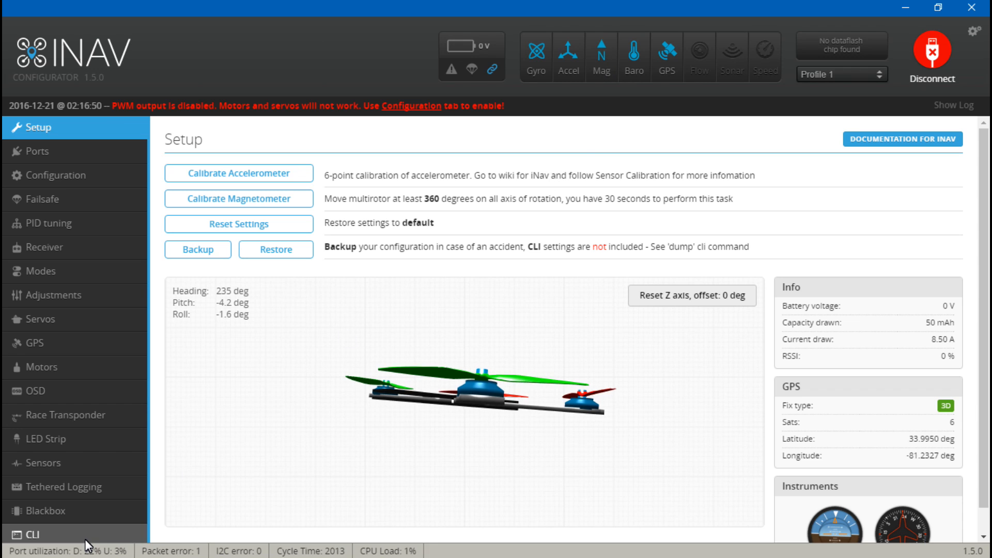
List the CLI 'set m' magnetometer settings, showing HMC5883 hardware with magzero x, y, z at 0
left_click(25, 535)
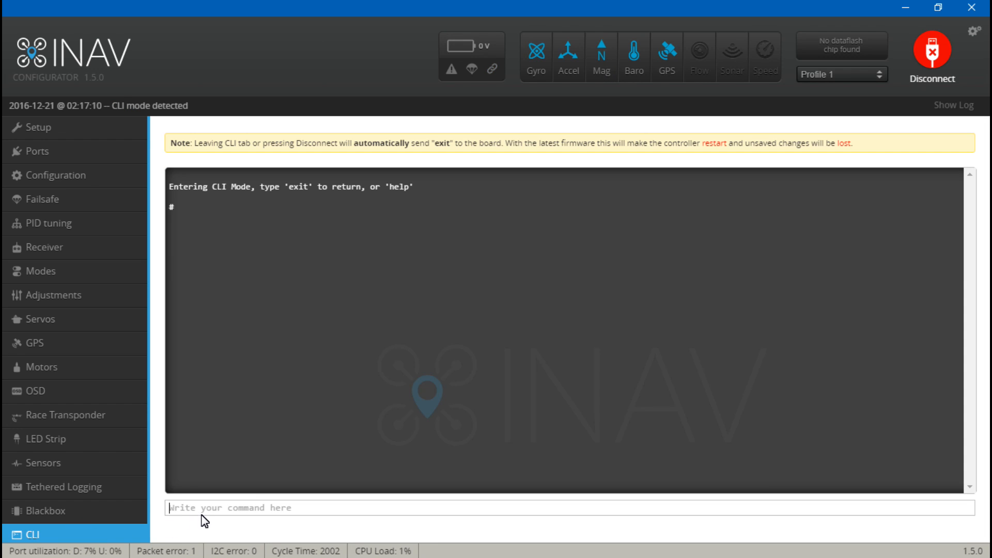
type("set m")
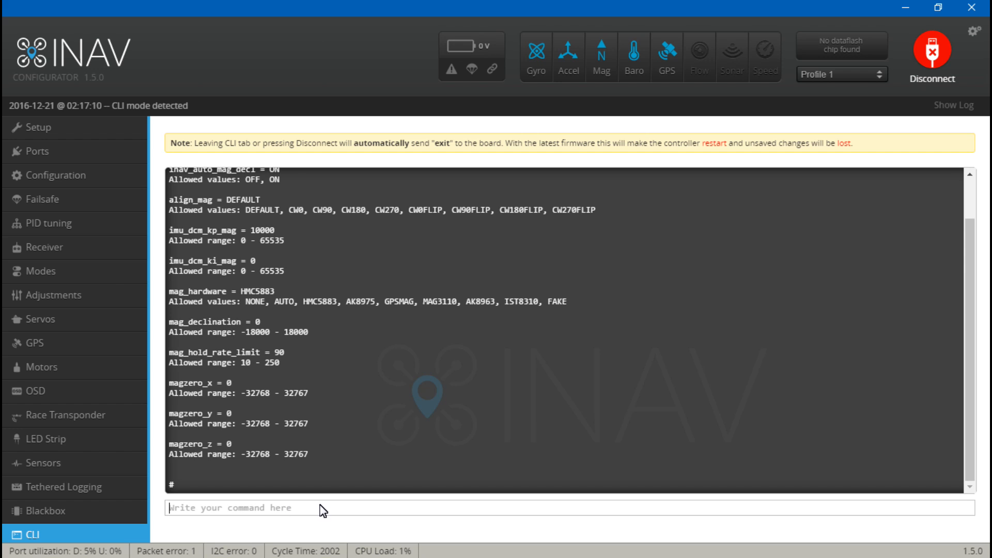
mouse_move(227, 295)
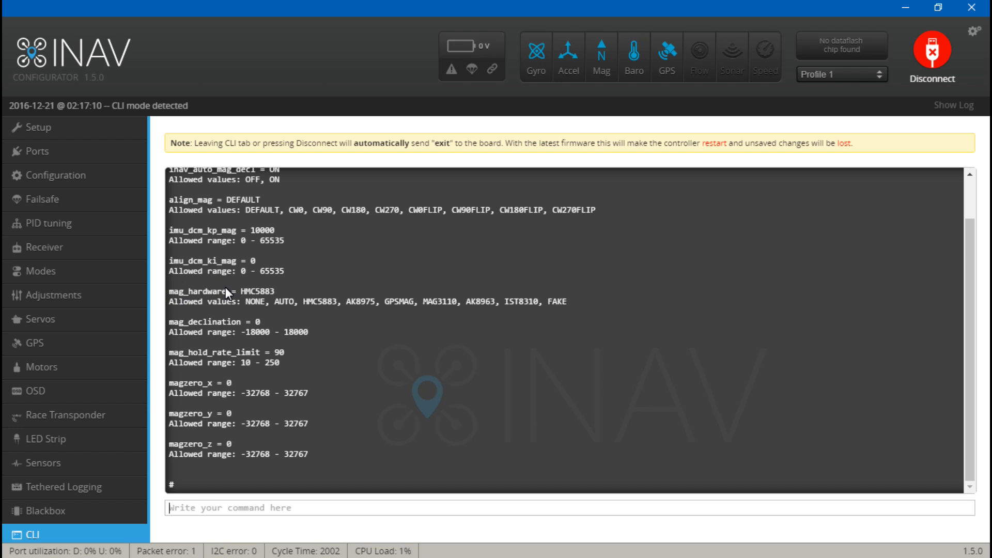
mouse_move(377, 264)
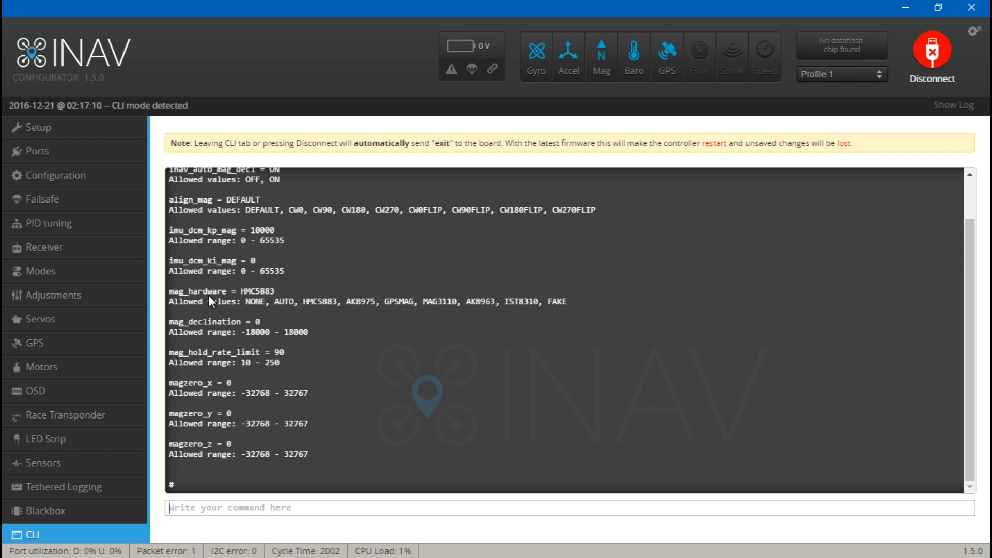
mouse_move(229, 297)
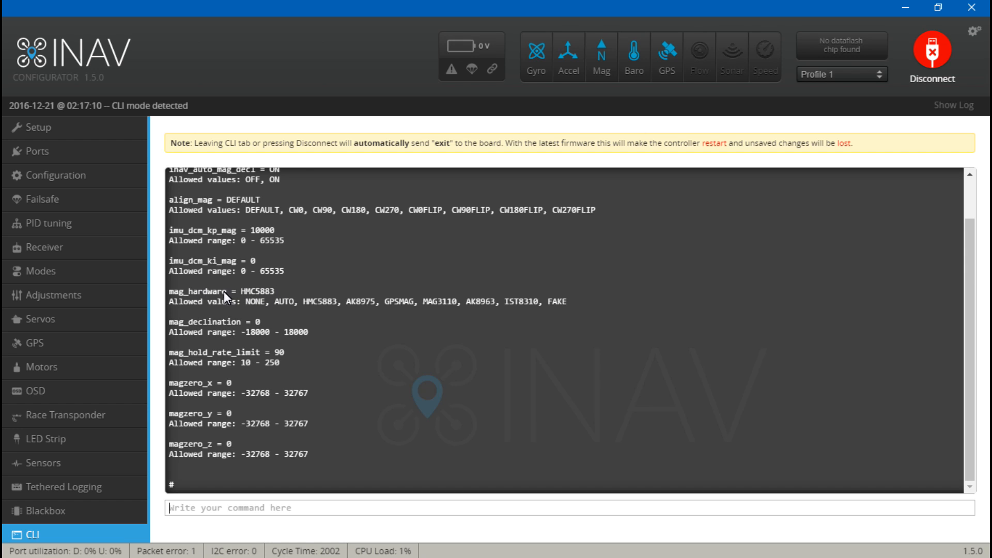
mouse_move(253, 301)
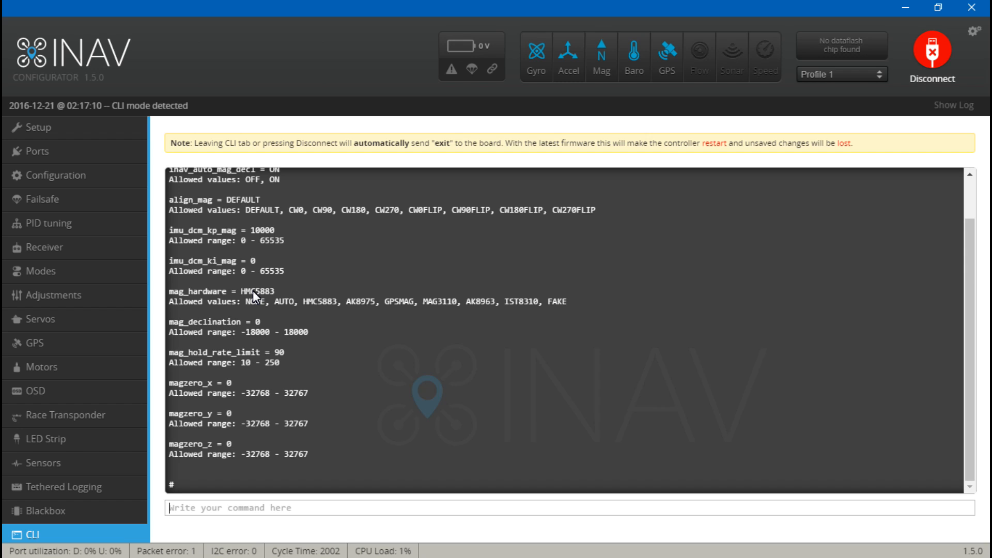
mouse_move(336, 297)
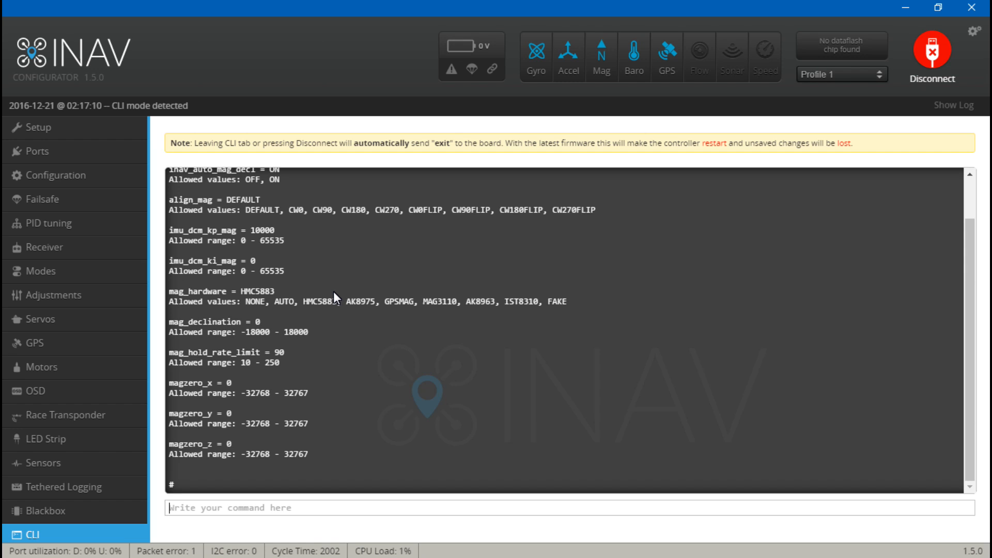
mouse_move(326, 297)
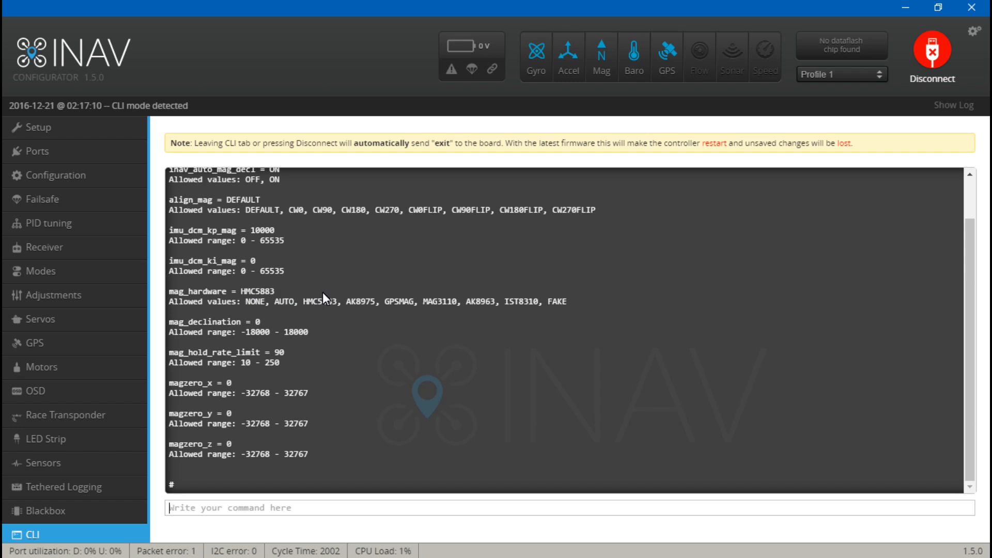
mouse_move(348, 288)
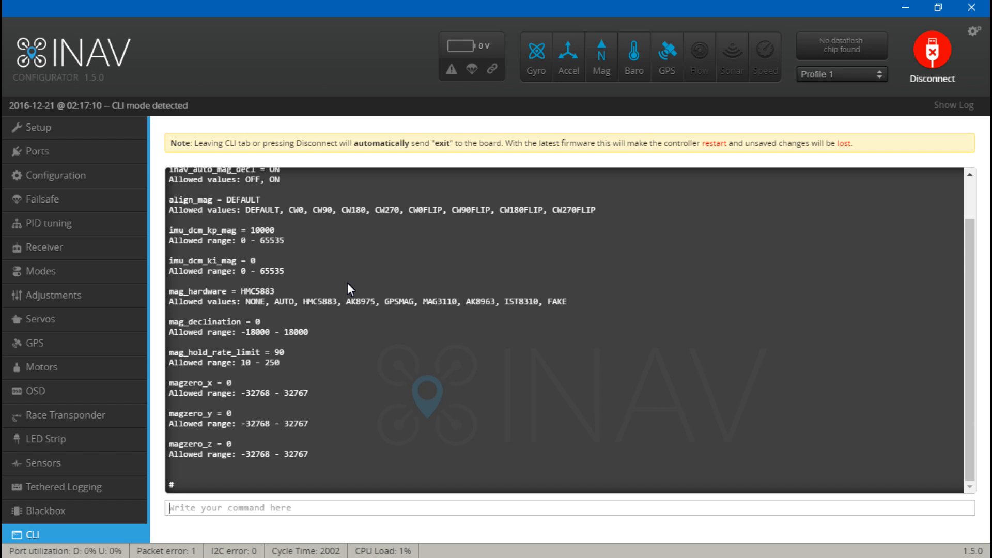
mouse_move(340, 291)
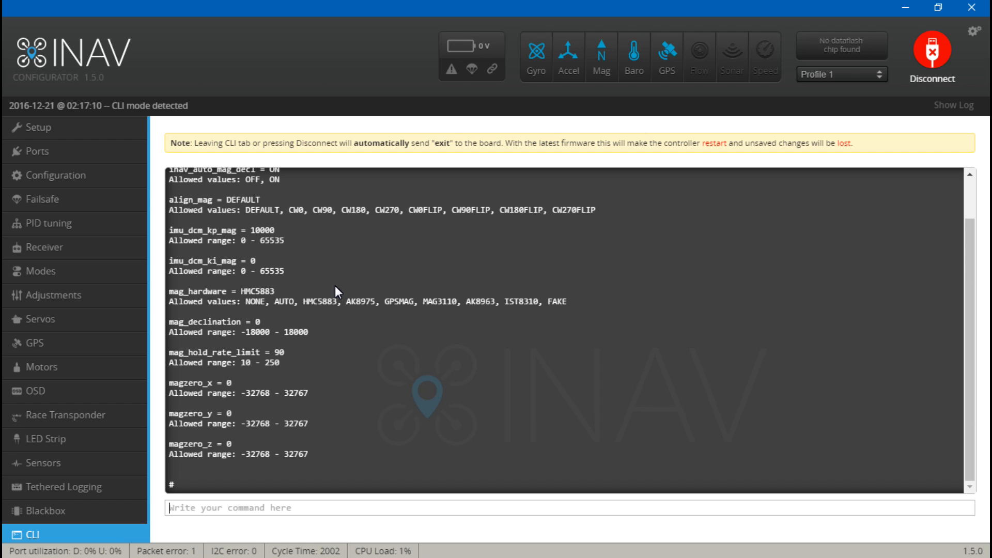
mouse_move(342, 306)
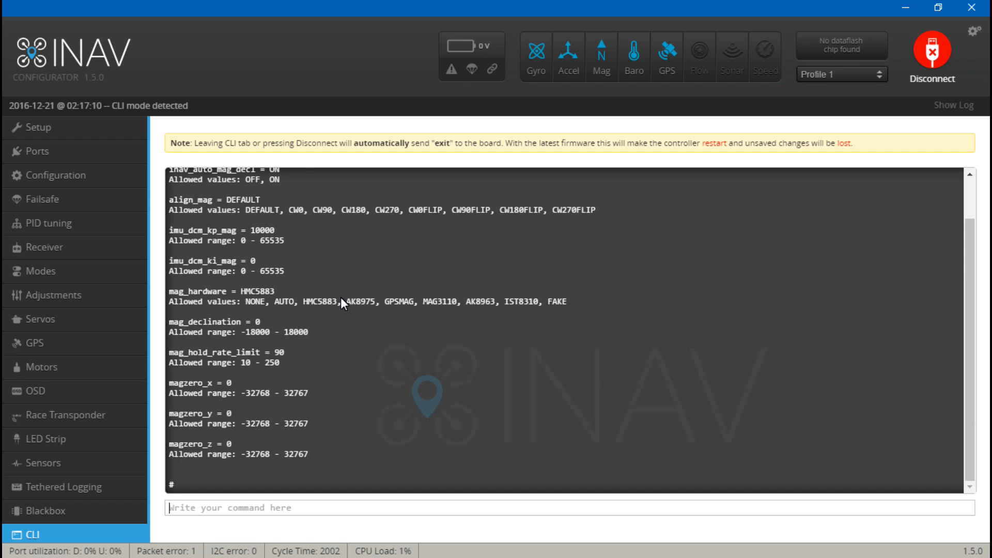
mouse_move(364, 356)
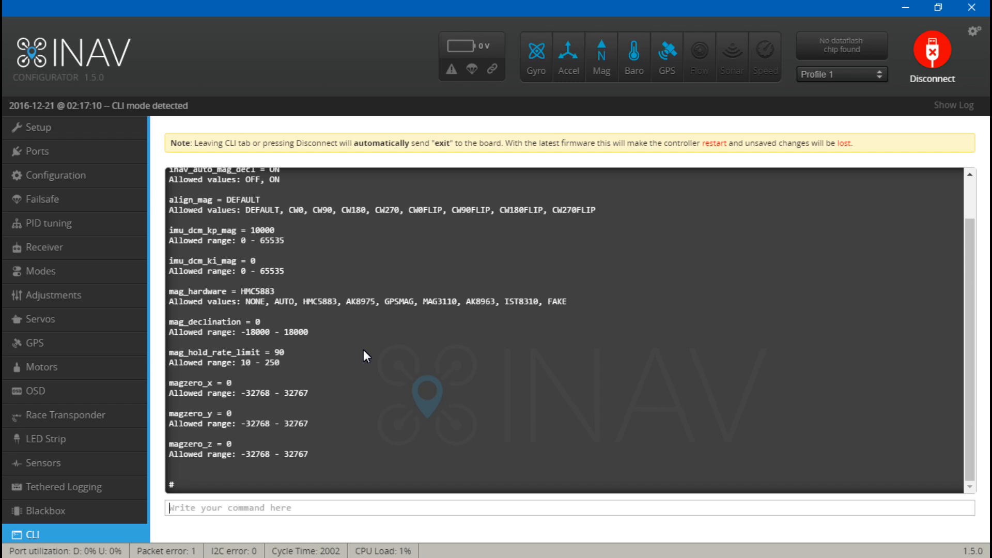
type("set")
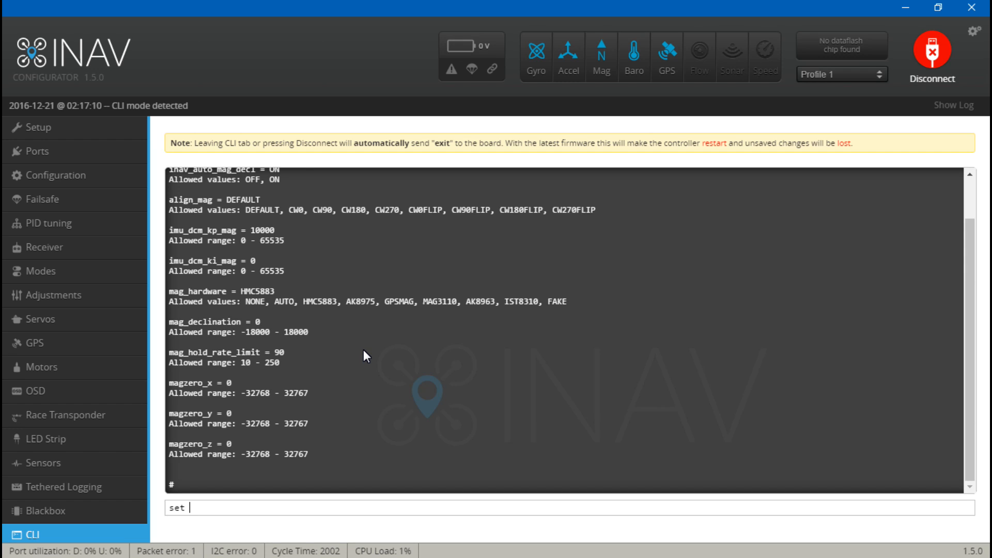
type("mag_")
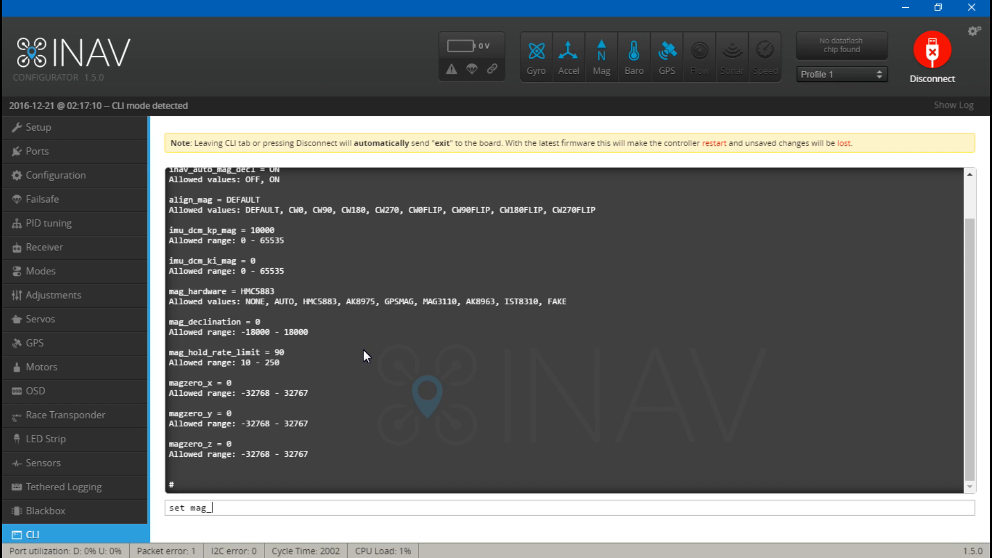
type("hardware")
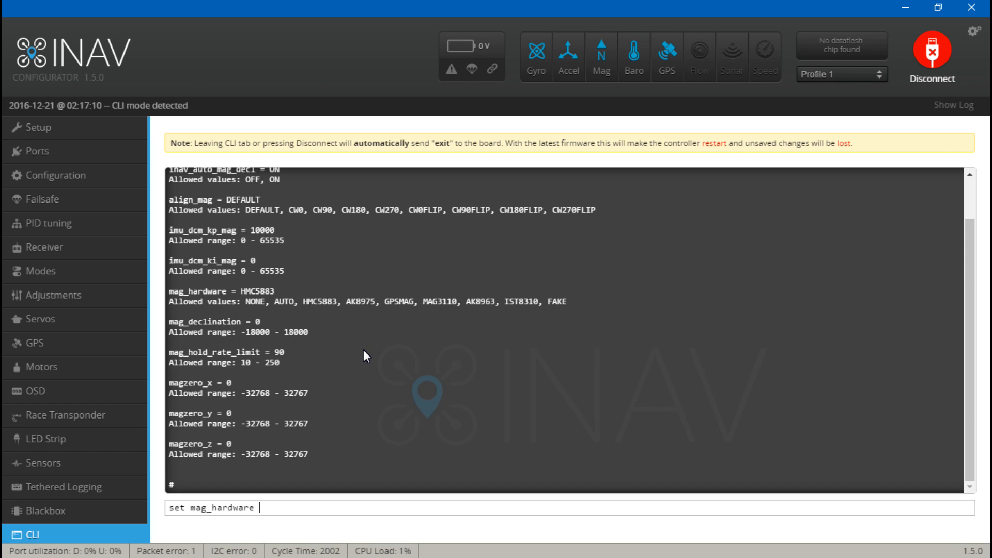
type("= auto")
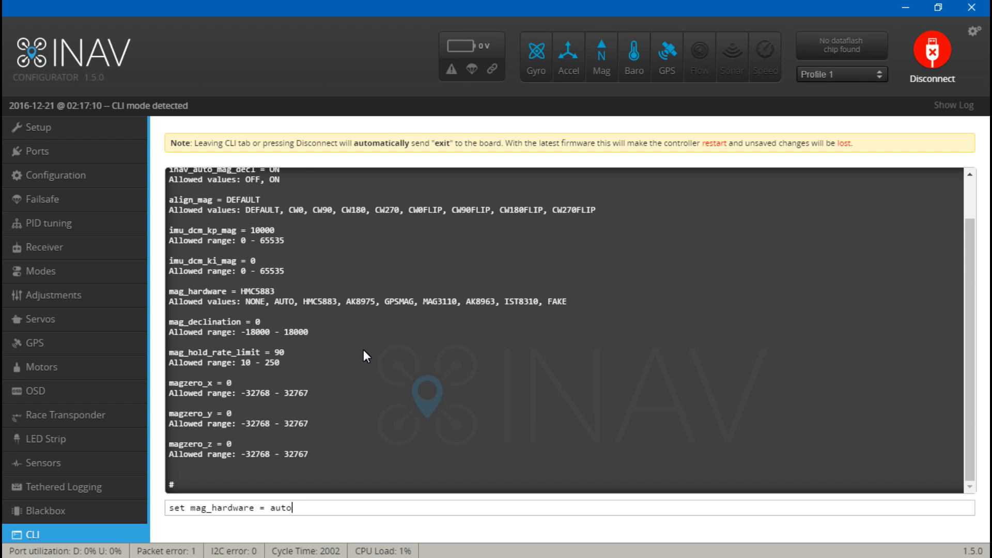
mouse_move(299, 314)
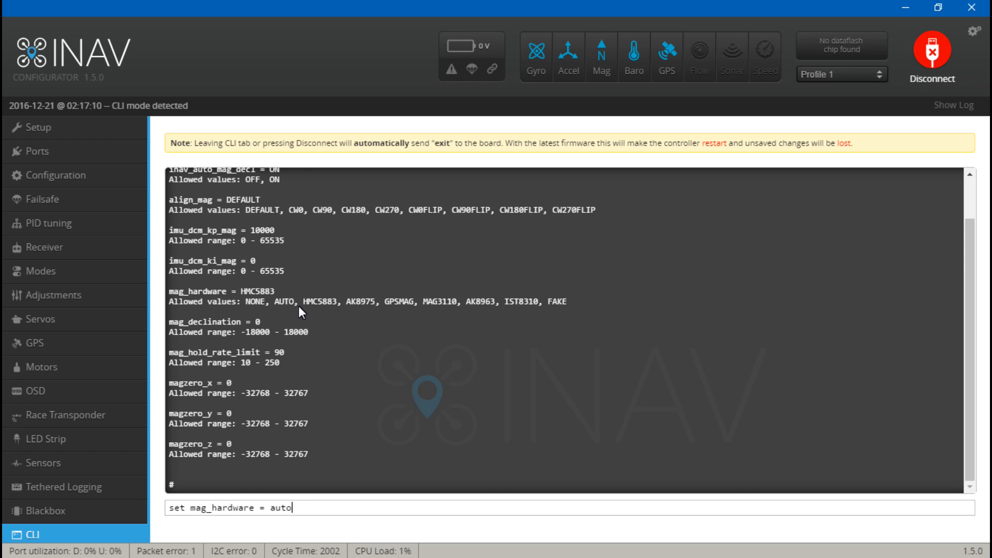
mouse_move(334, 326)
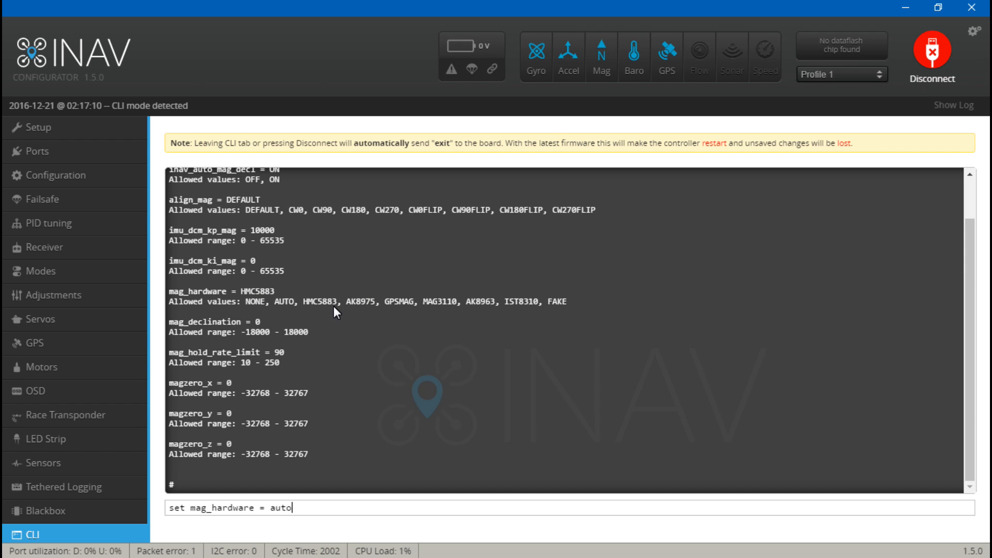
mouse_move(458, 313)
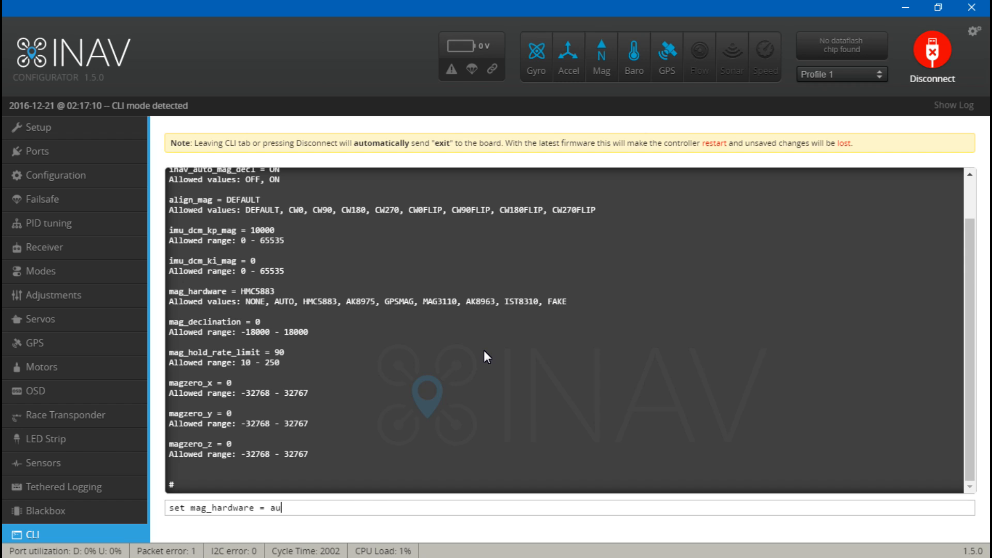
key("Backspace")
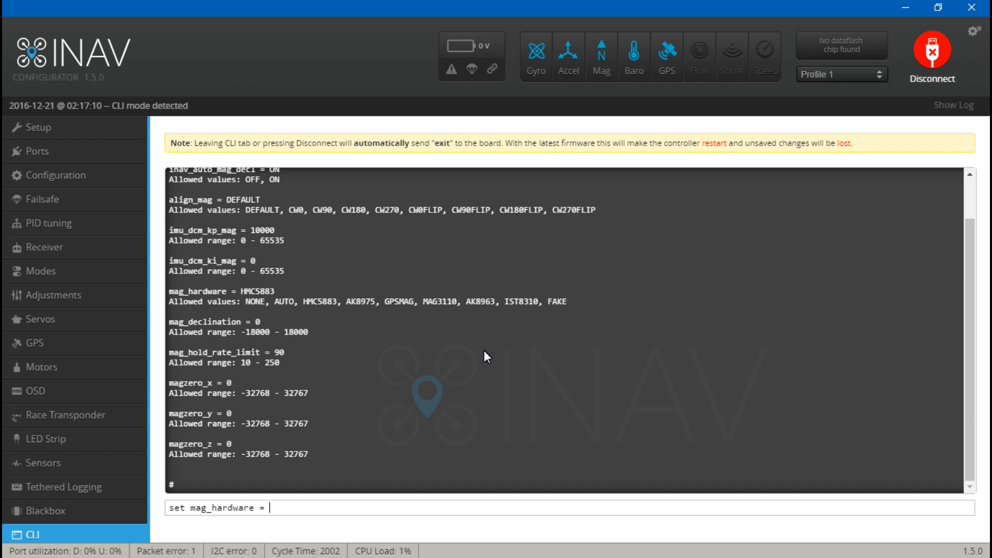
mouse_move(264, 293)
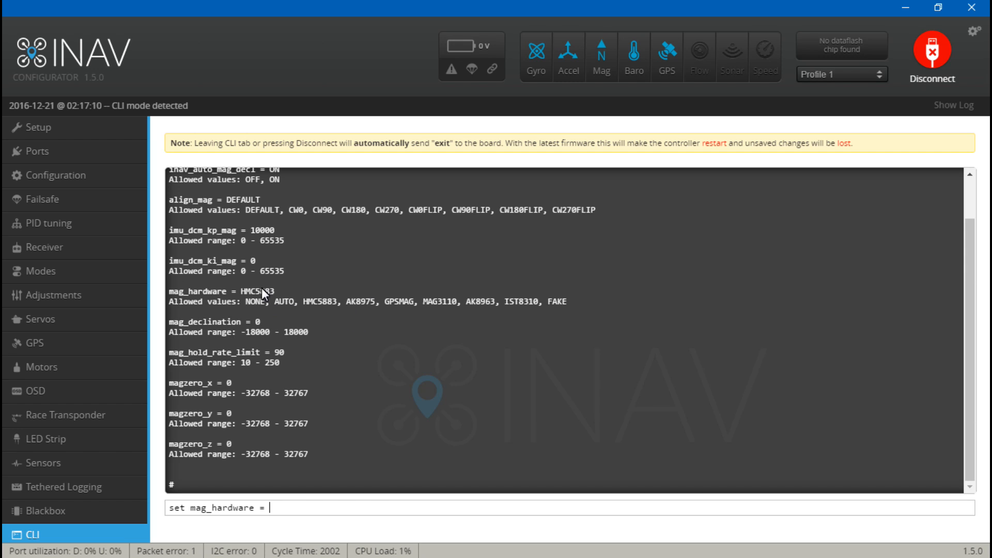
mouse_move(293, 292)
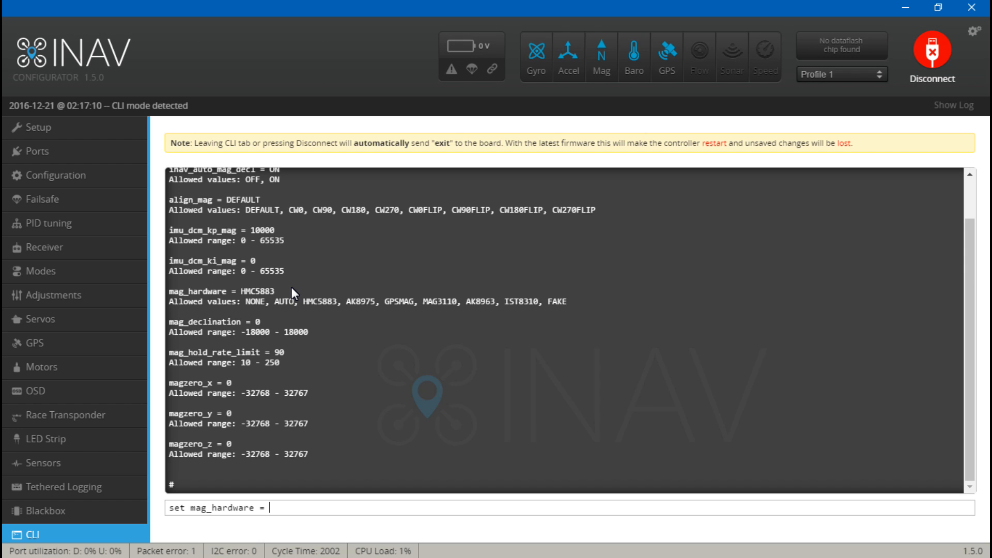
mouse_move(174, 119)
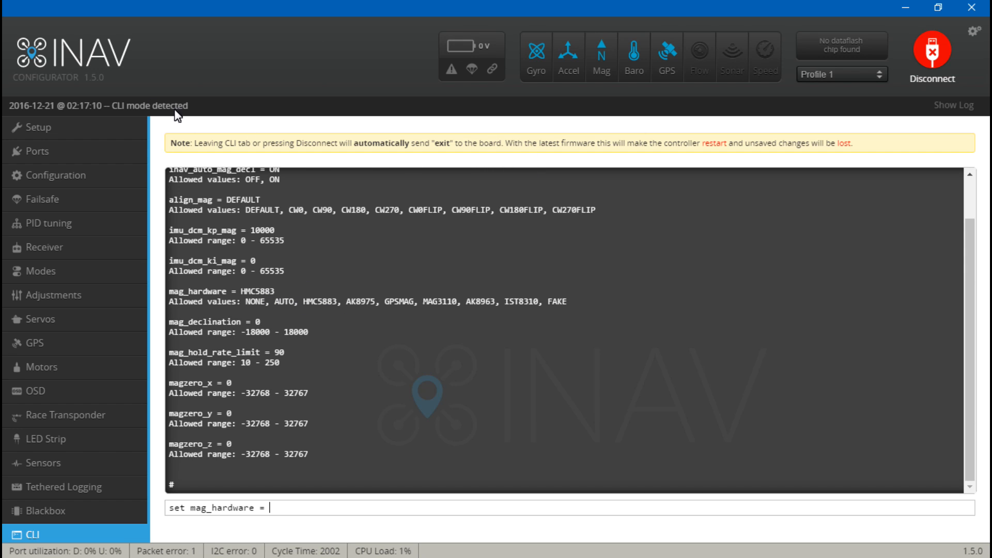
mouse_move(336, 324)
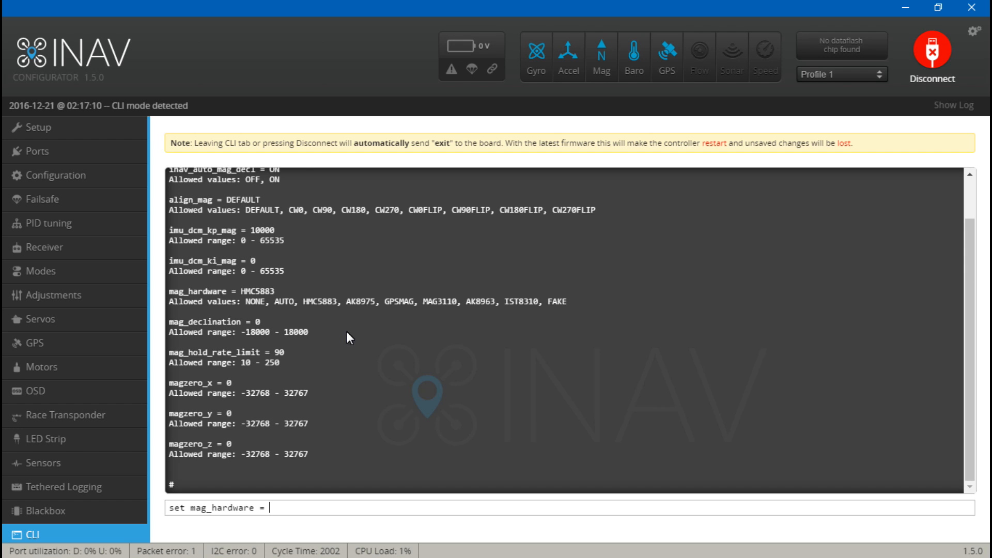
mouse_move(334, 307)
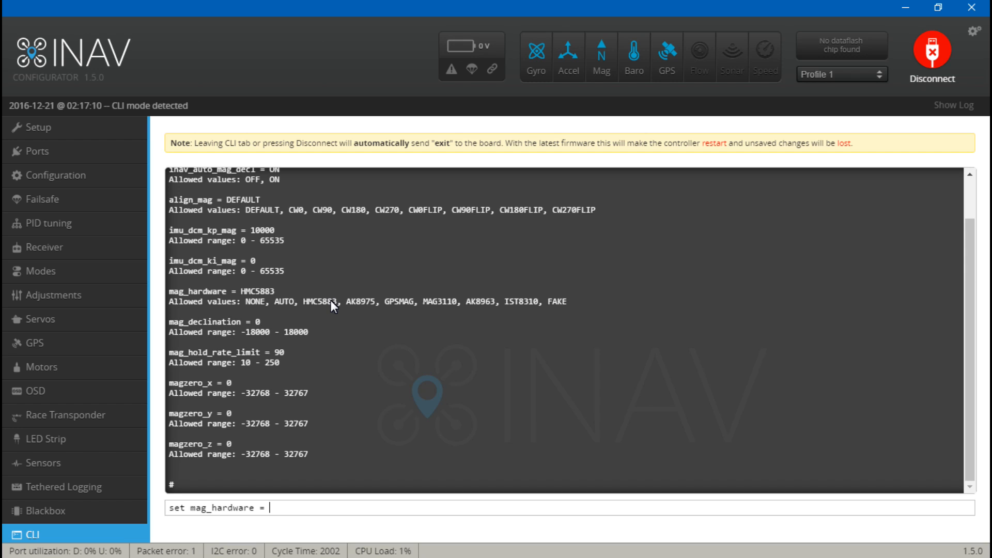
mouse_move(351, 324)
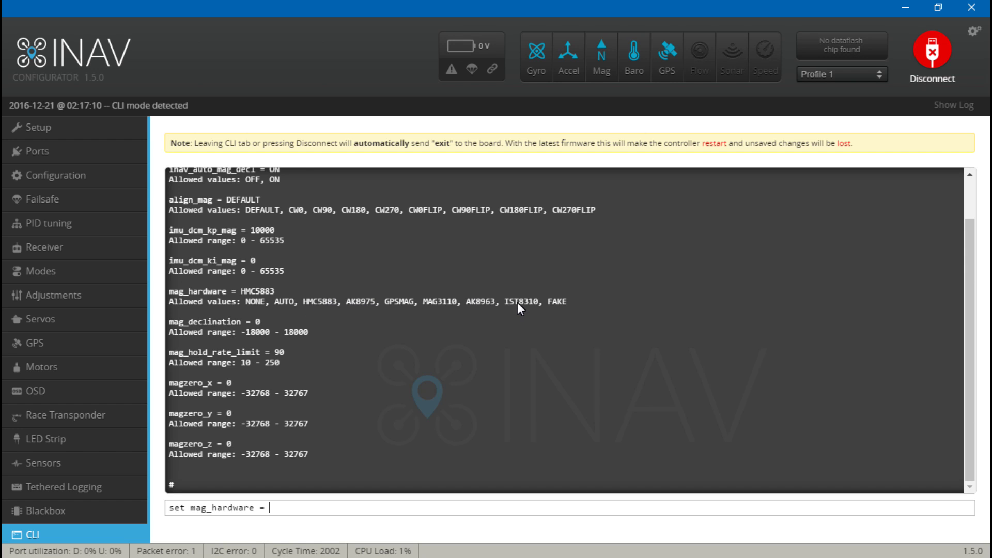
mouse_move(447, 328)
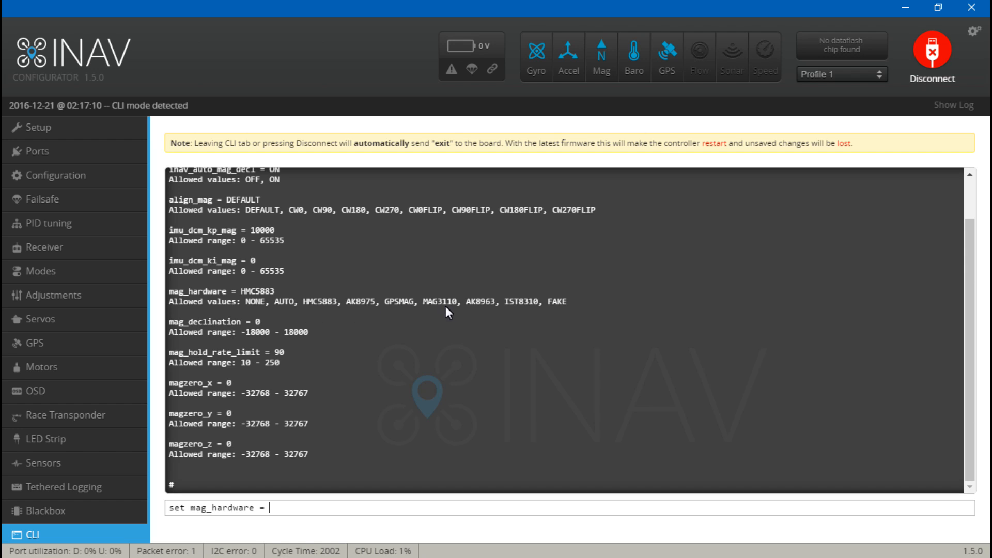
mouse_move(332, 308)
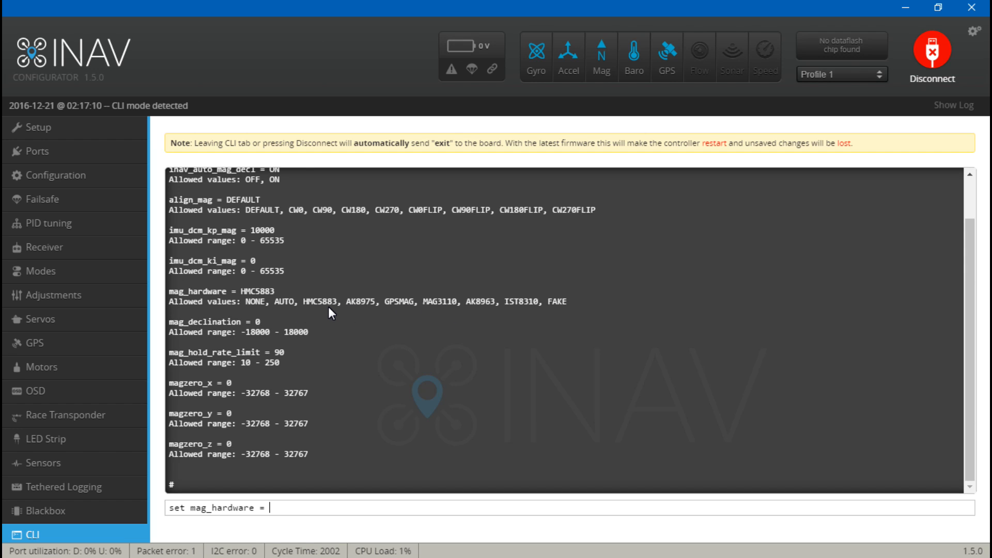
mouse_move(346, 321)
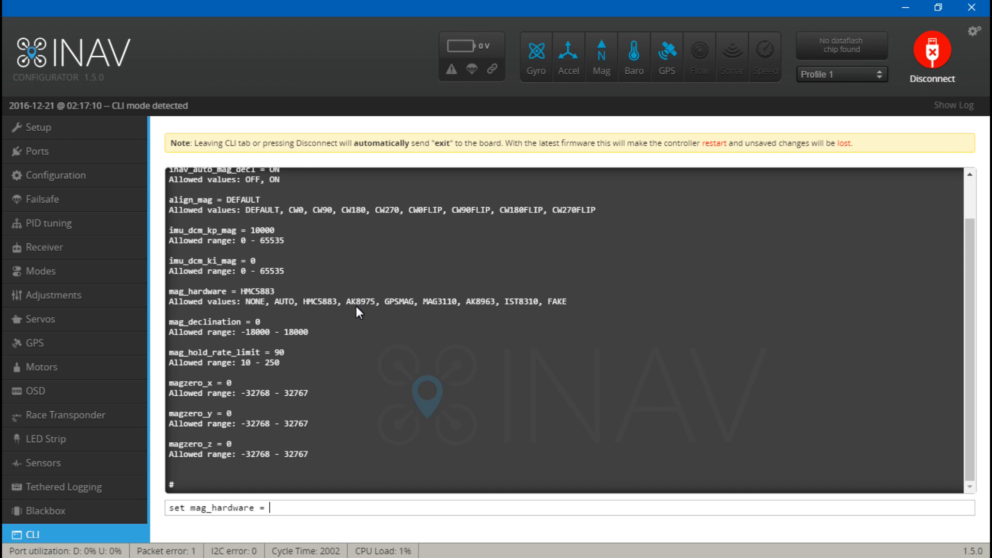
mouse_move(303, 298)
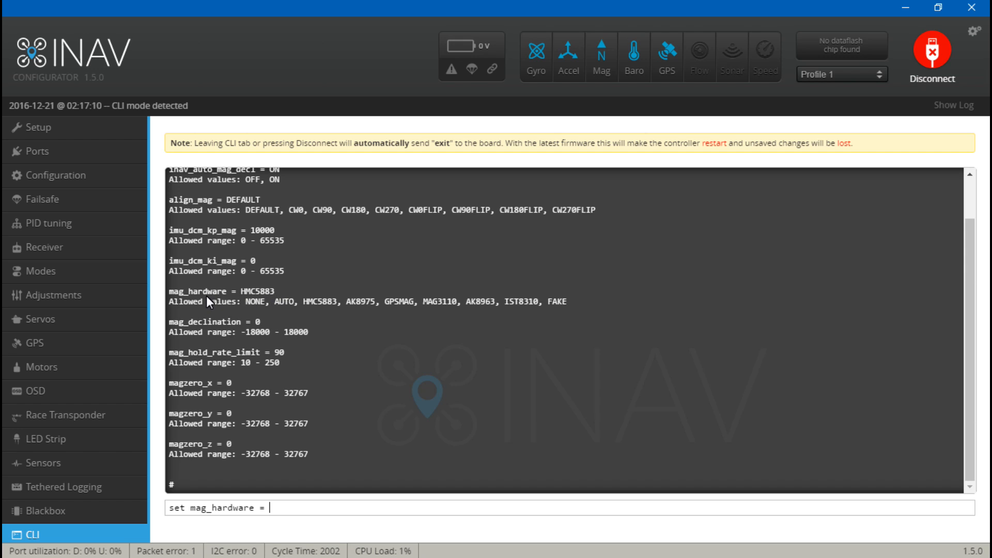
mouse_move(303, 290)
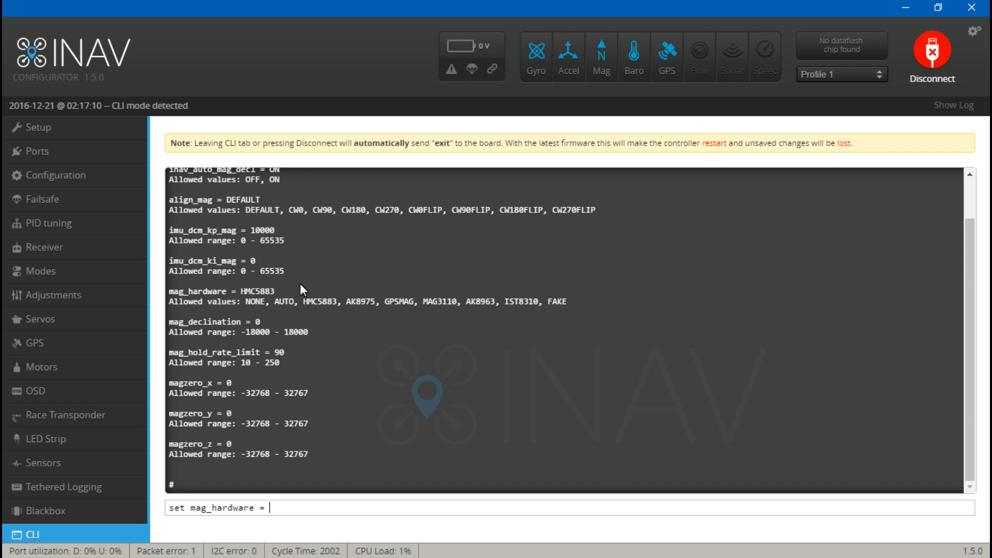
mouse_move(342, 284)
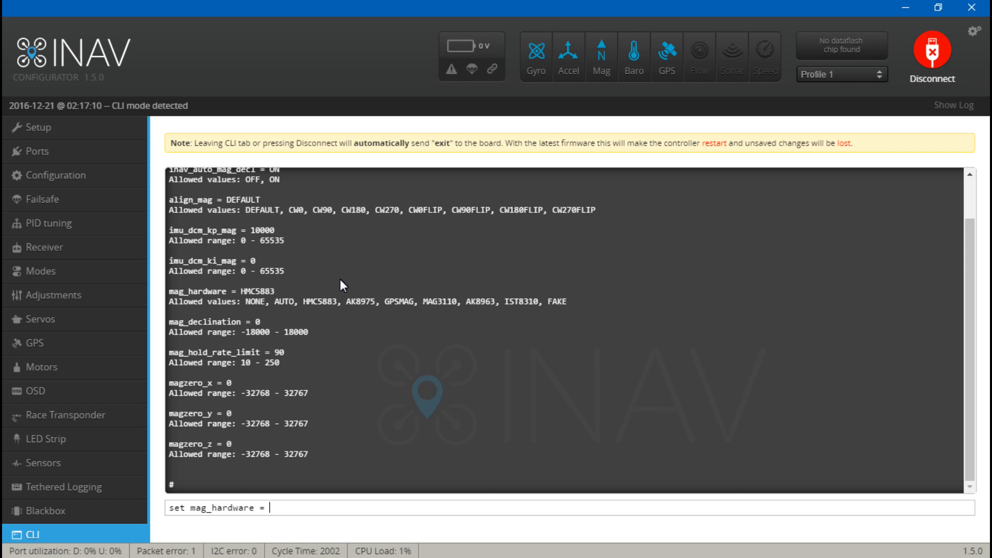
mouse_move(406, 303)
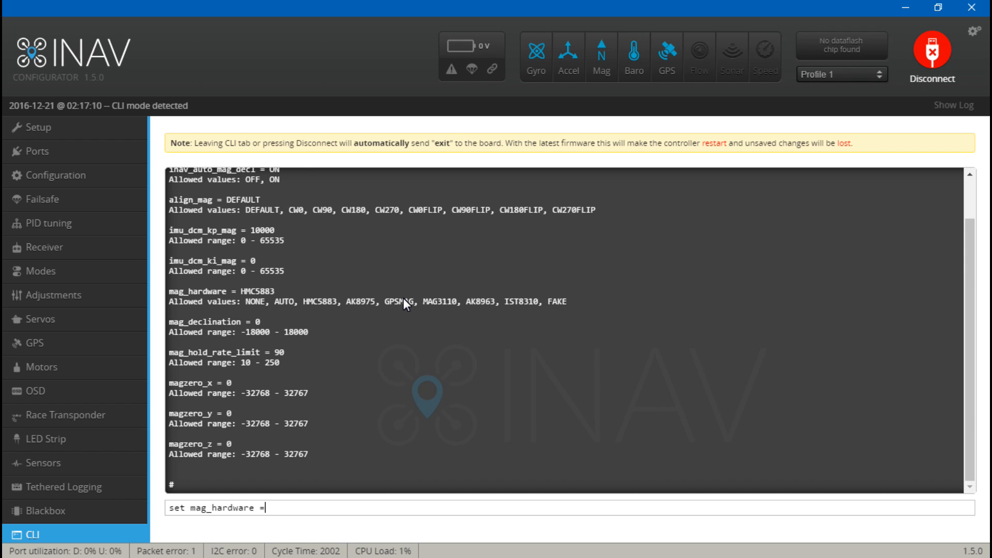
Exit the CLI without saving and reopen Setup after reboot, showing a 3D fix with 5 satellites
type("exit")
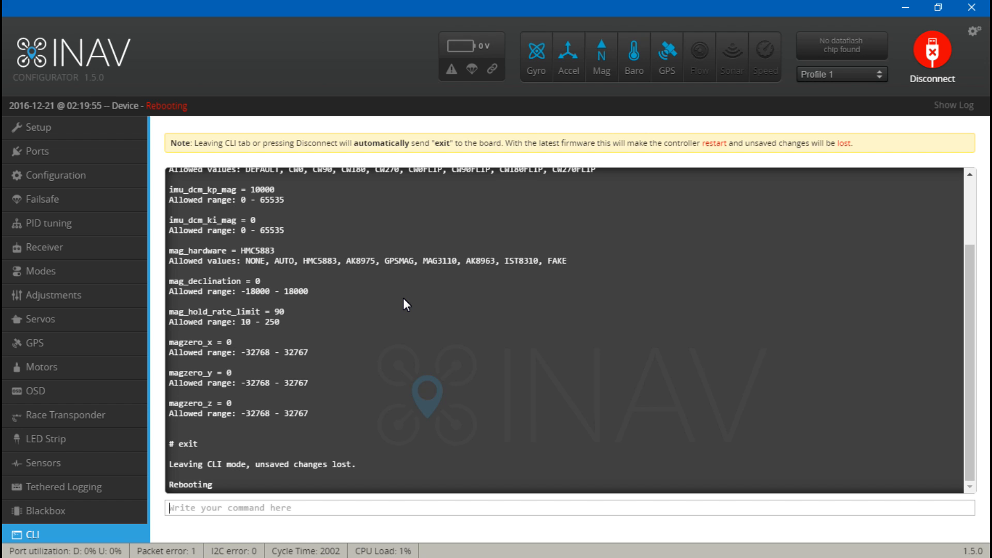
mouse_move(564, 283)
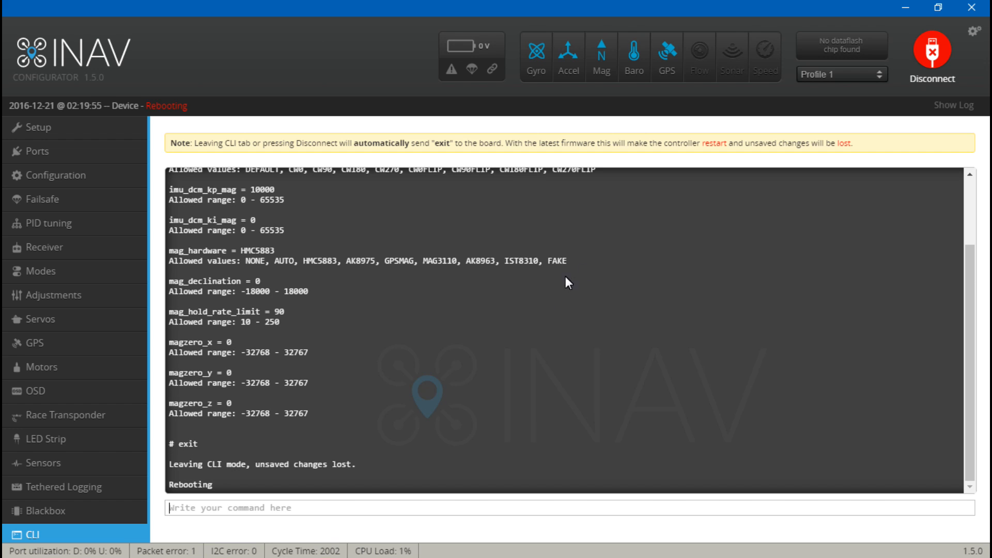
left_click(31, 128)
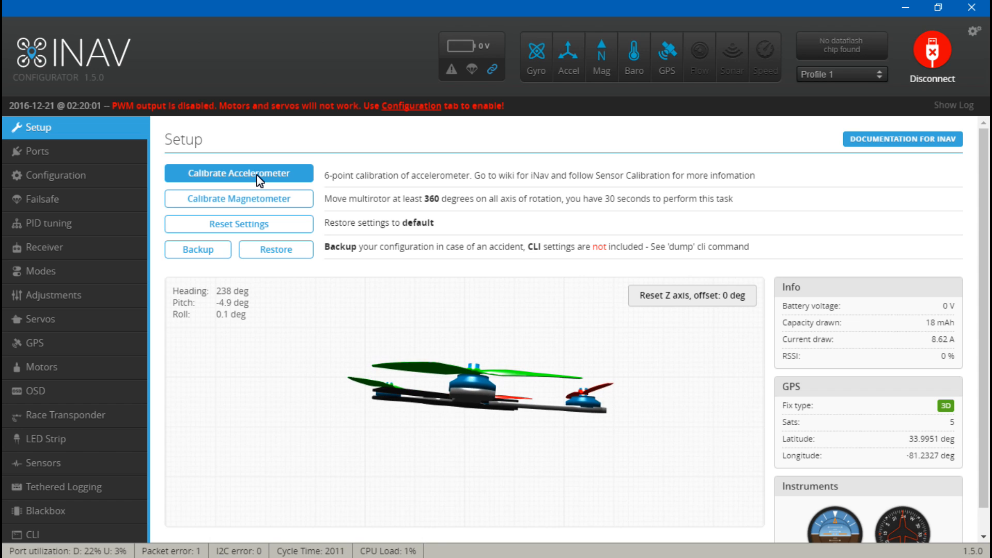
mouse_move(349, 185)
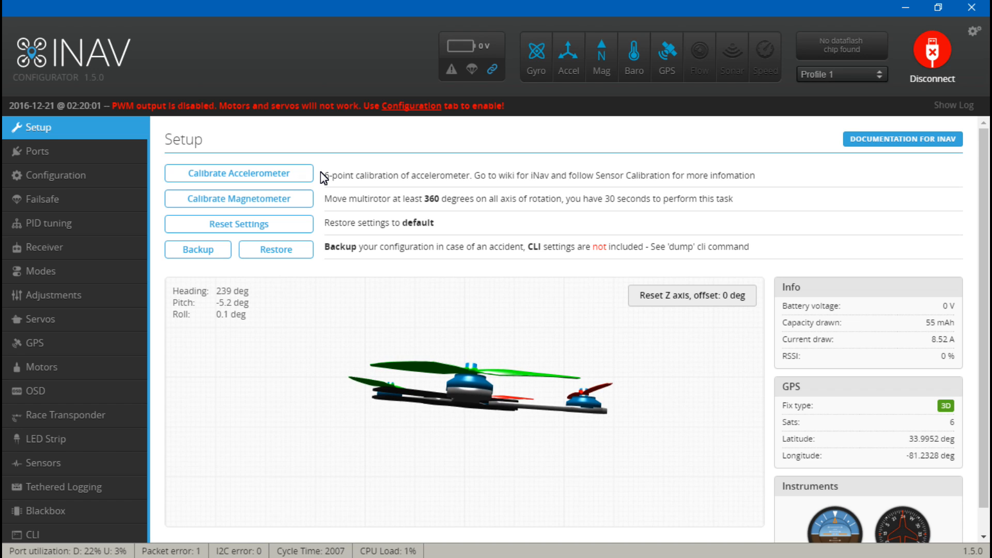
mouse_move(345, 191)
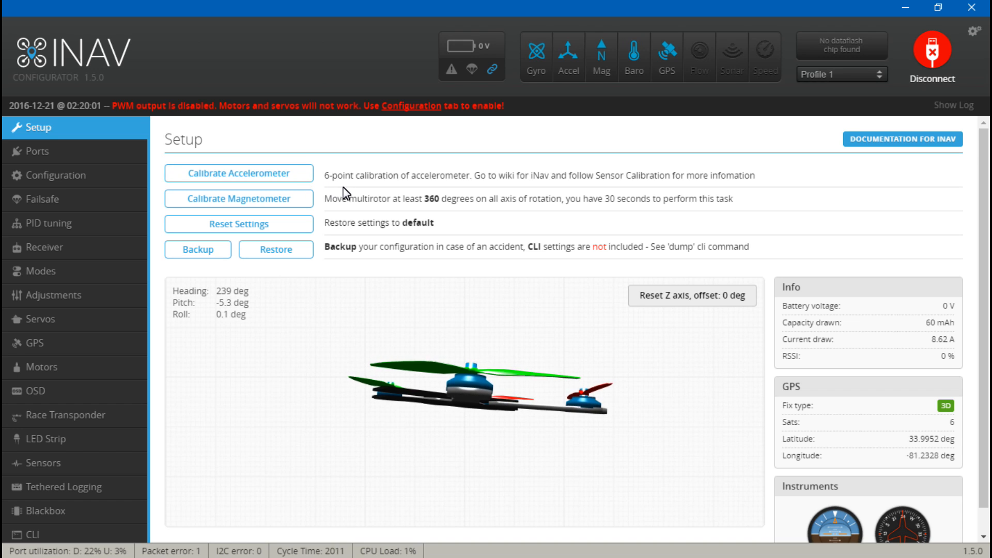
mouse_move(402, 187)
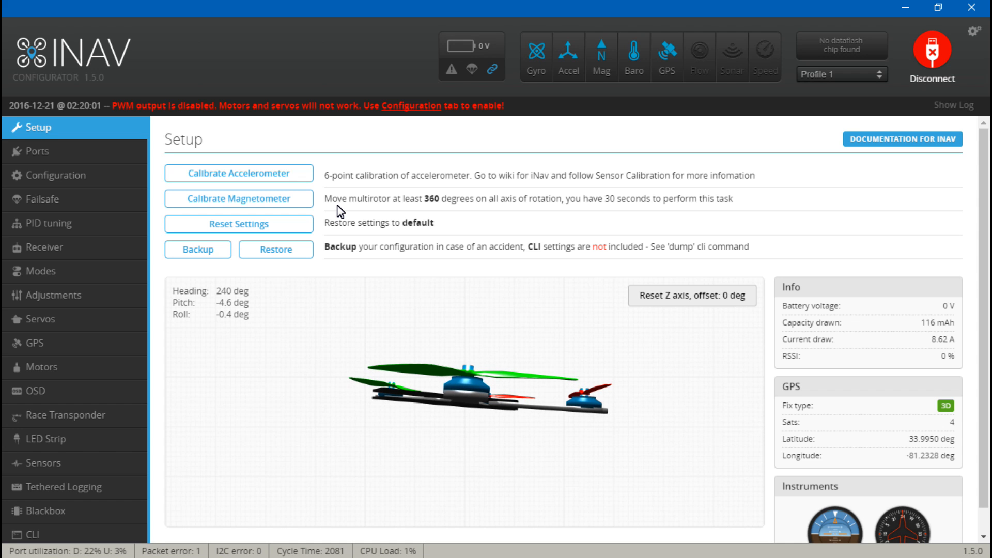
Run Calibrate Magnetometer, rotating the multirotor on all axes until calibration finishes
left_click(239, 198)
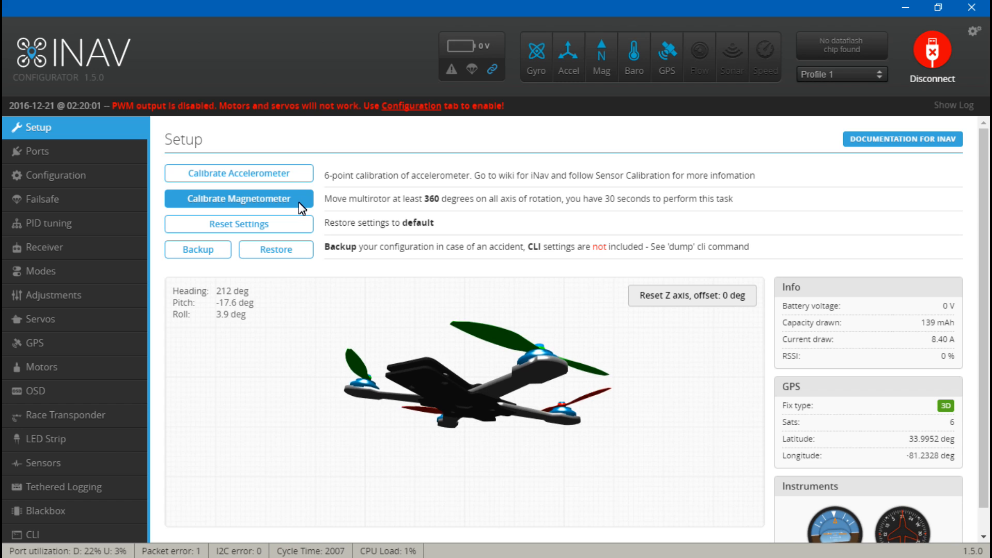
left_click(240, 199)
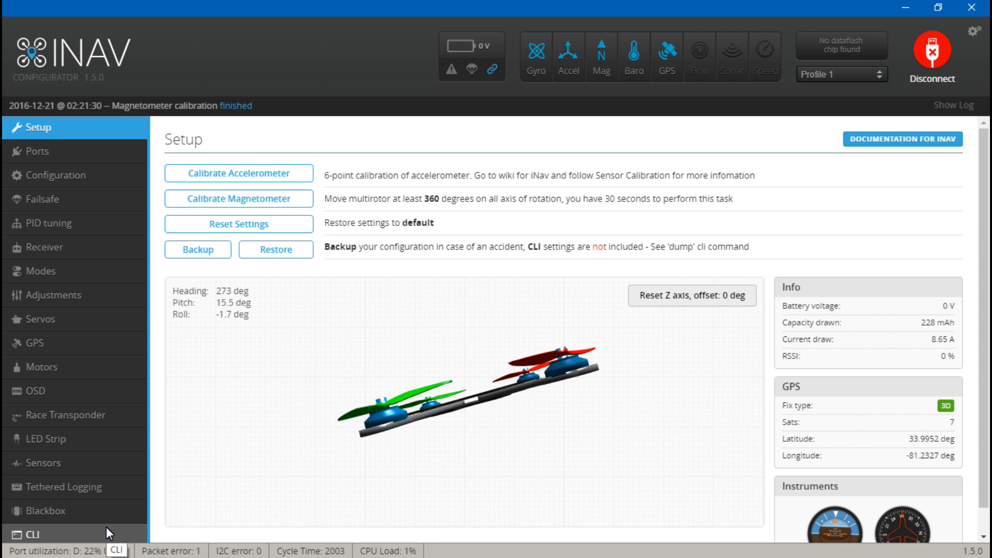
Verify magzero_x/y/z read 158, -9 and 106 in the CLI, then return to Setup after reboot
left_click(26, 532)
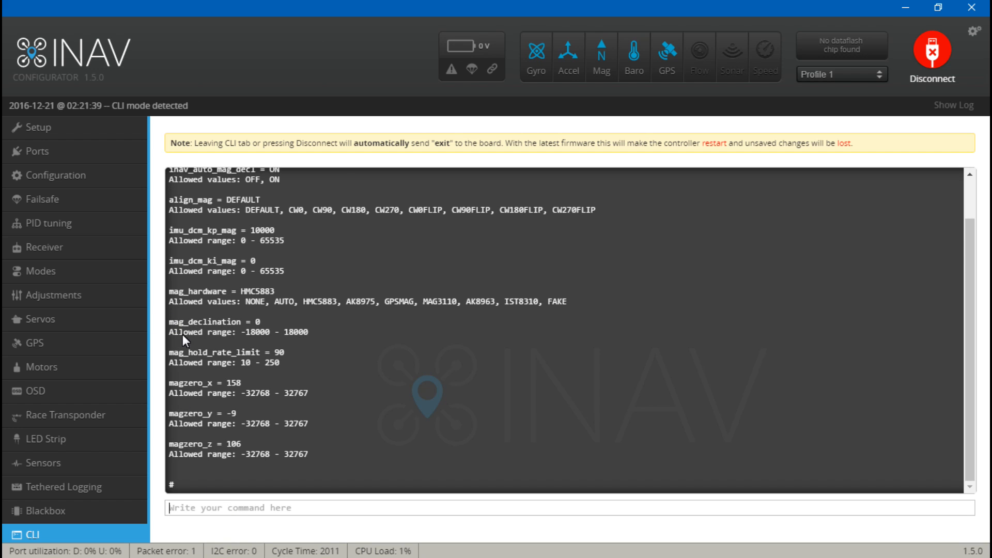
double_click(203, 384)
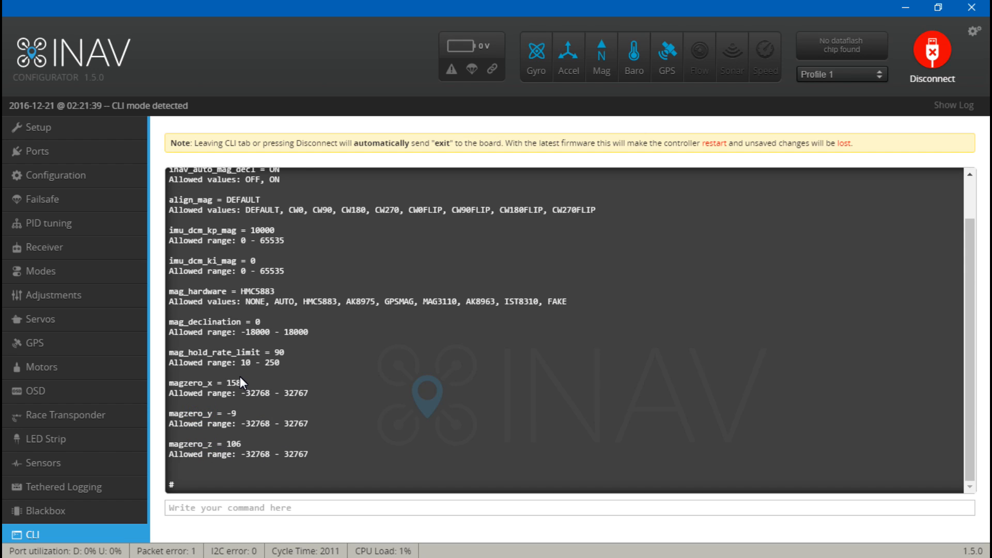
double_click(232, 383)
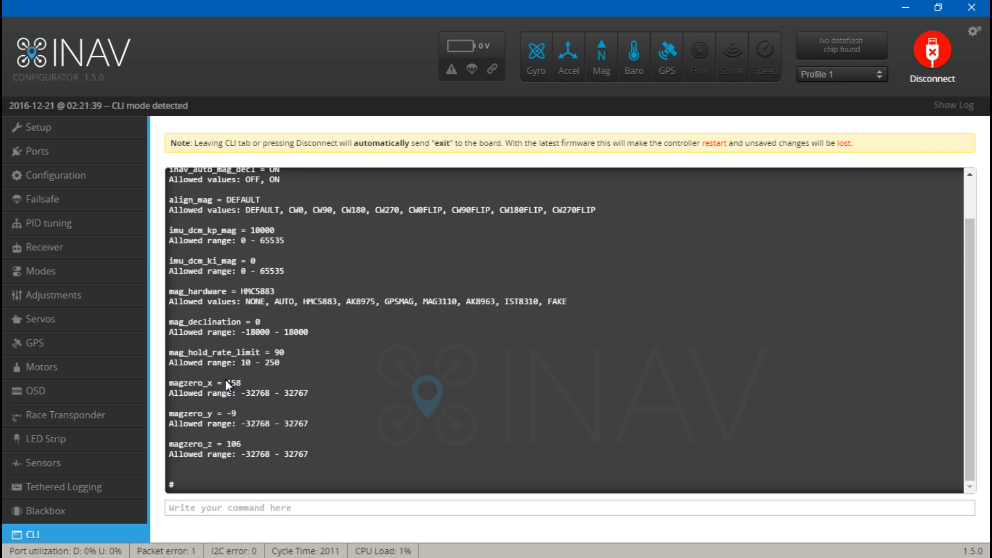
double_click(227, 413)
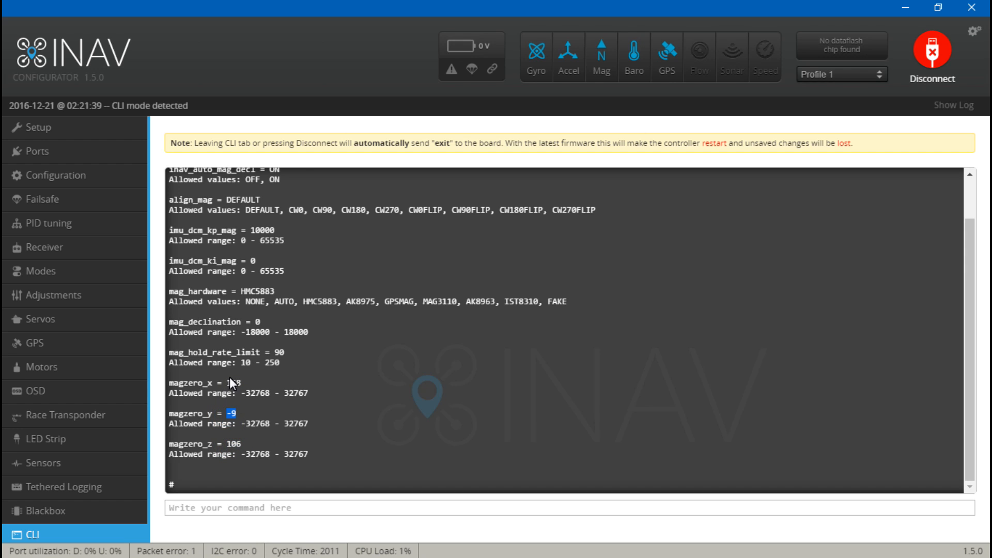
double_click(232, 382)
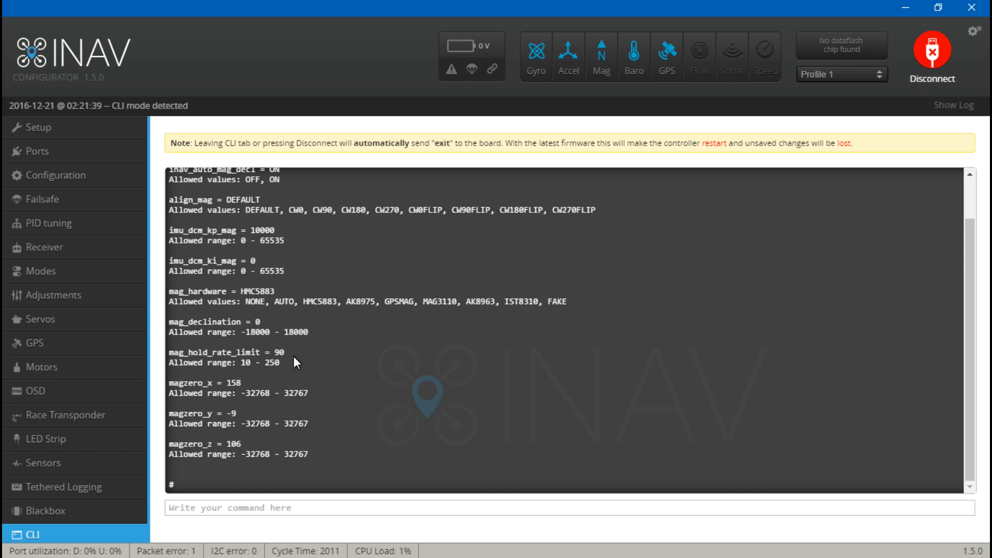
mouse_move(337, 412)
type("exit")
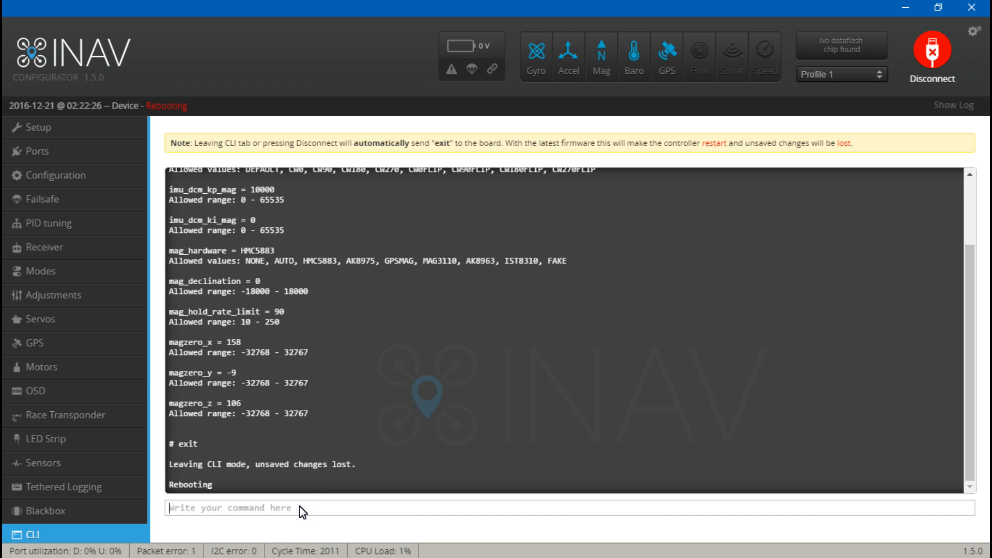
left_click(32, 128)
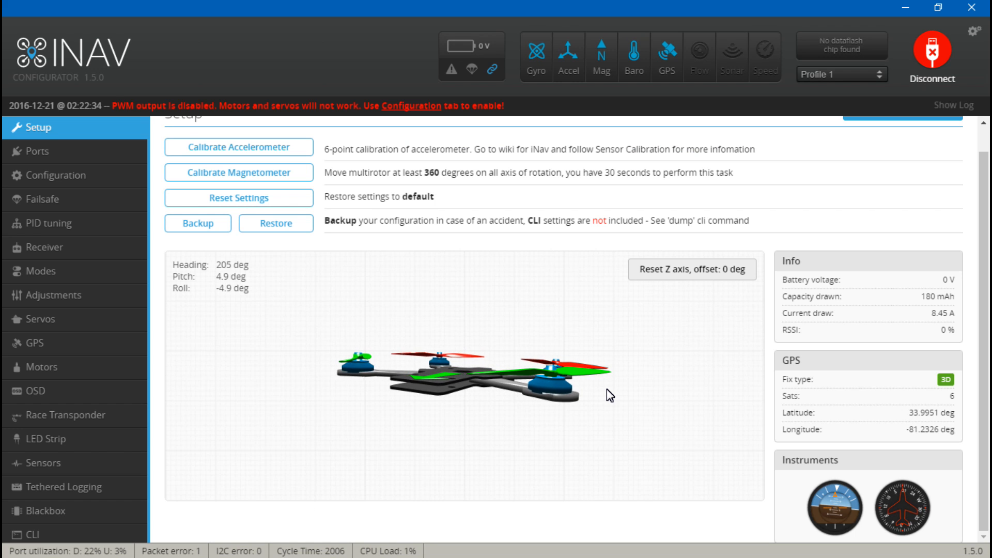